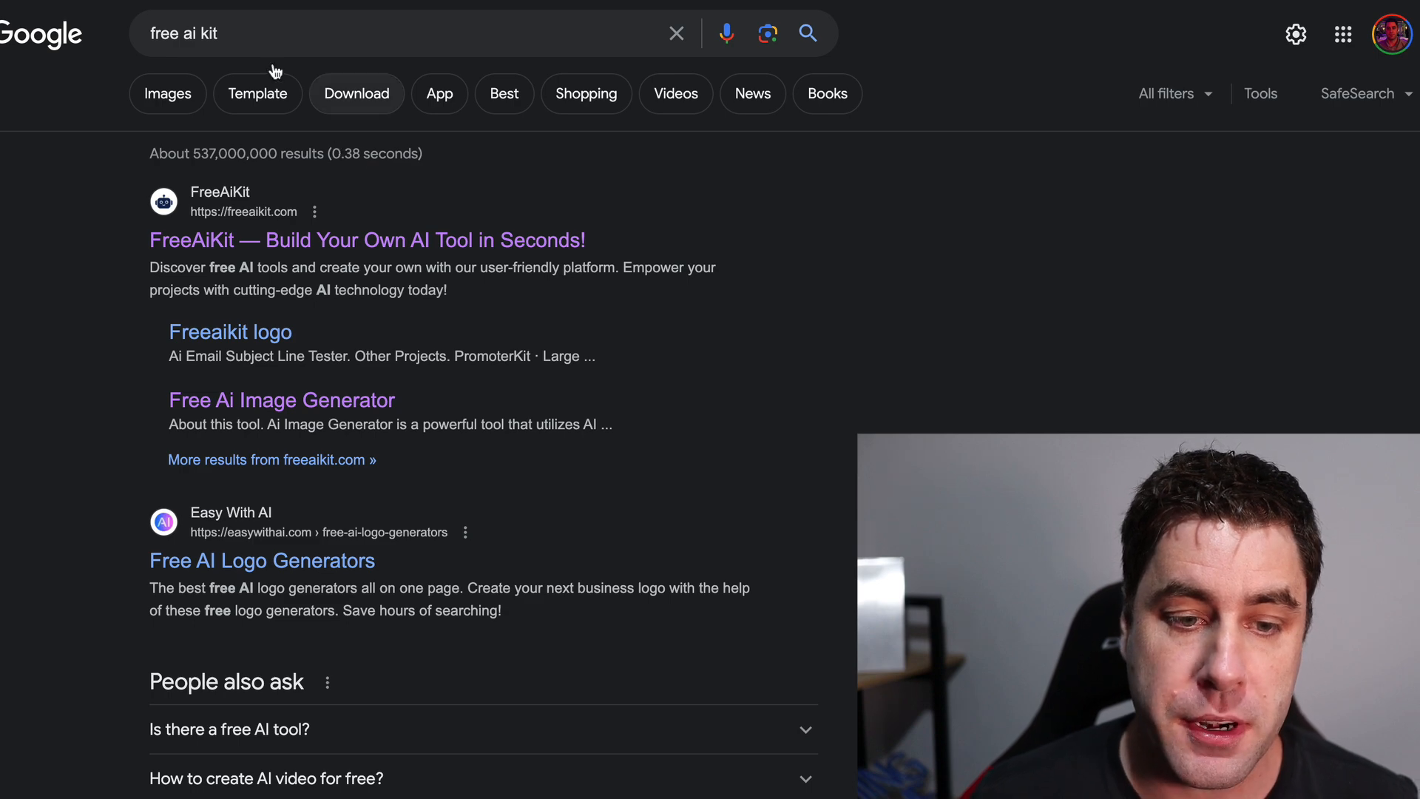
pyautogui.moveTo(213, 261)
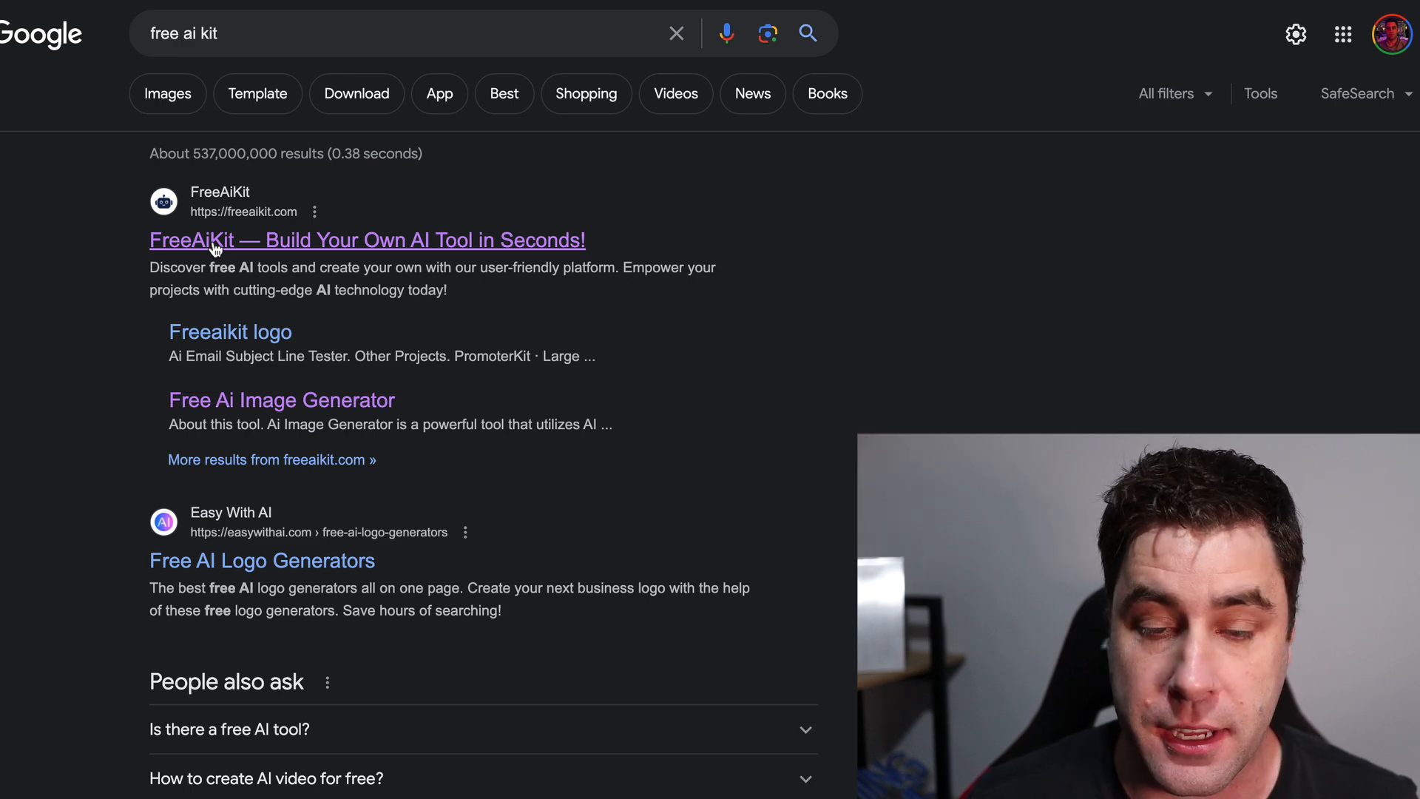
# Open FreeAIKit from the search results, scroll through every tool, then return to the top.
pyautogui.click(366, 239)
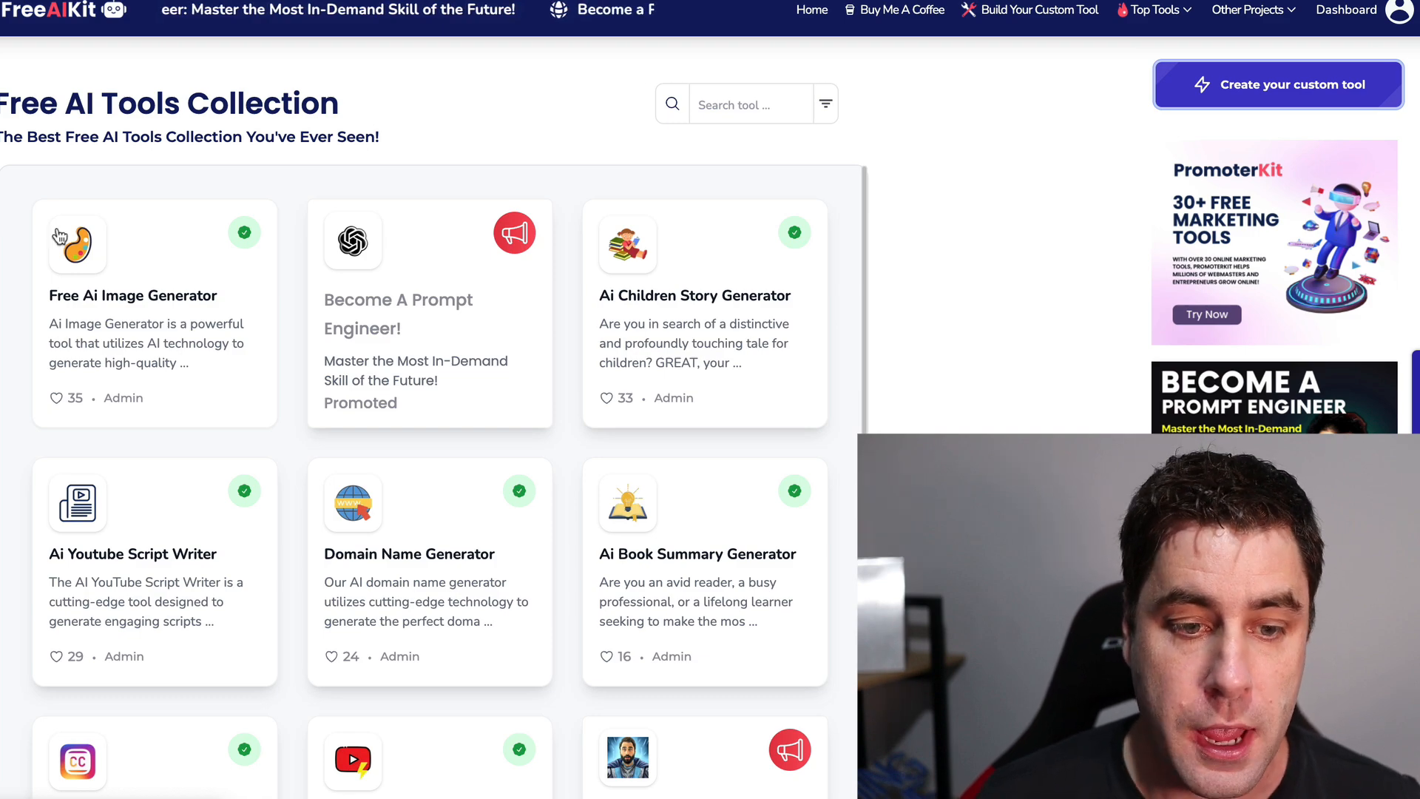
pyautogui.scroll(-3)
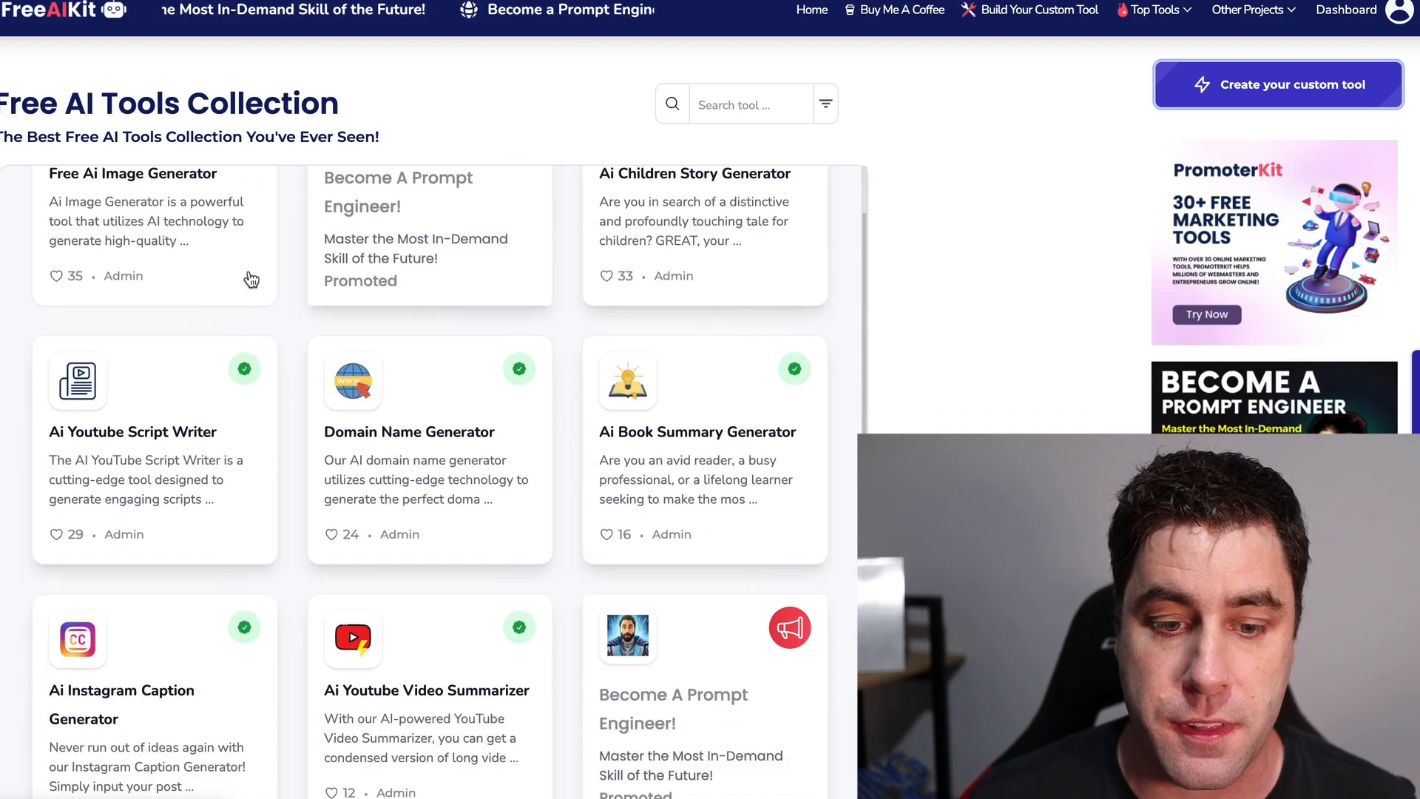
pyautogui.scroll(-3)
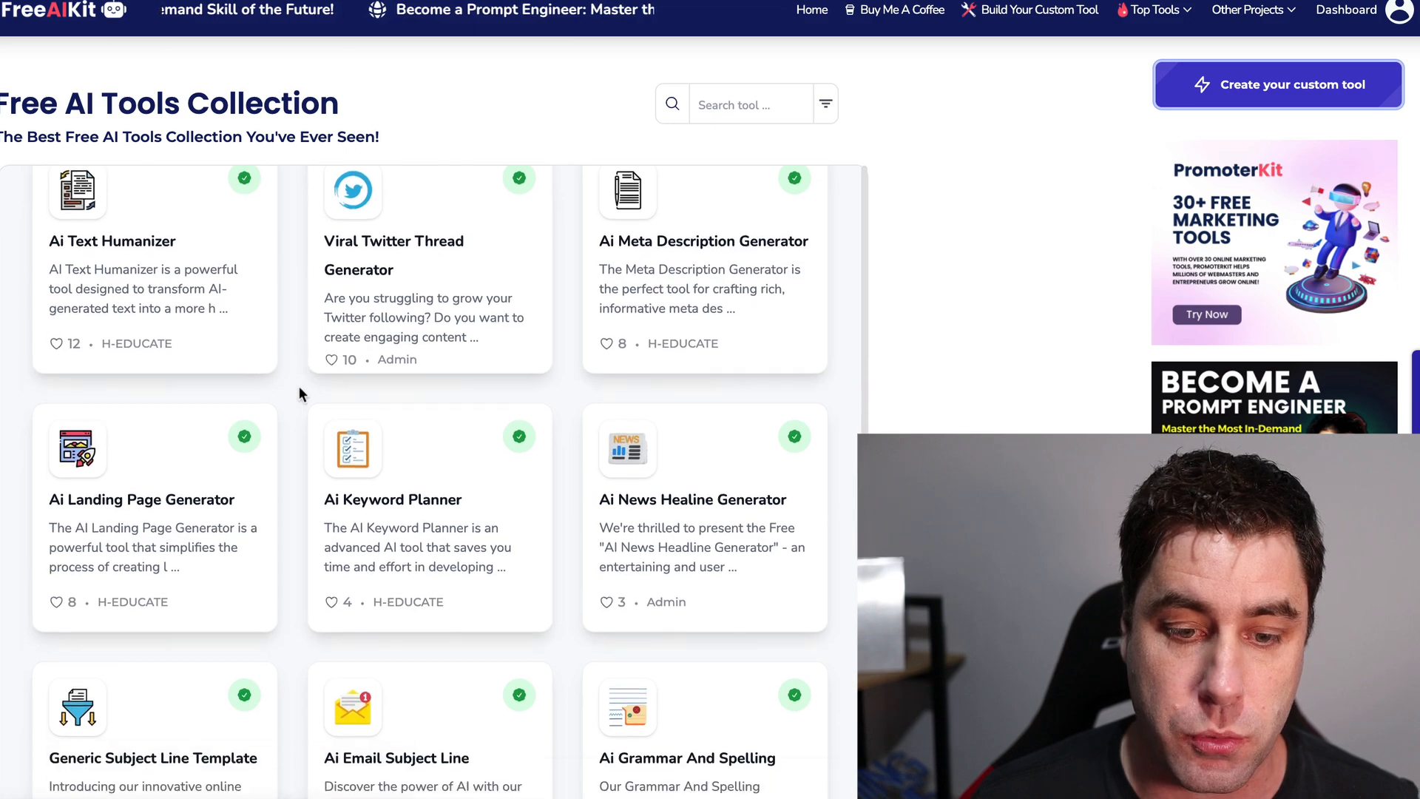
pyautogui.scroll(-3)
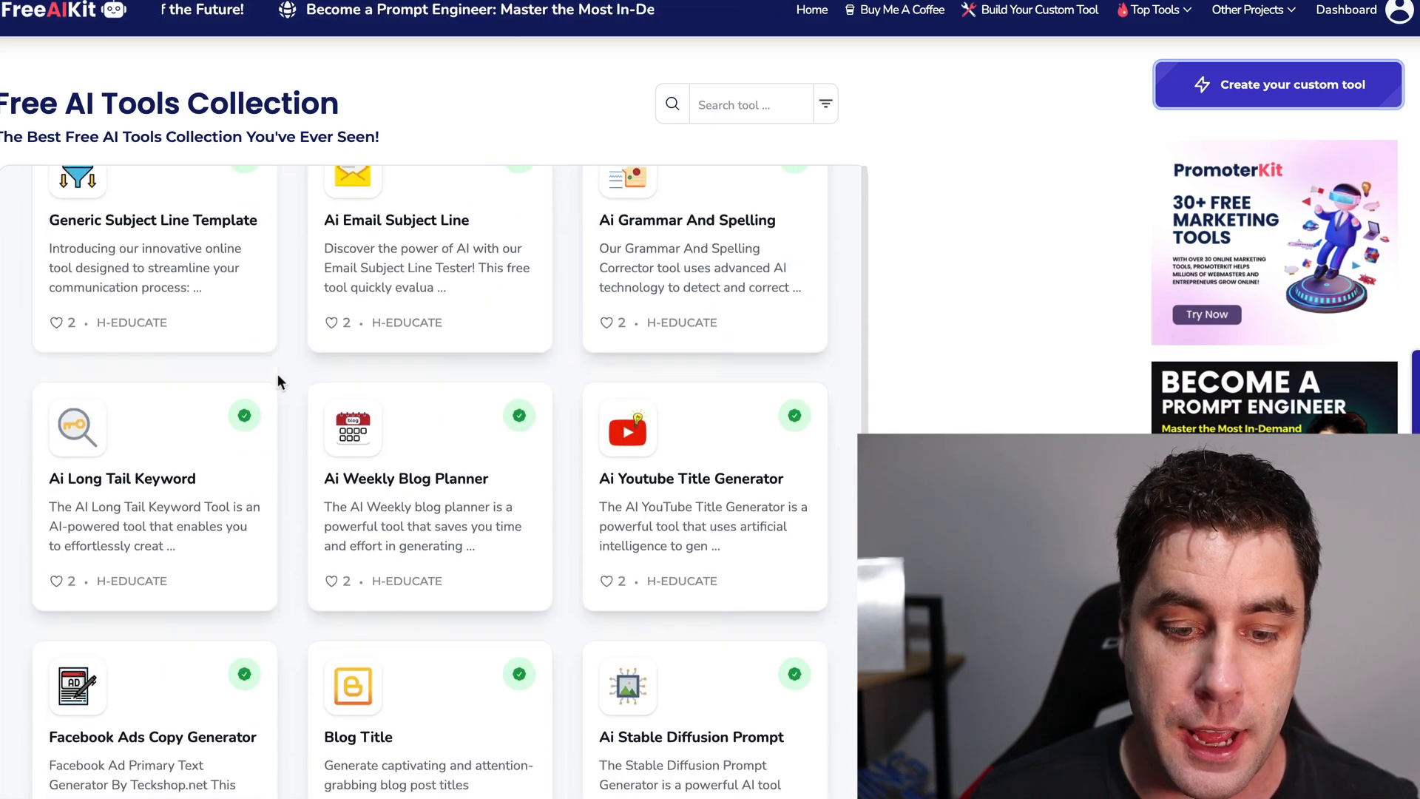
pyautogui.scroll(-3)
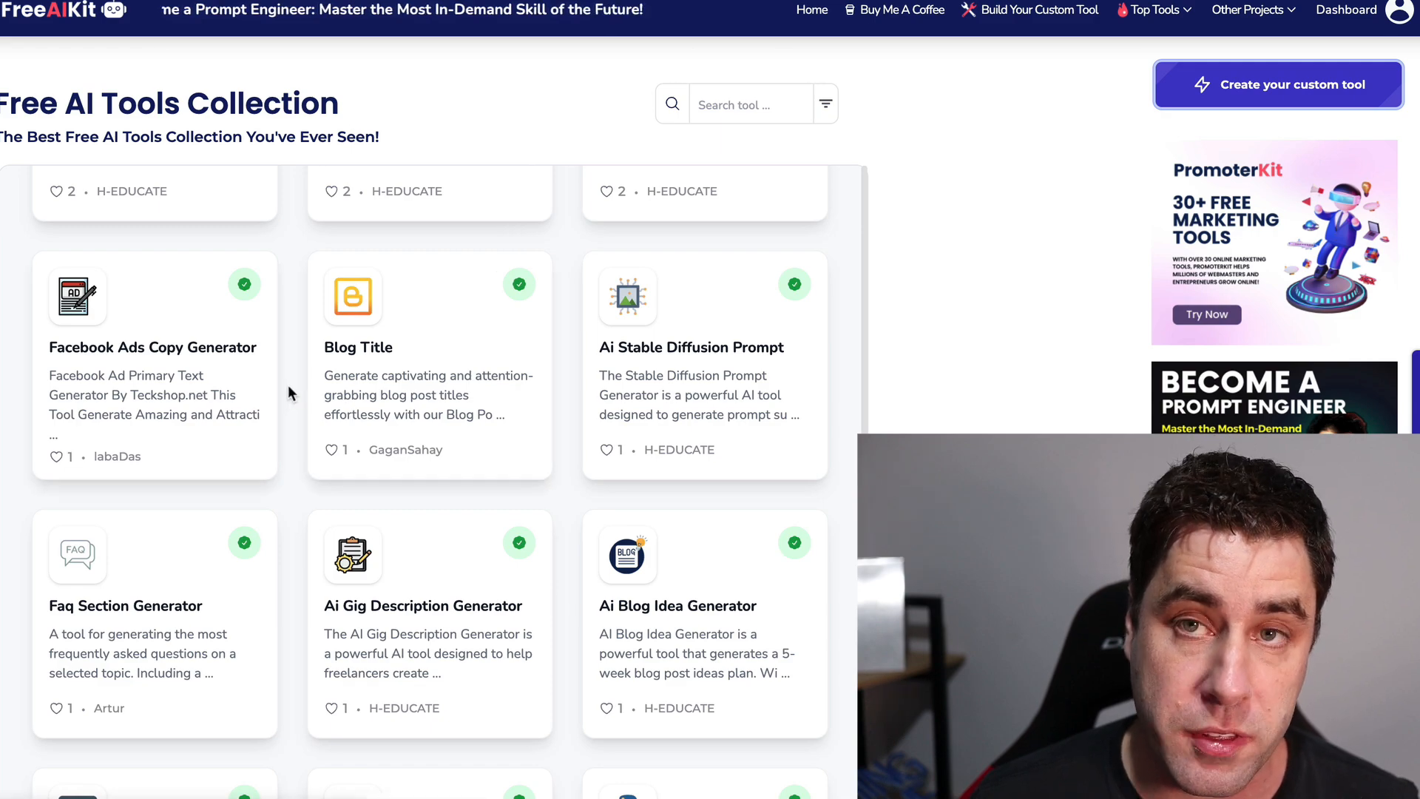
pyautogui.scroll(-3)
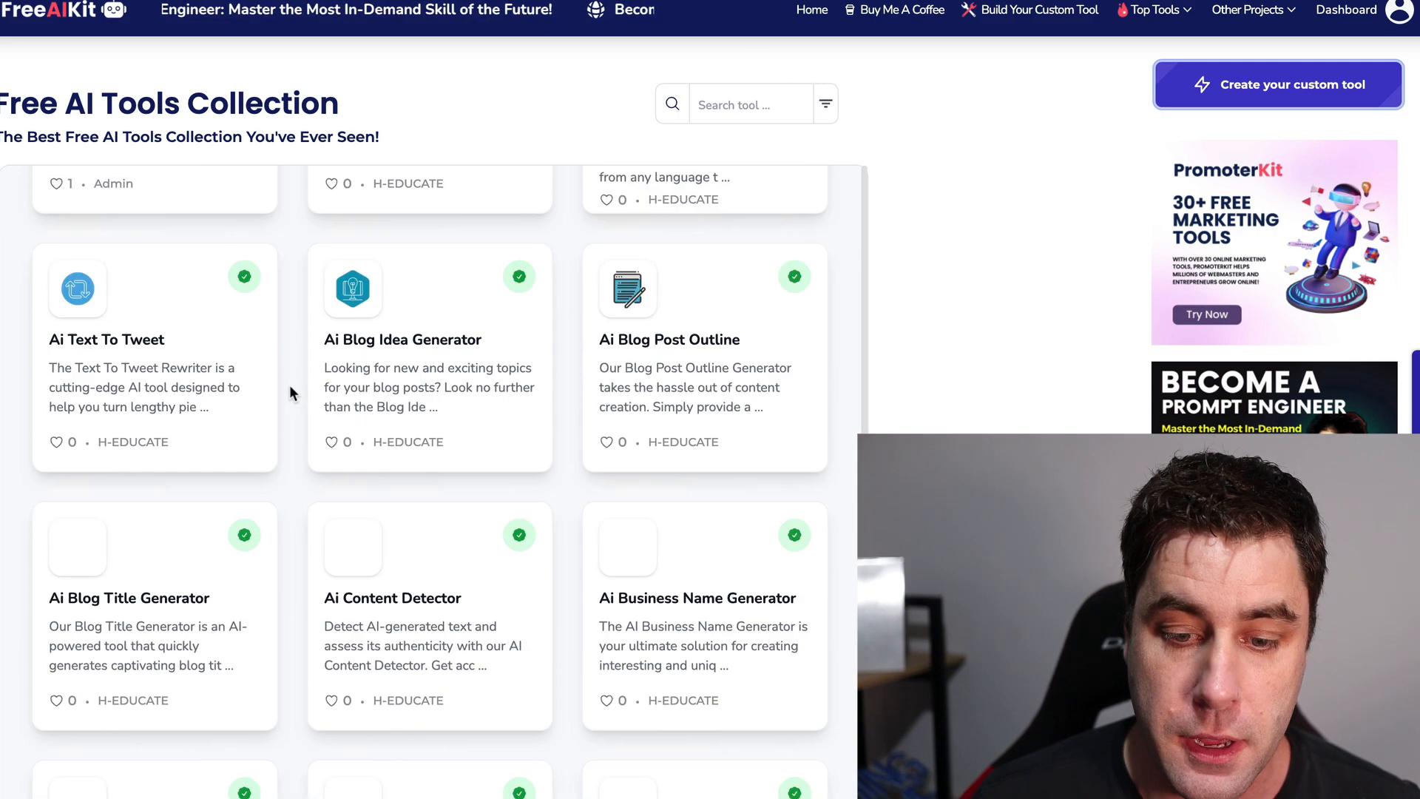
pyautogui.scroll(-3)
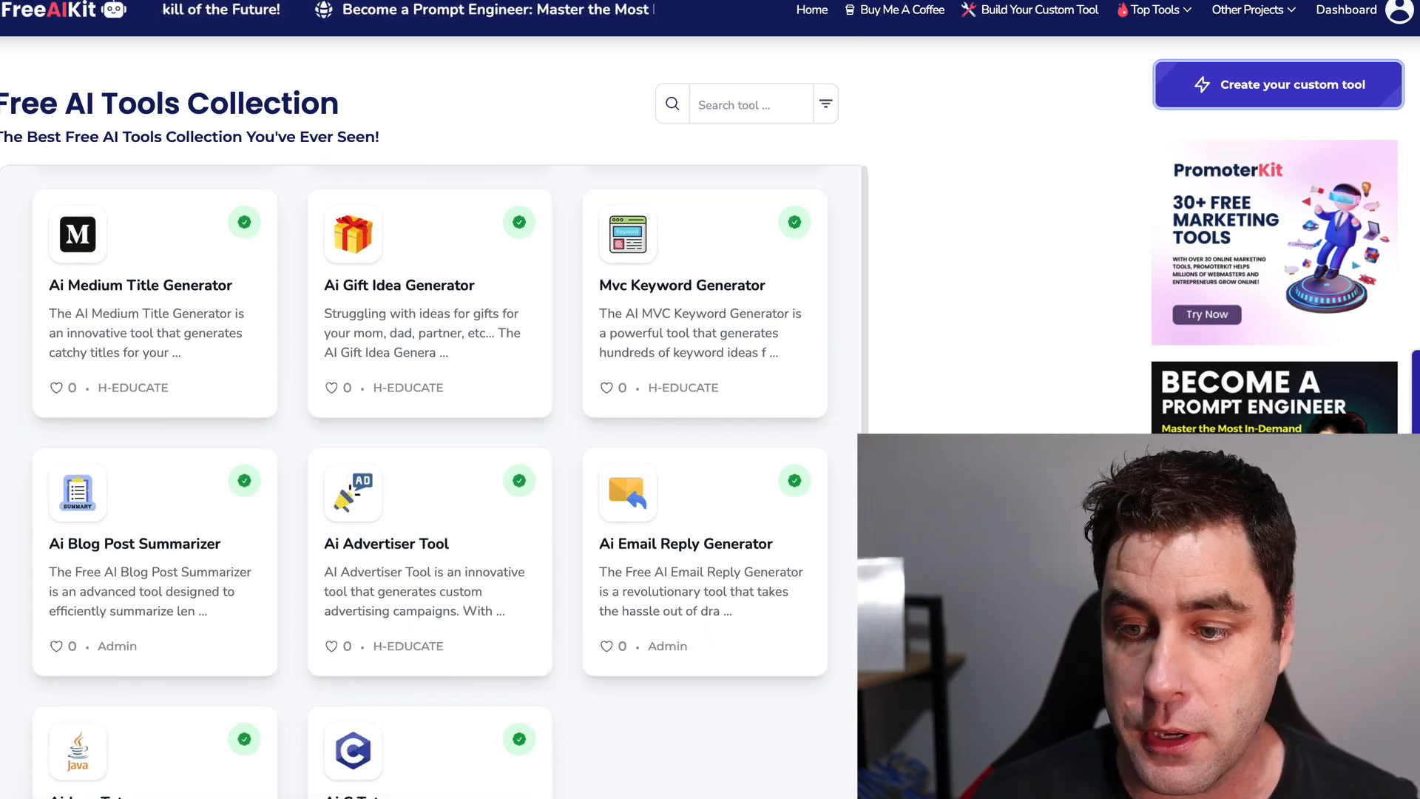
pyautogui.scroll(-3)
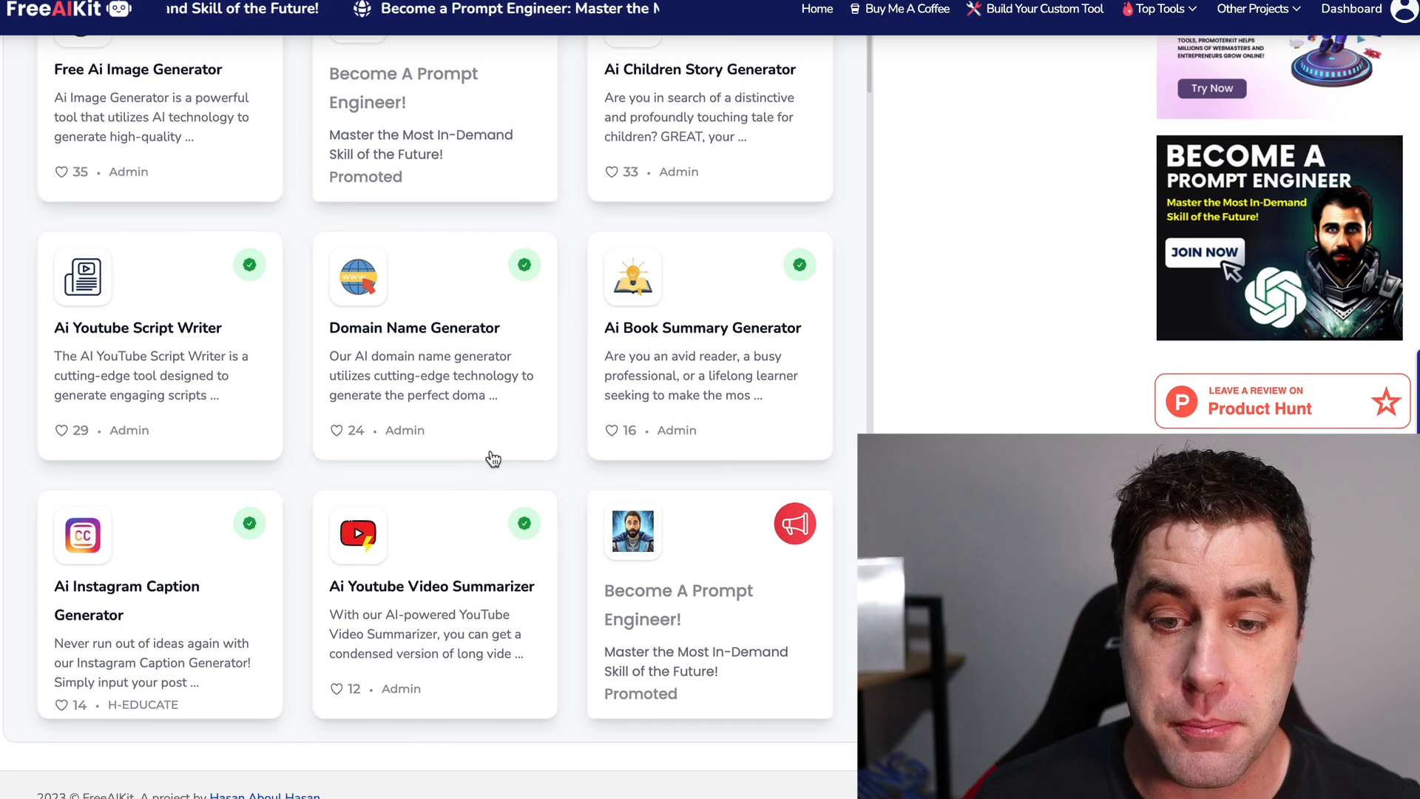
pyautogui.scroll(3)
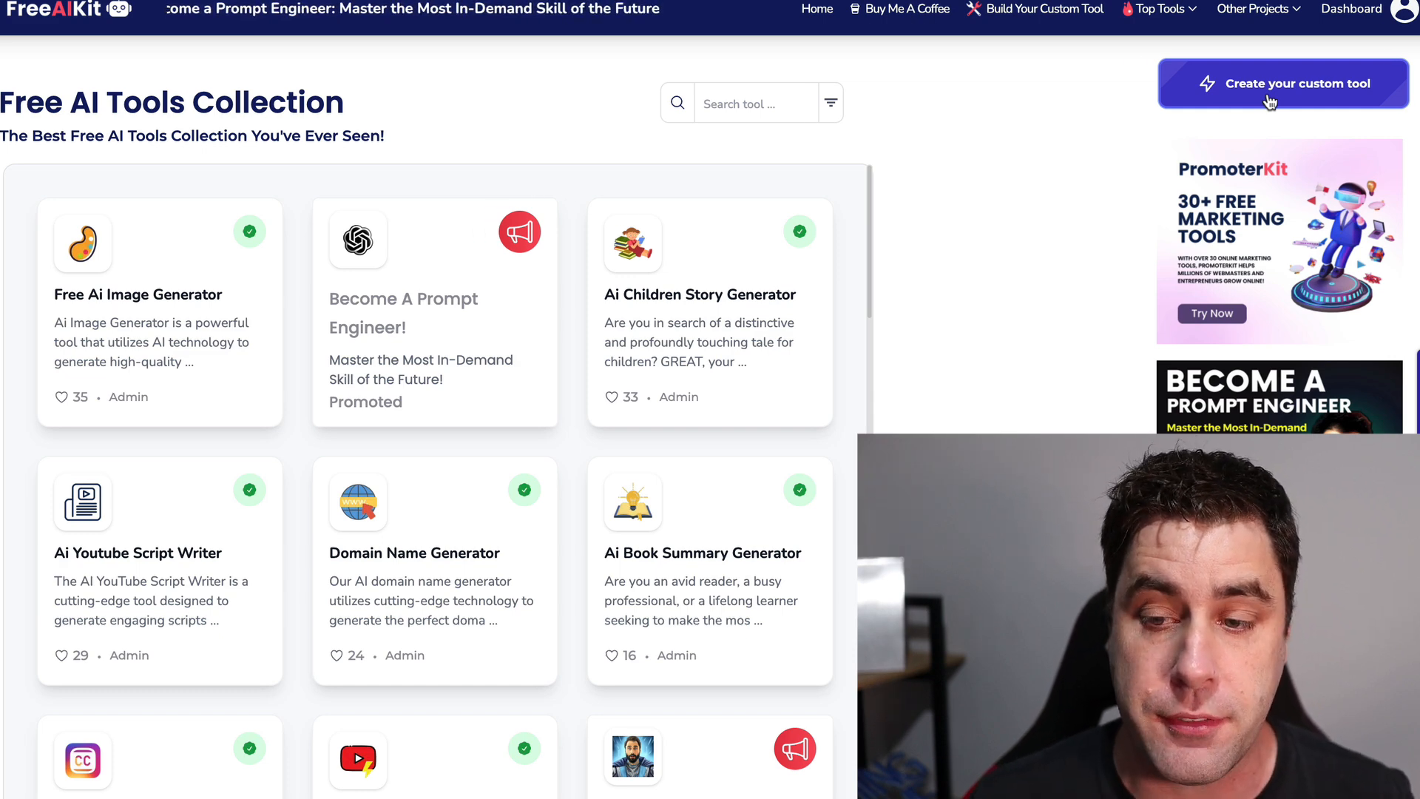
# Open the 'Create your custom tool' Playground form in FreeAIKit.
pyautogui.click(1284, 83)
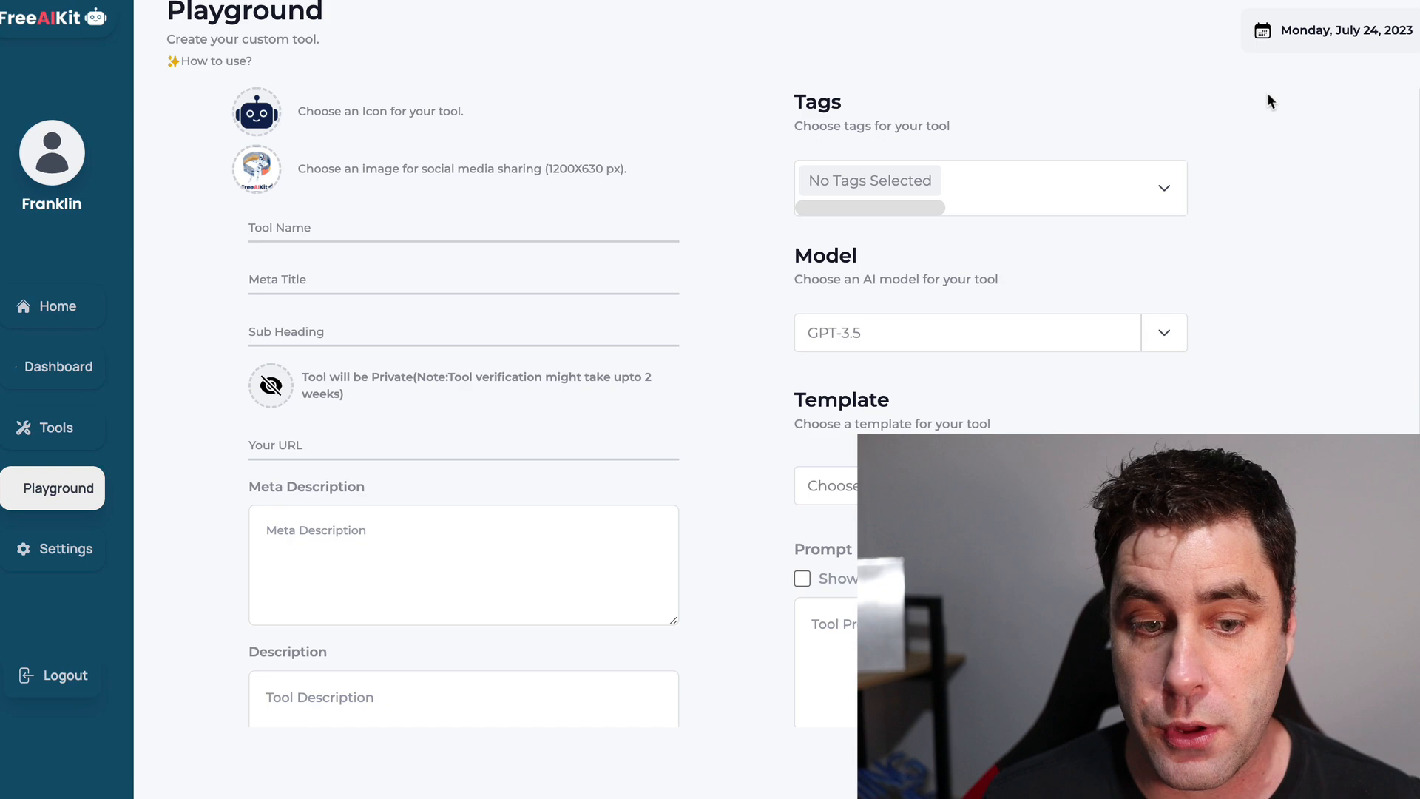
pyautogui.moveTo(443, 107)
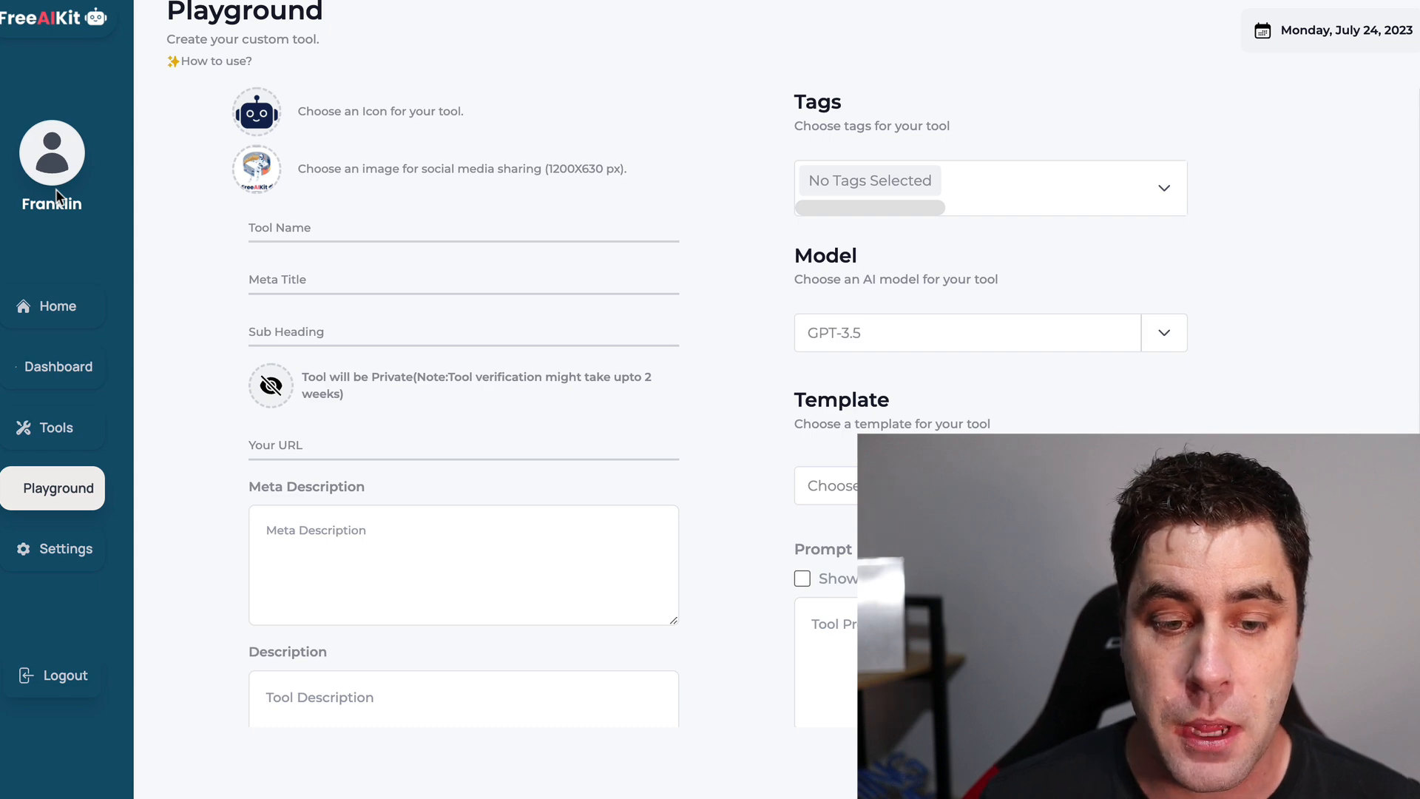
pyautogui.moveTo(394, 73)
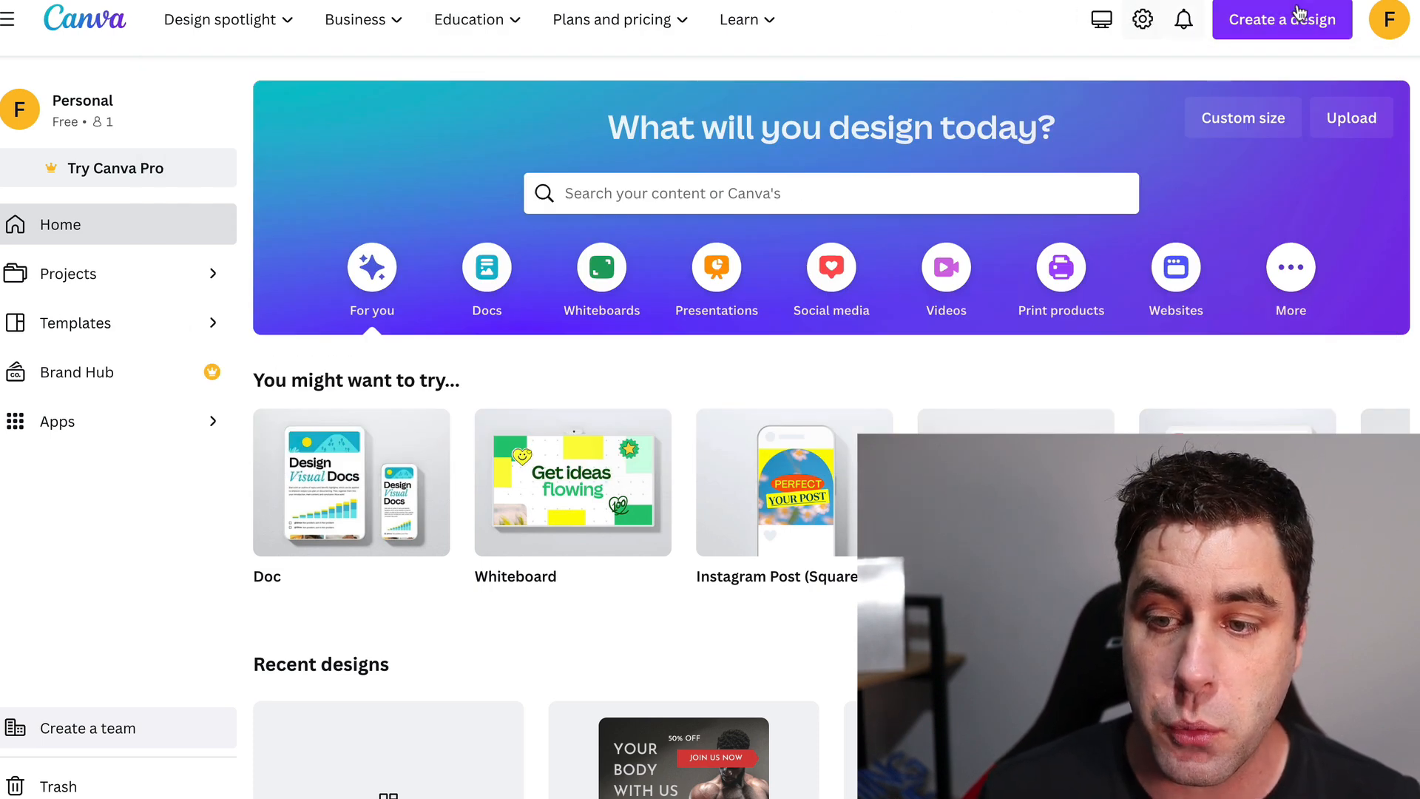
# Create a new blank Canva design with custom size 100 × 100 px.
pyautogui.click(1282, 20)
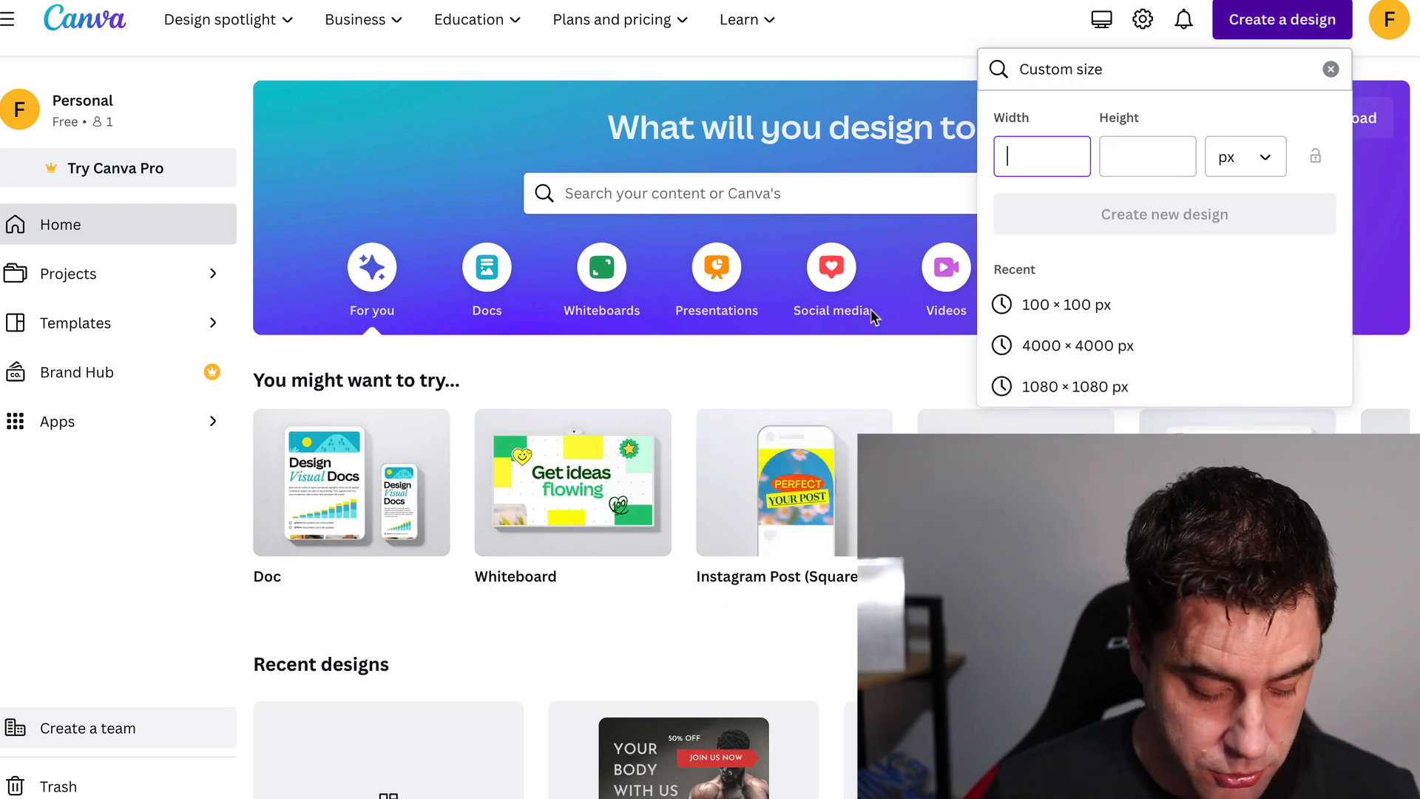
pyautogui.write('100')
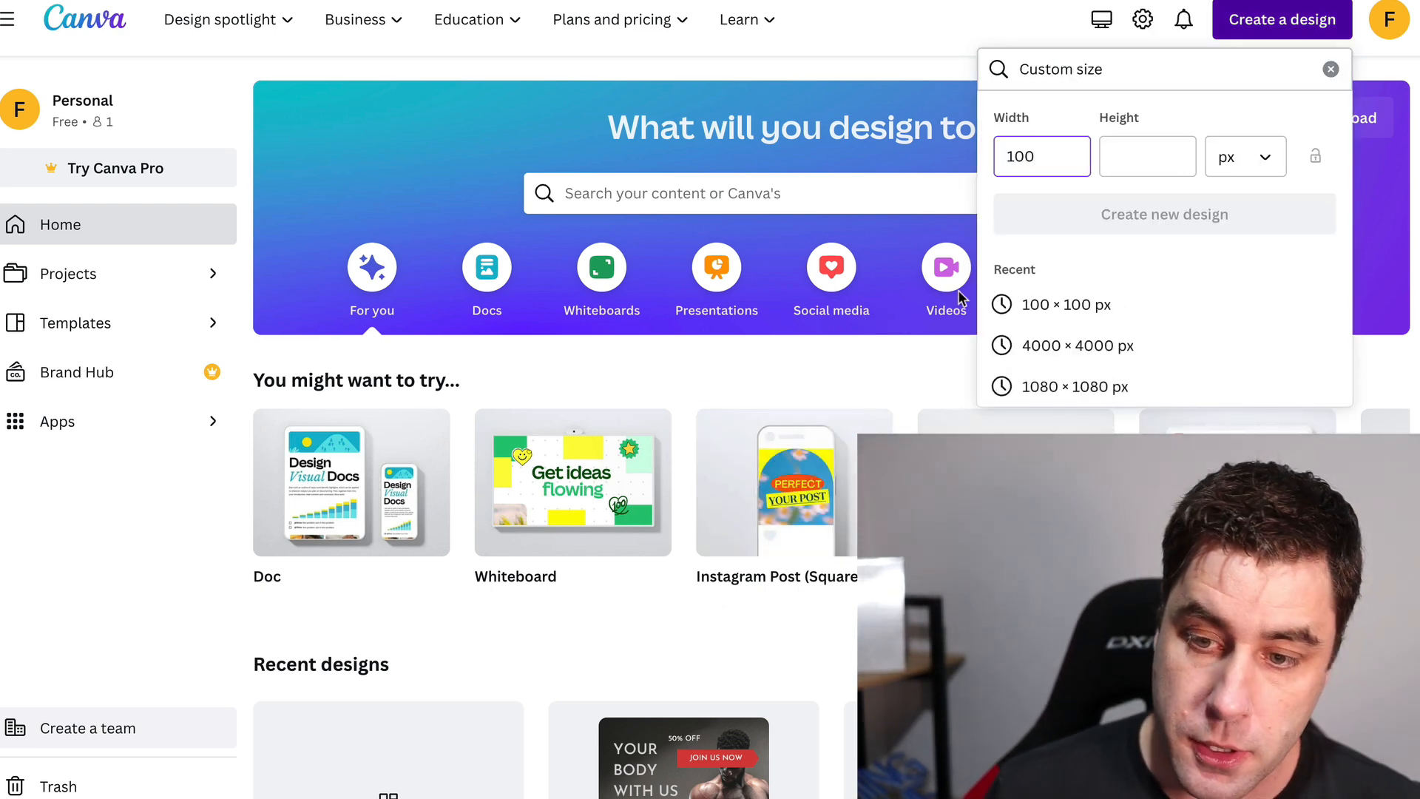
pyautogui.write('100')
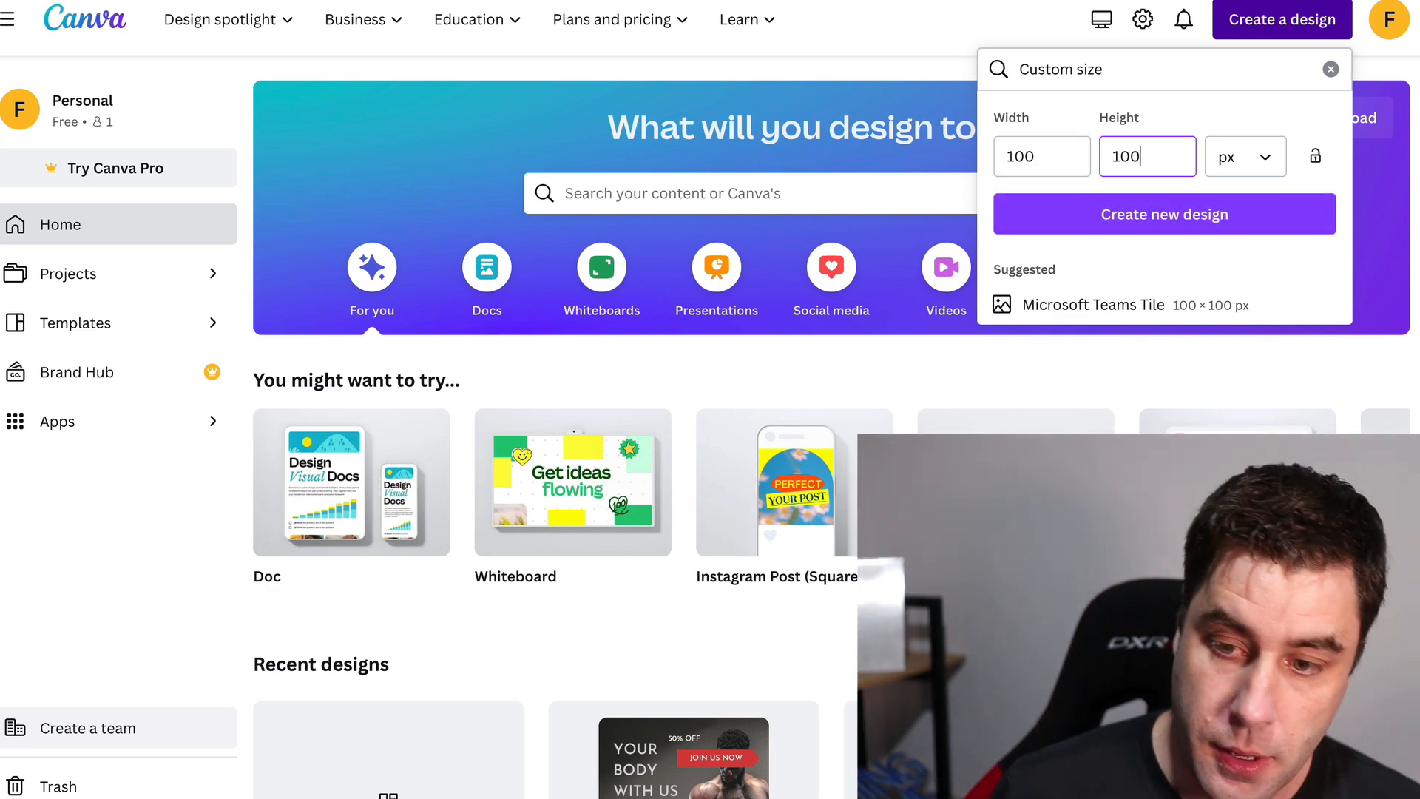
pyautogui.click(1164, 213)
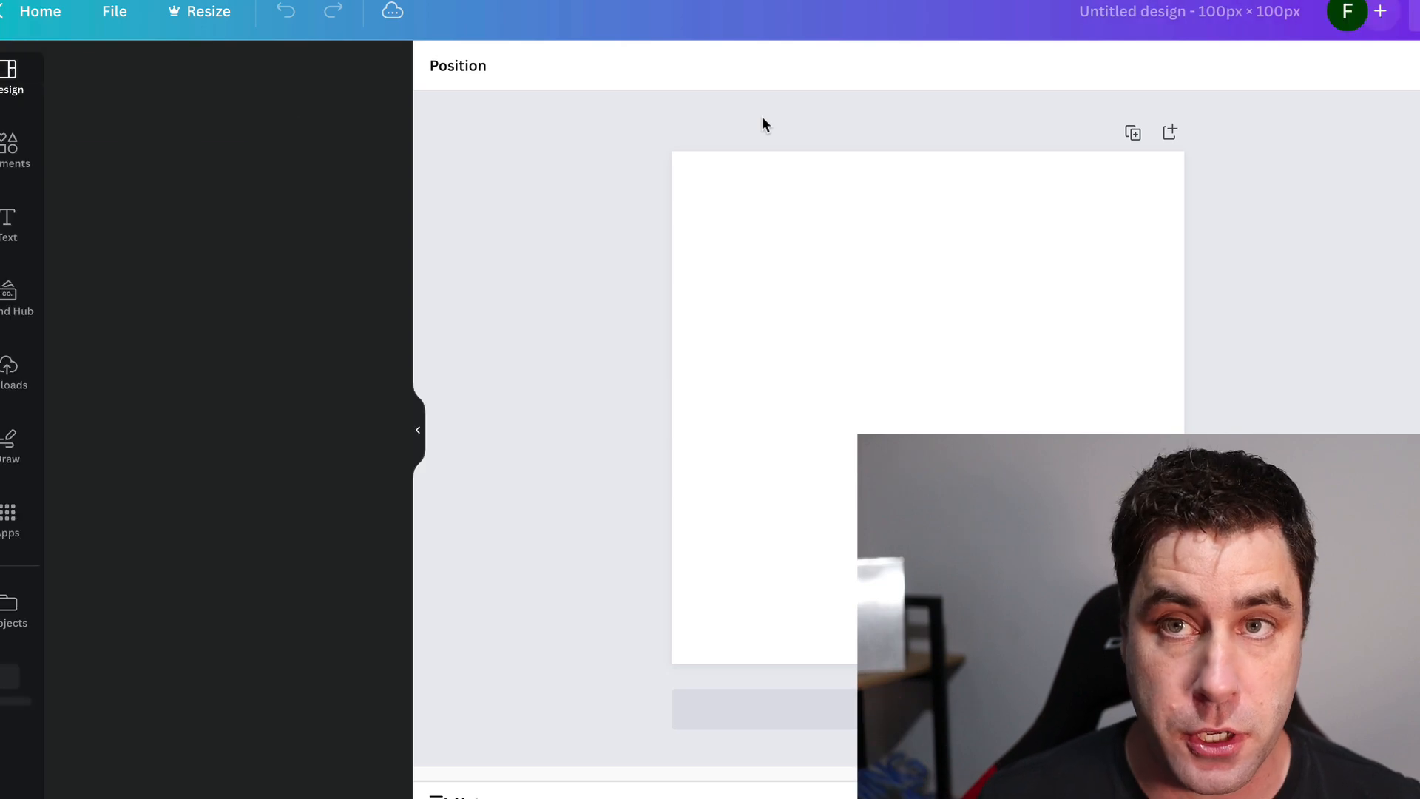
# Add the black circular envelope graphic from Elements and download the design as PNG.
pyautogui.click(9, 77)
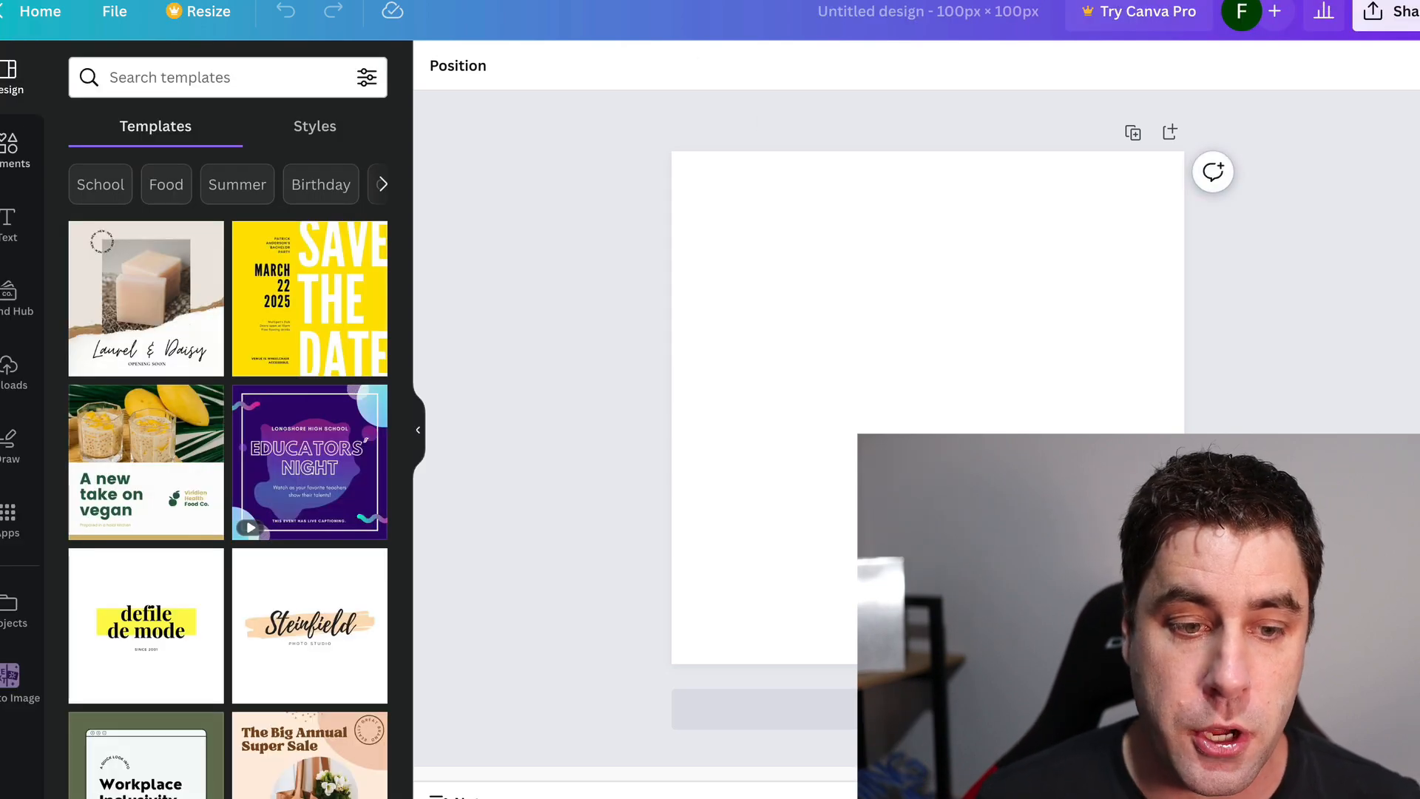
pyautogui.click(9, 145)
pyautogui.write('email')
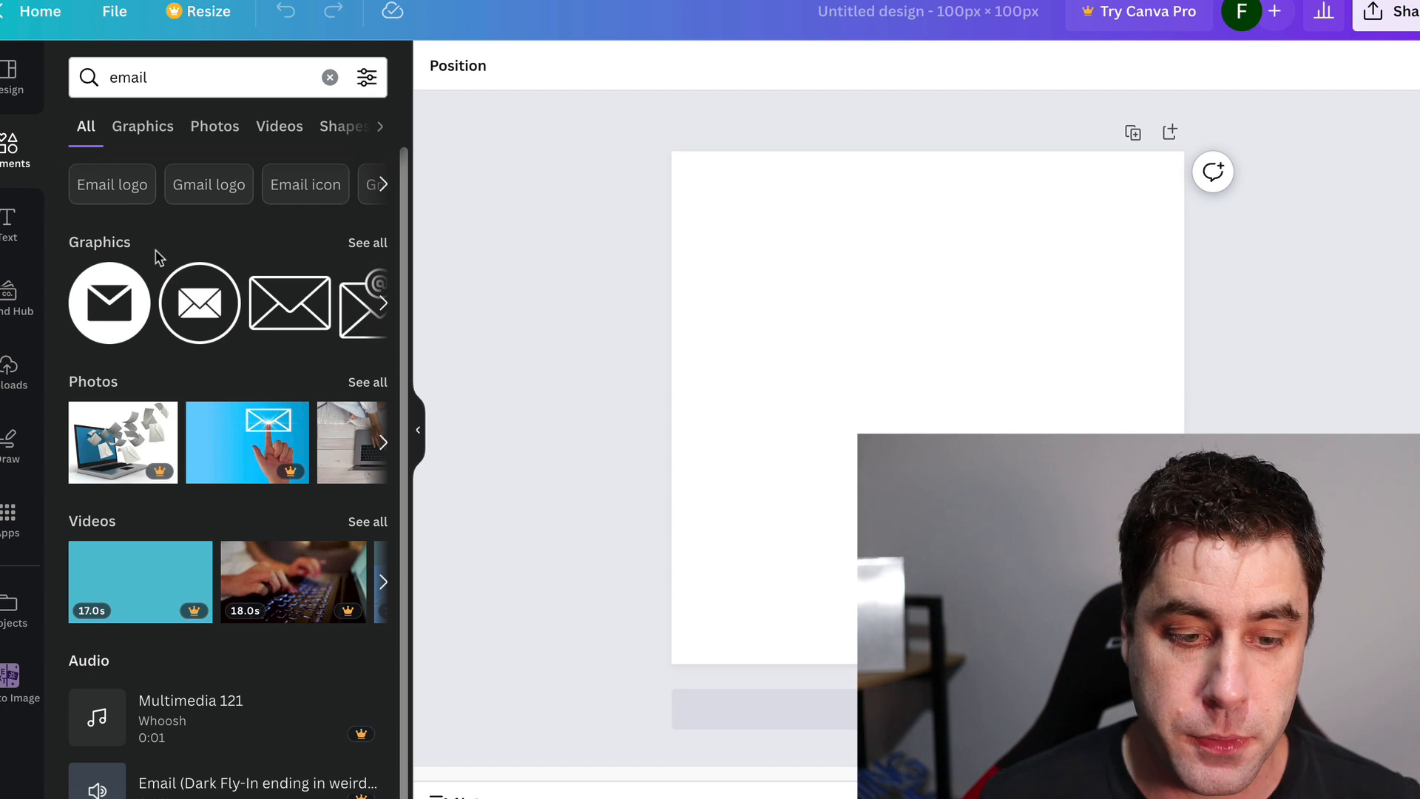
pyautogui.moveTo(198, 302)
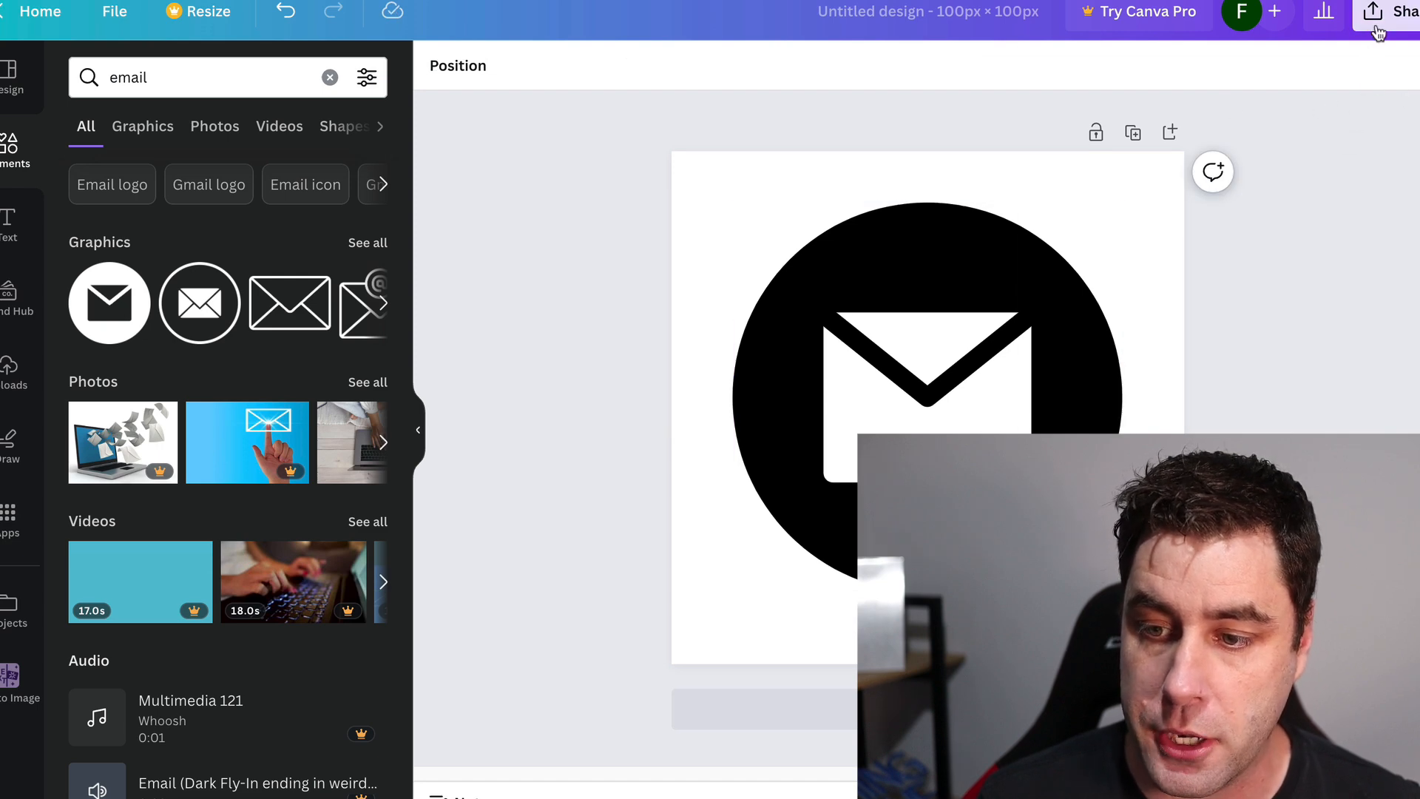
pyautogui.click(1372, 13)
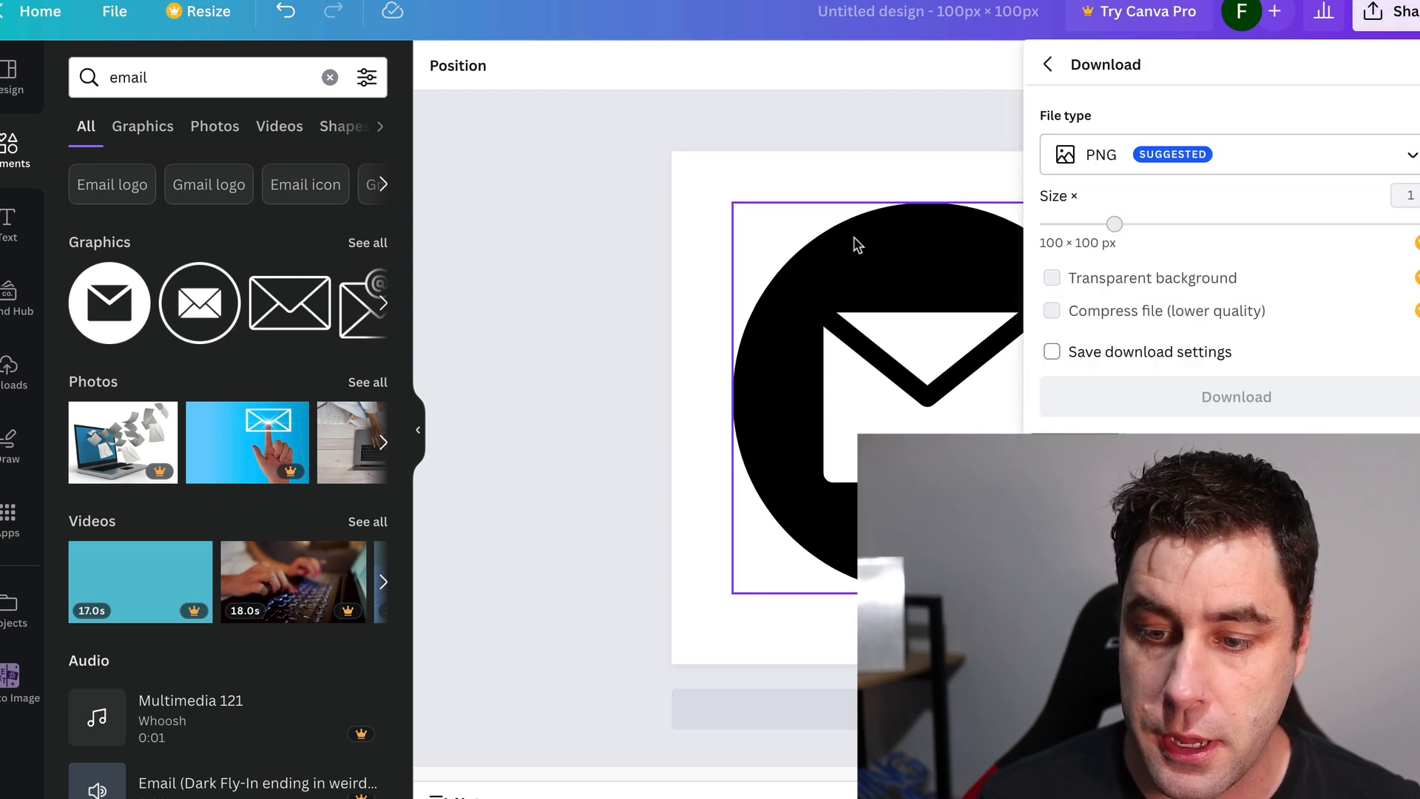
pyautogui.click(1234, 396)
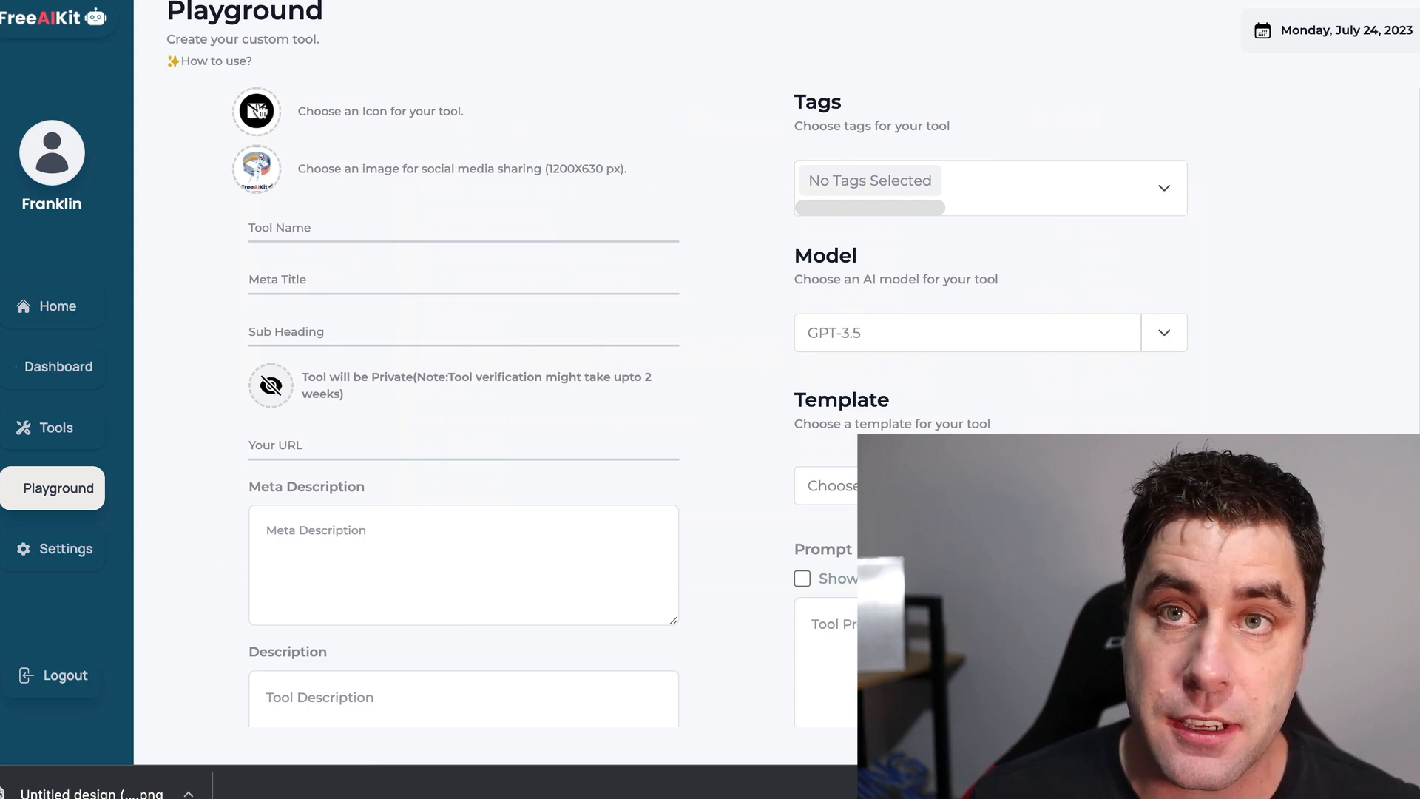
# Enter 'Email Subject Line Generator' as the tool name and set visibility back to private.
pyautogui.click(257, 110)
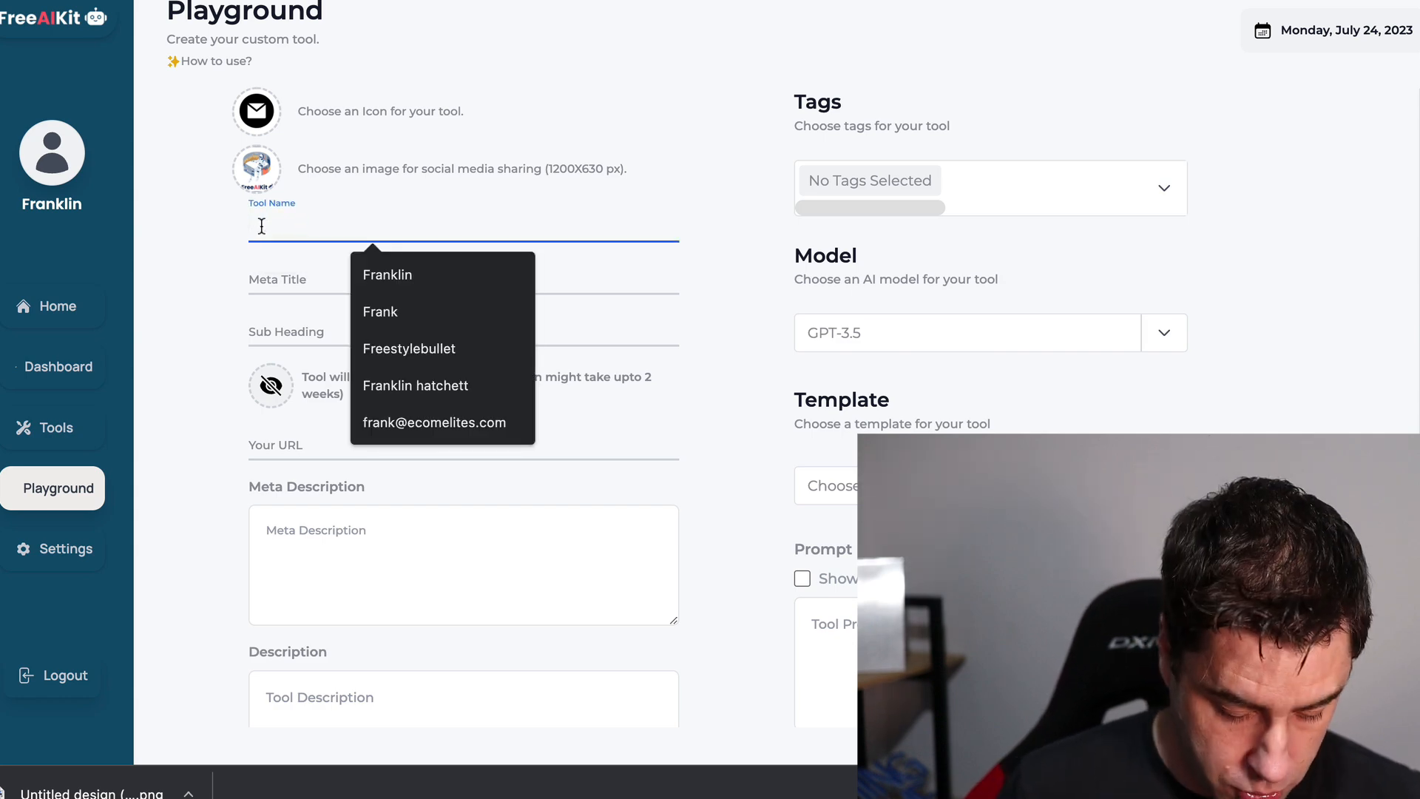
pyautogui.write('Email')
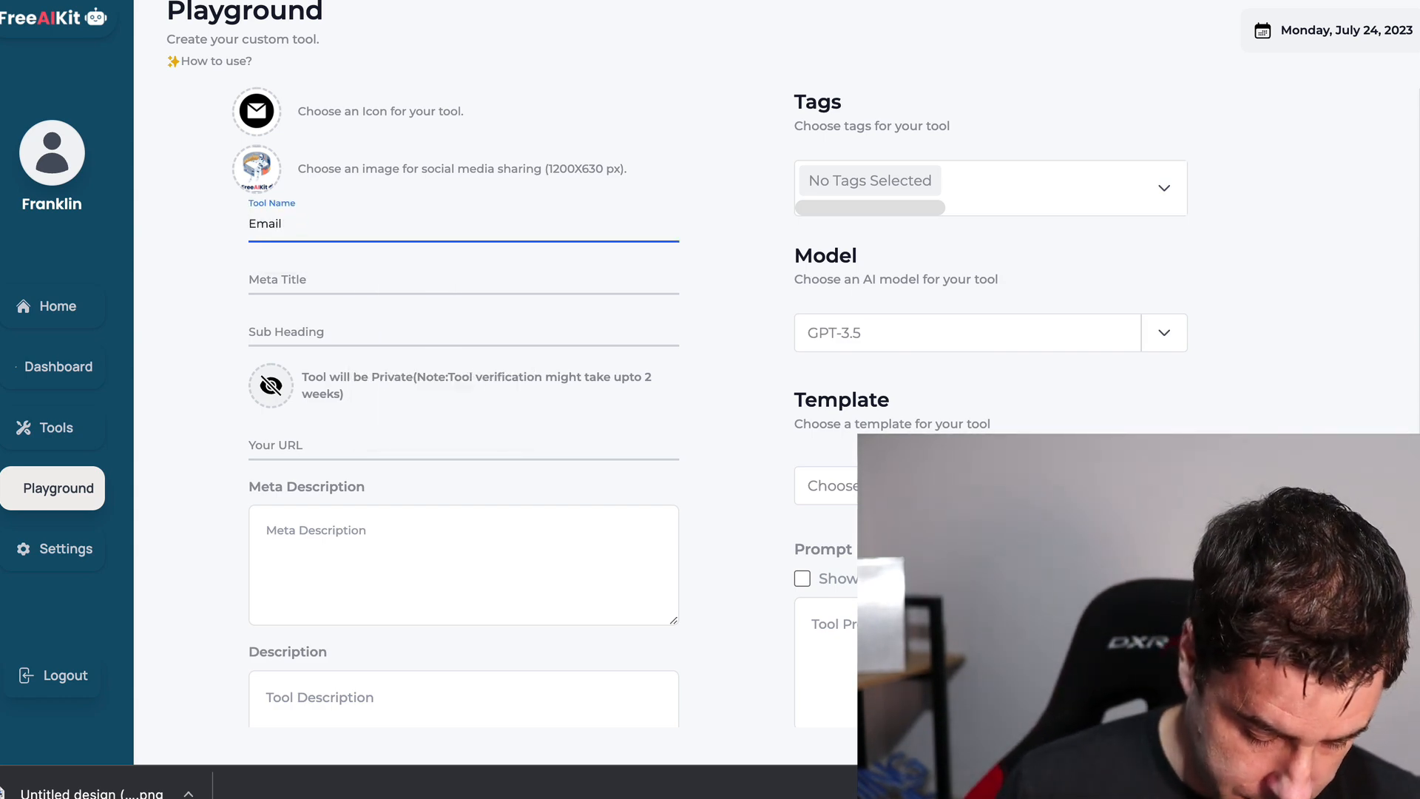
pyautogui.write('Subject Li')
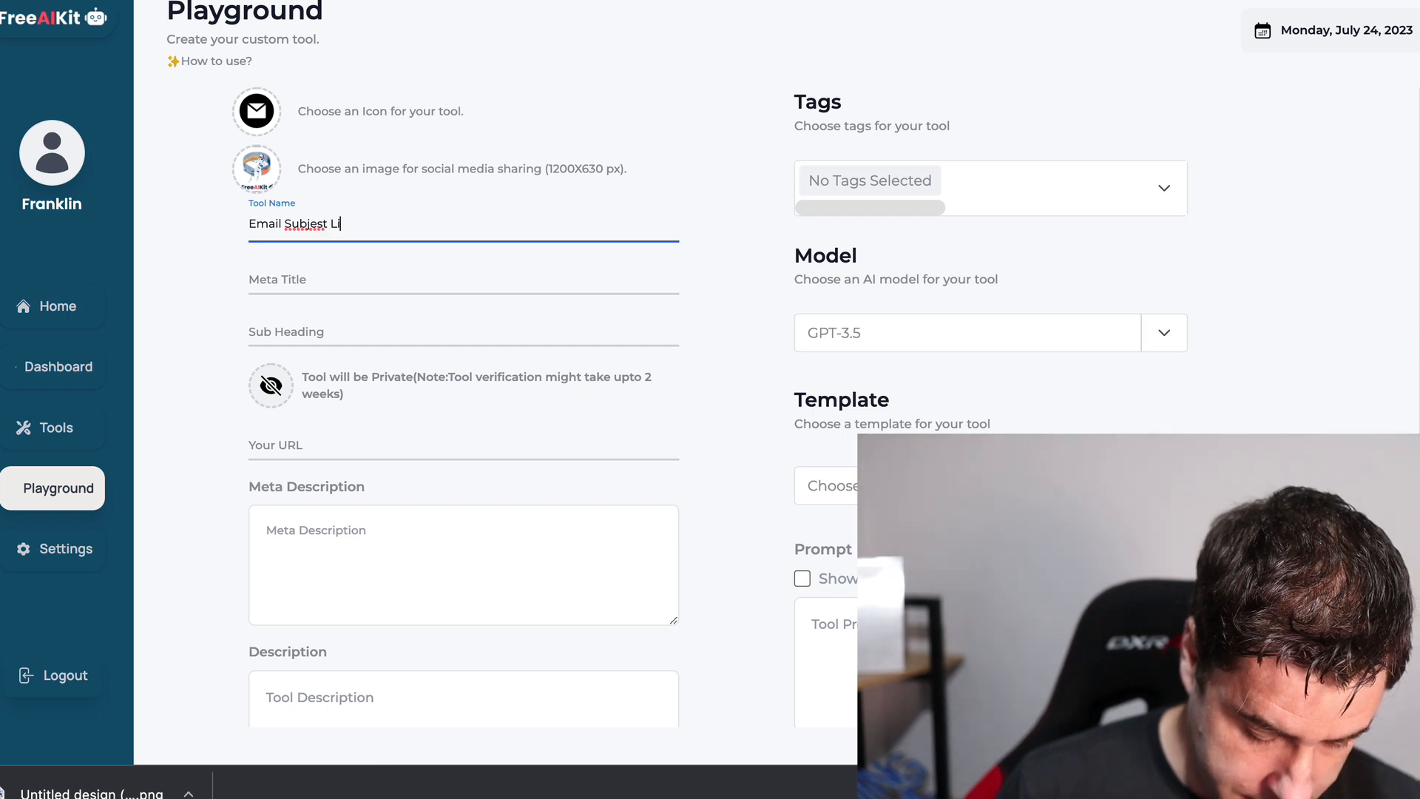
pyautogui.write('ne gnerator')
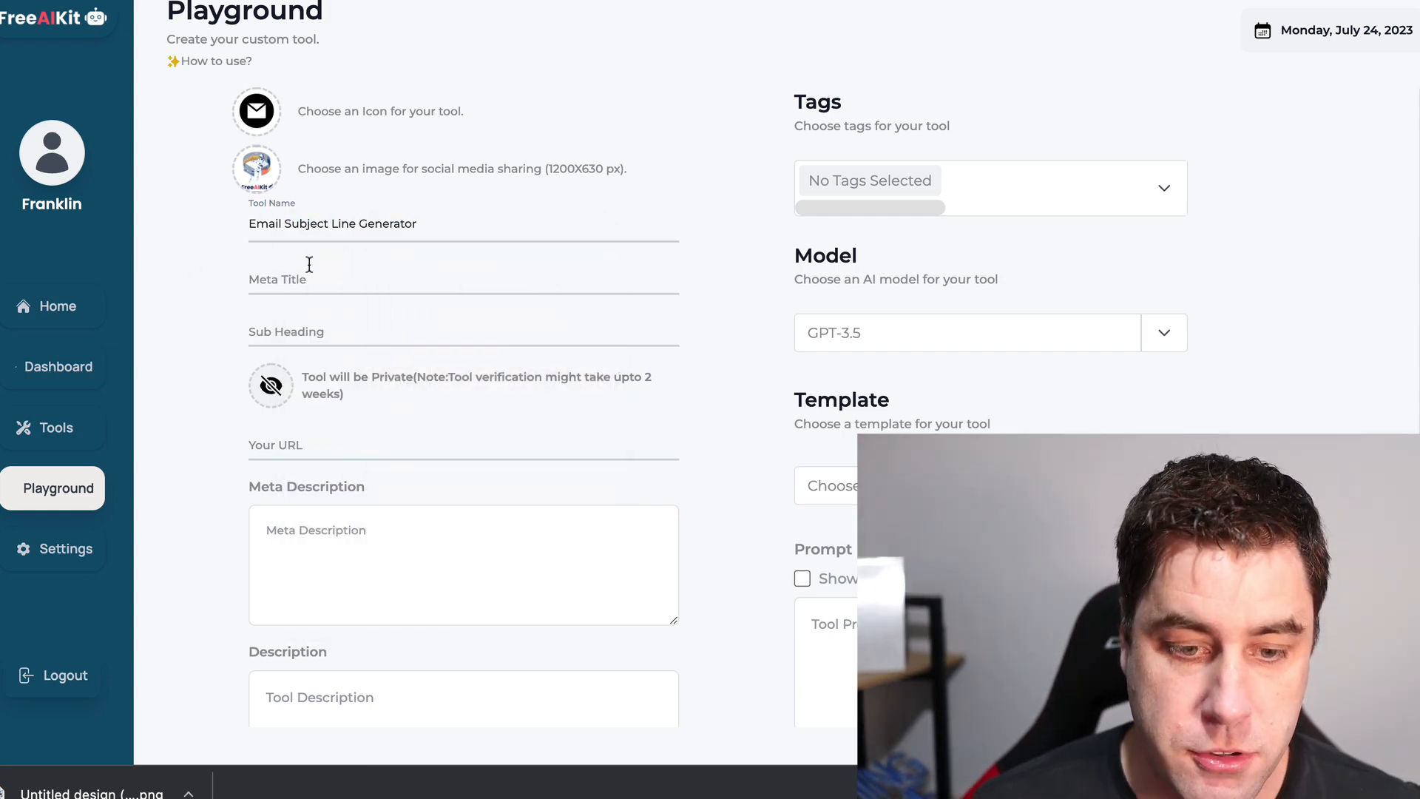
pyautogui.moveTo(283, 328)
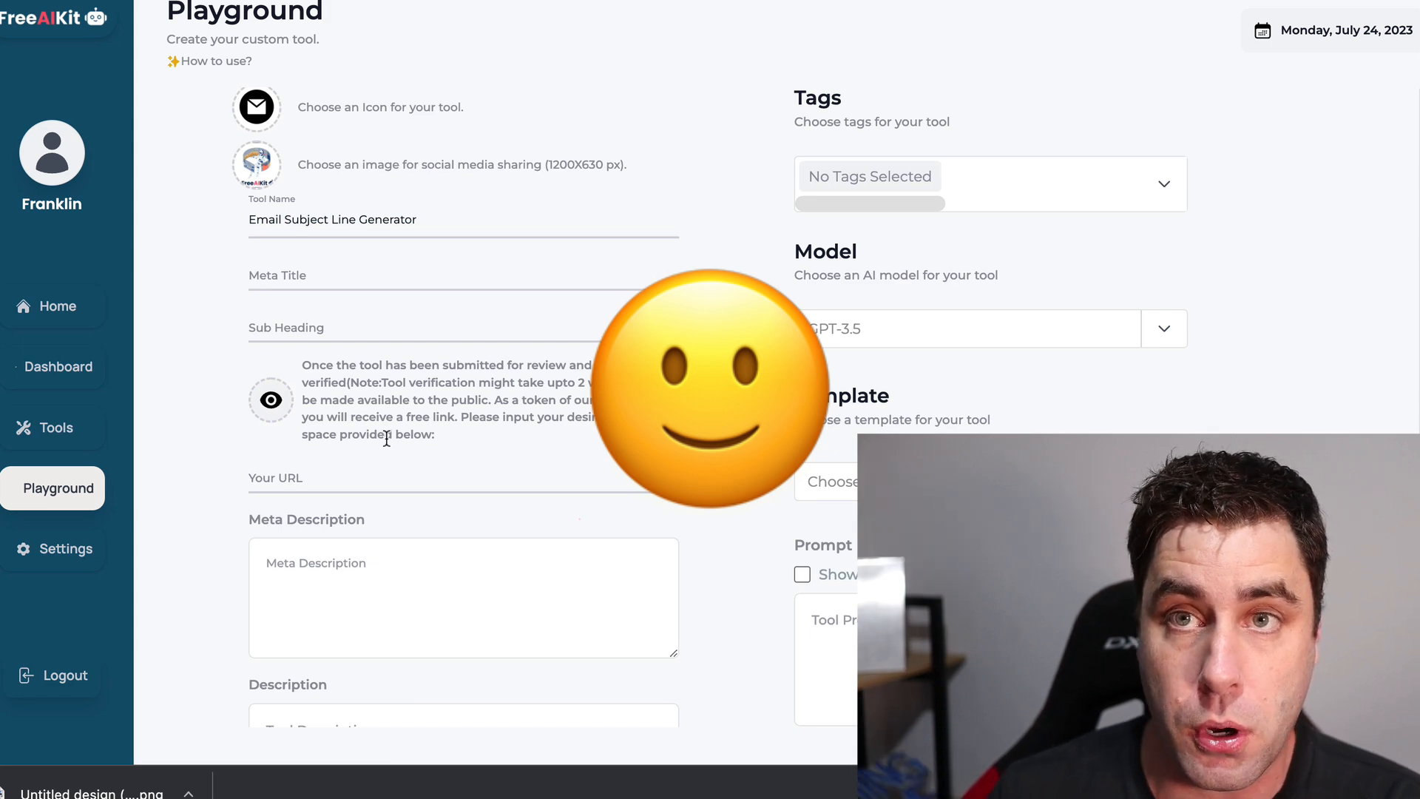
pyautogui.click(270, 399)
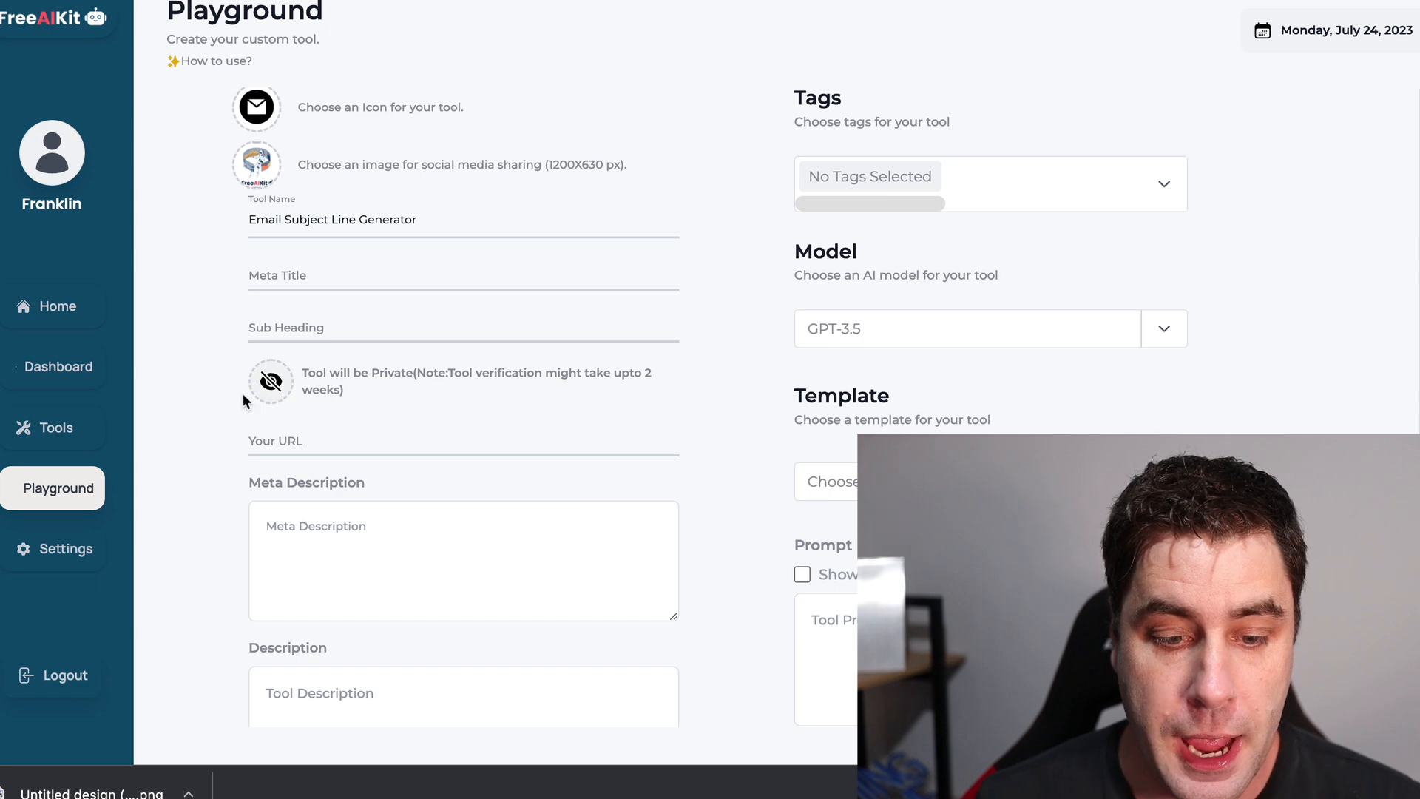
# Below the catchy-subjects descriptions, choose GPT-3.5 as the tool's AI model.
pyautogui.scroll(-3)
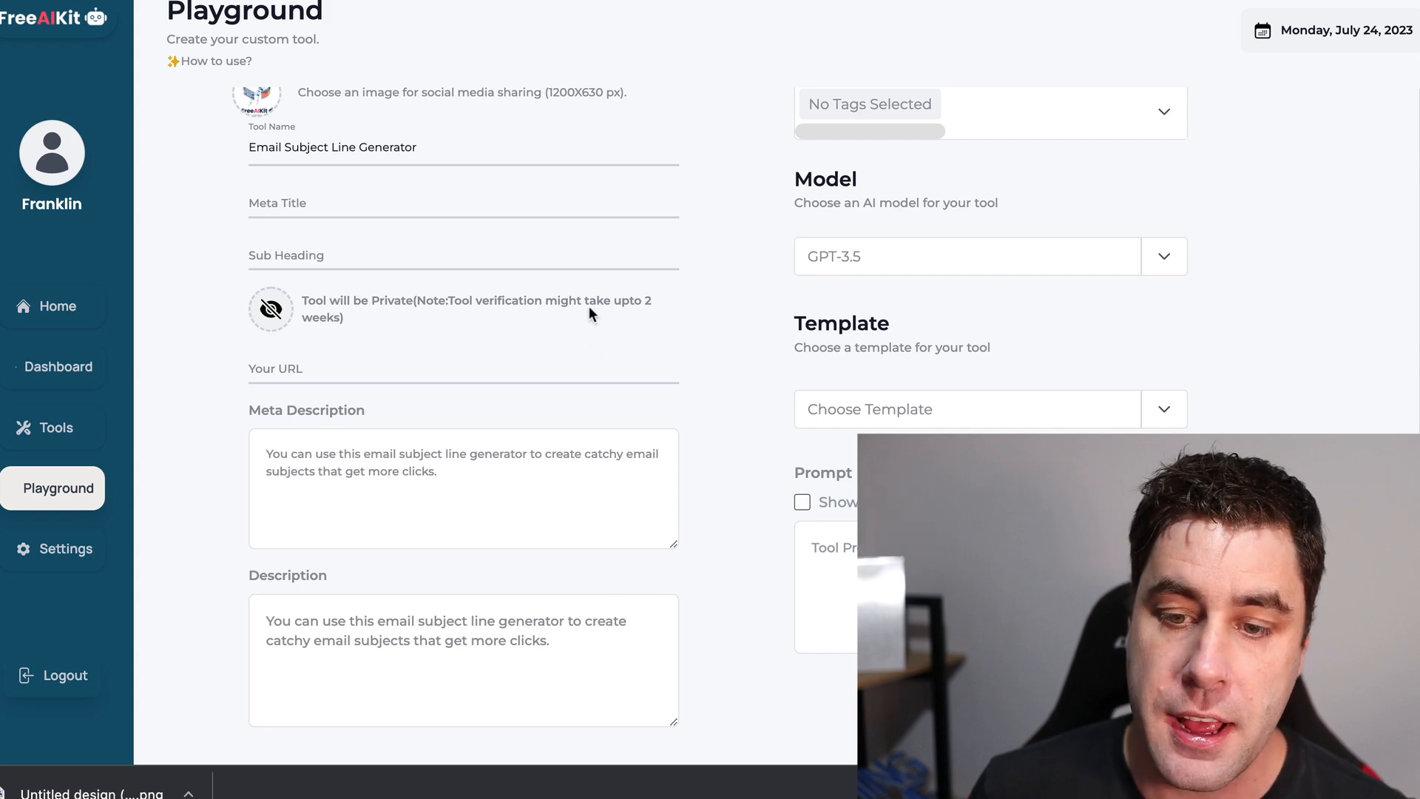
pyautogui.moveTo(1121, 262)
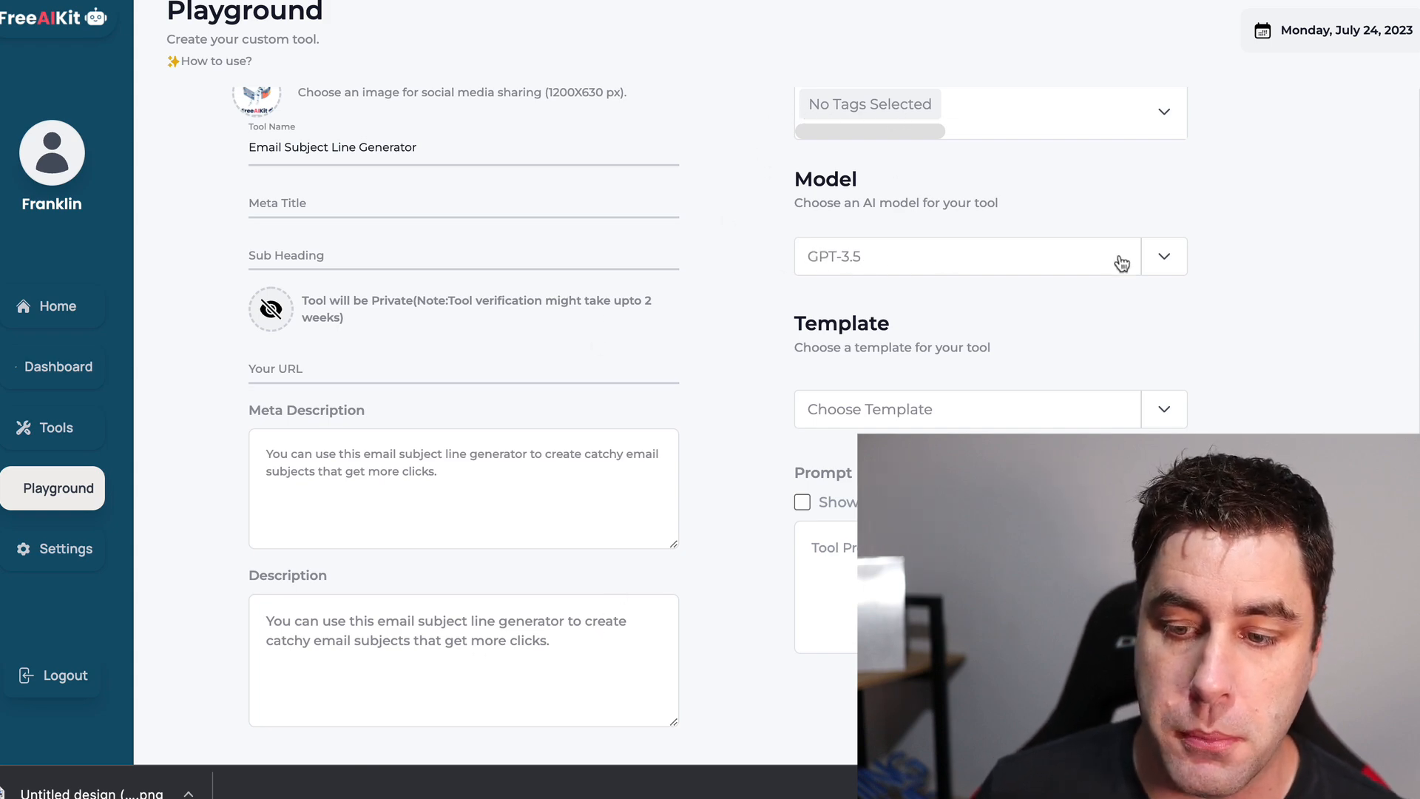
pyautogui.click(1163, 257)
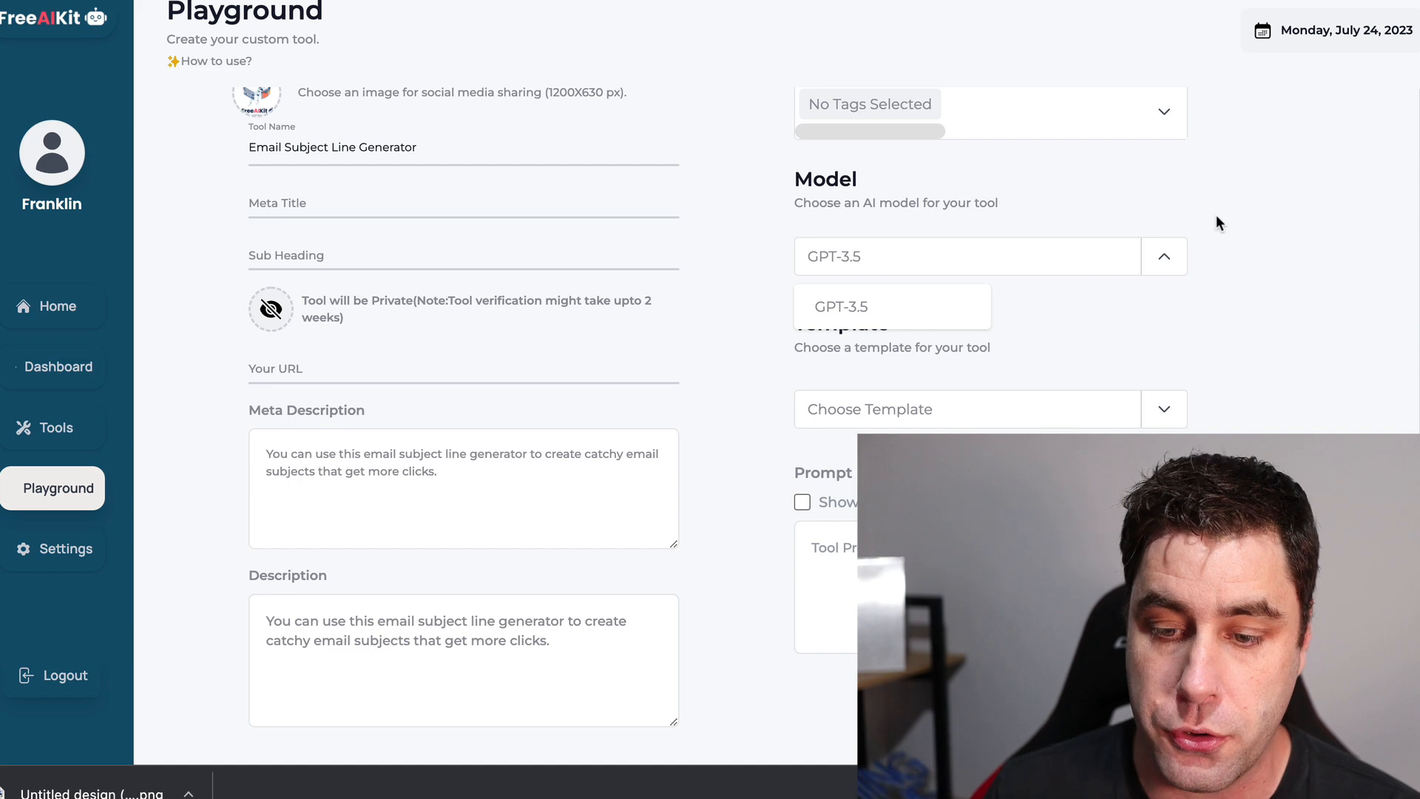
pyautogui.click(965, 408)
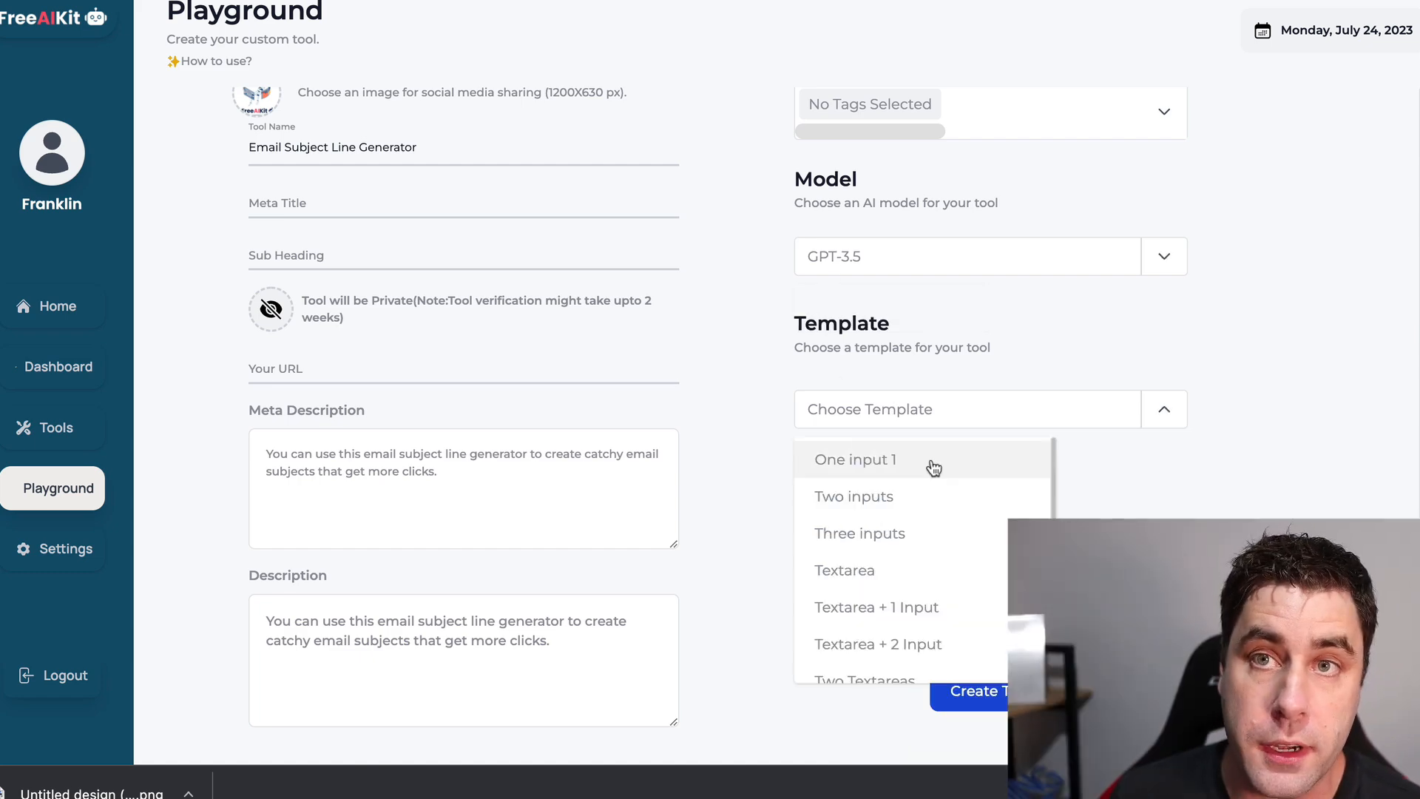
# Select the 'One input 1' template and copy the [kit_user_input_1] placeholder from the requirements.
pyautogui.click(854, 460)
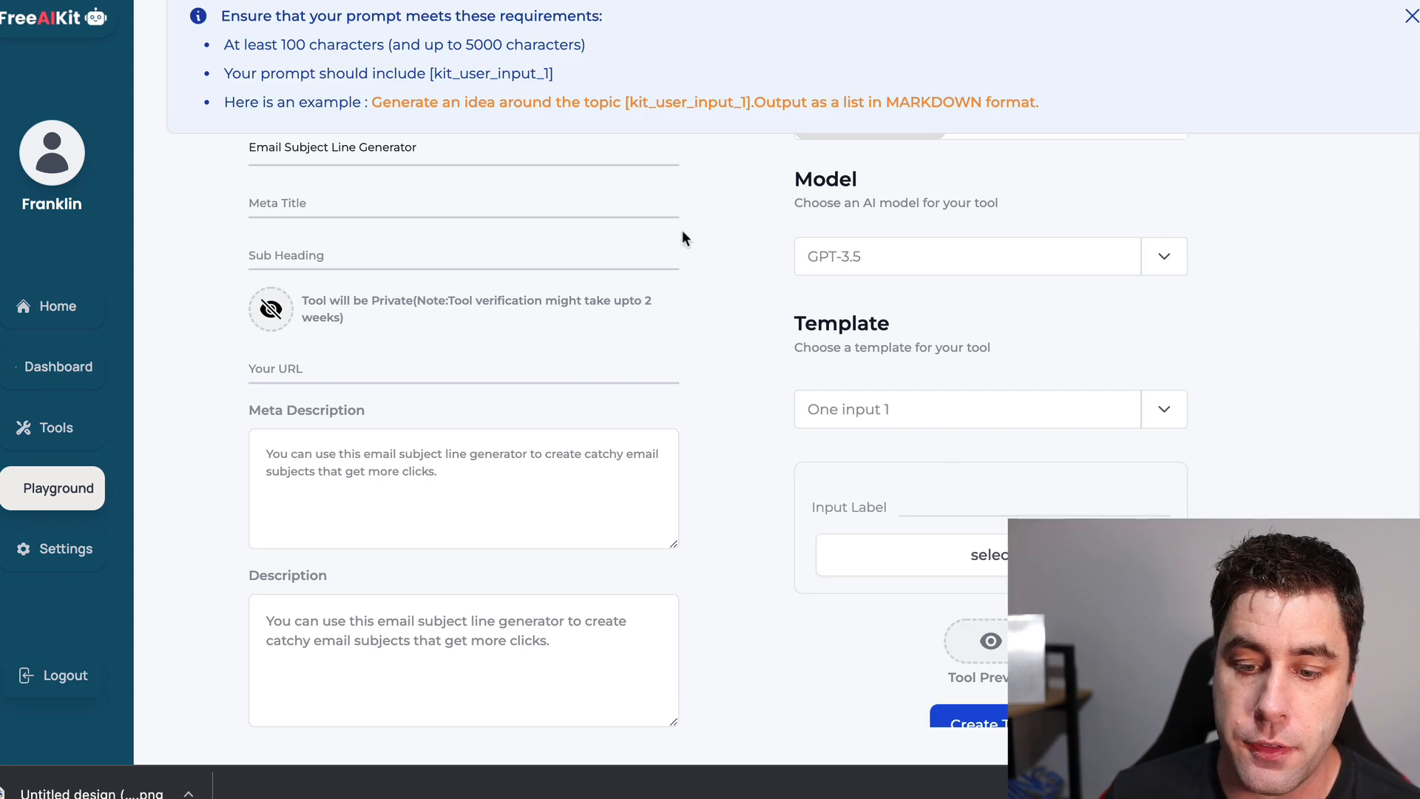
pyautogui.scroll(-3)
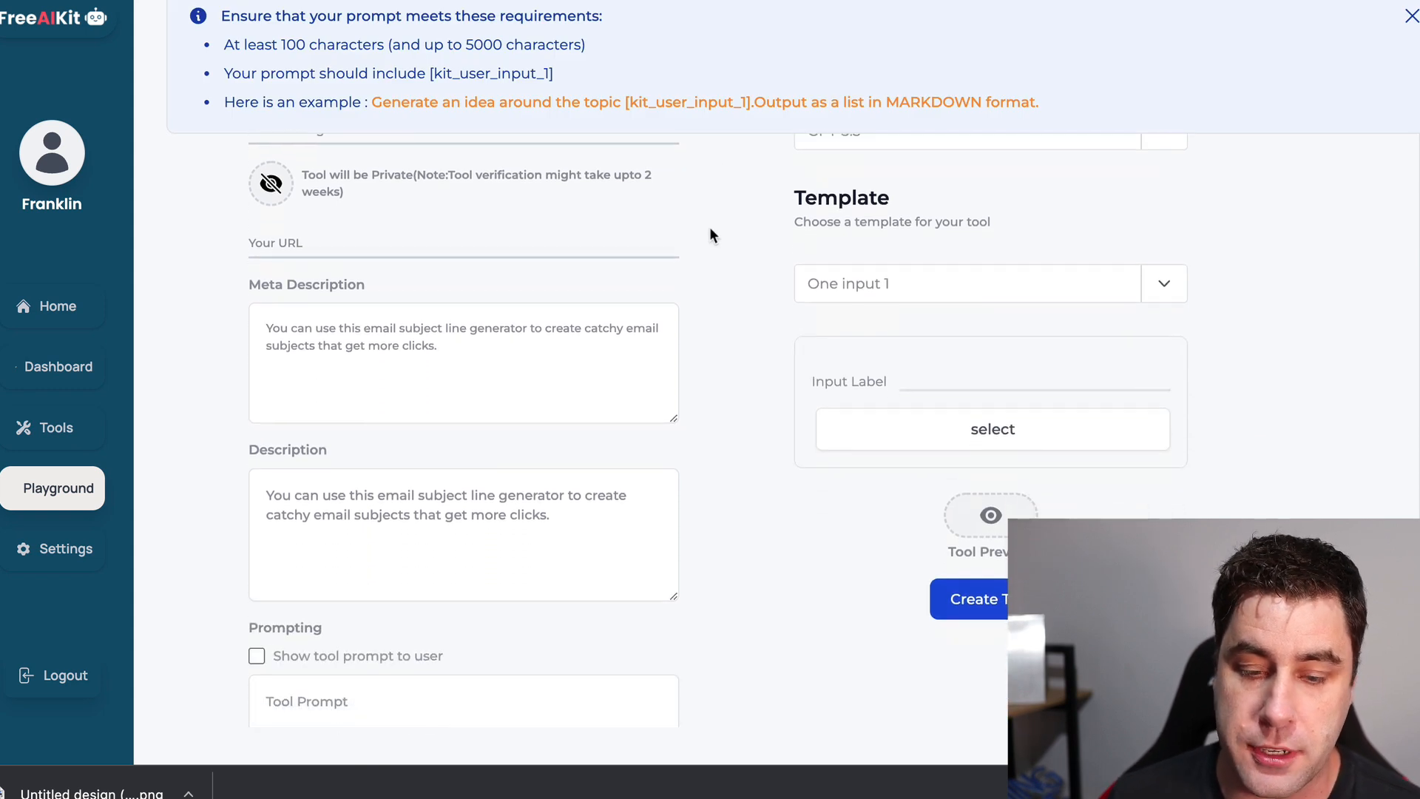
pyautogui.moveTo(622, 57)
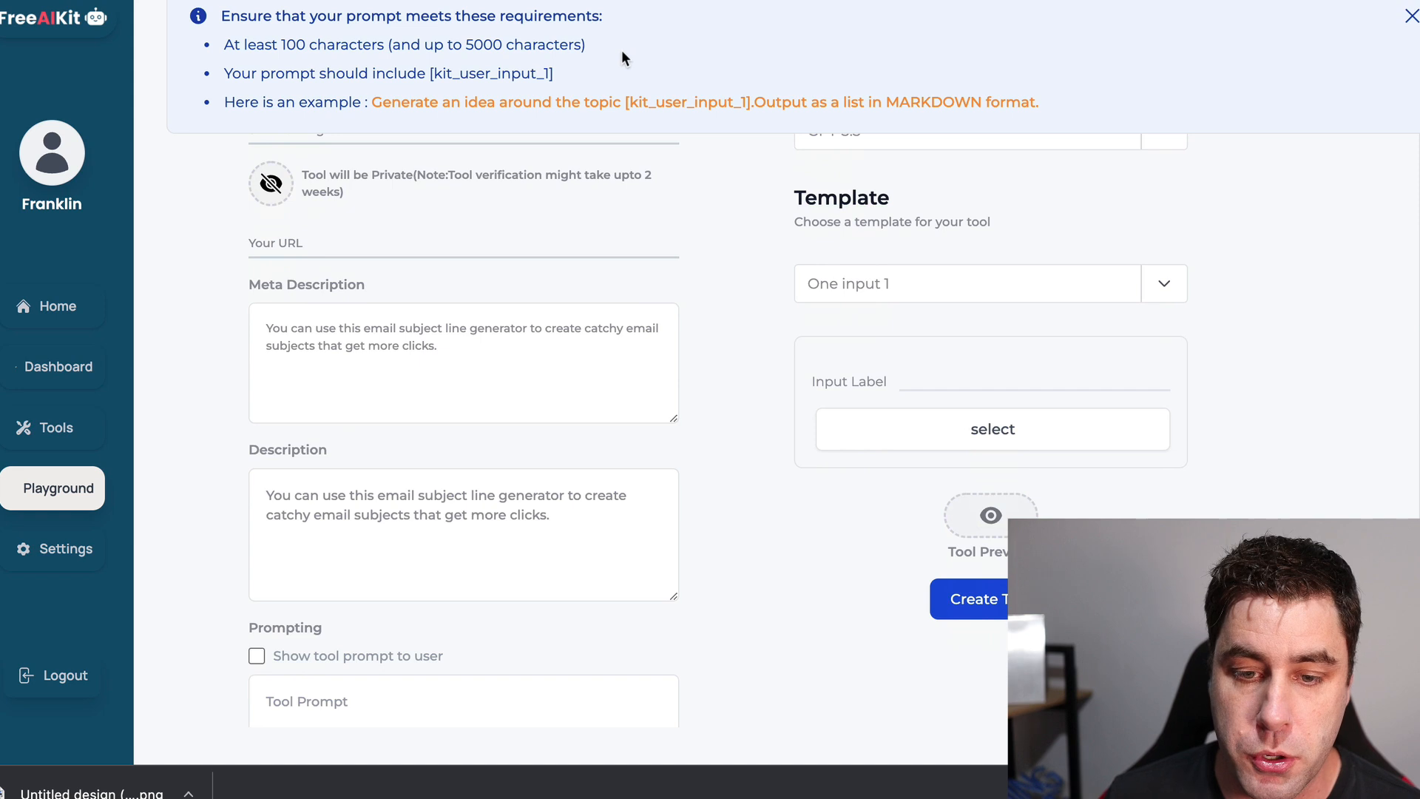
pyautogui.moveTo(628, 101)
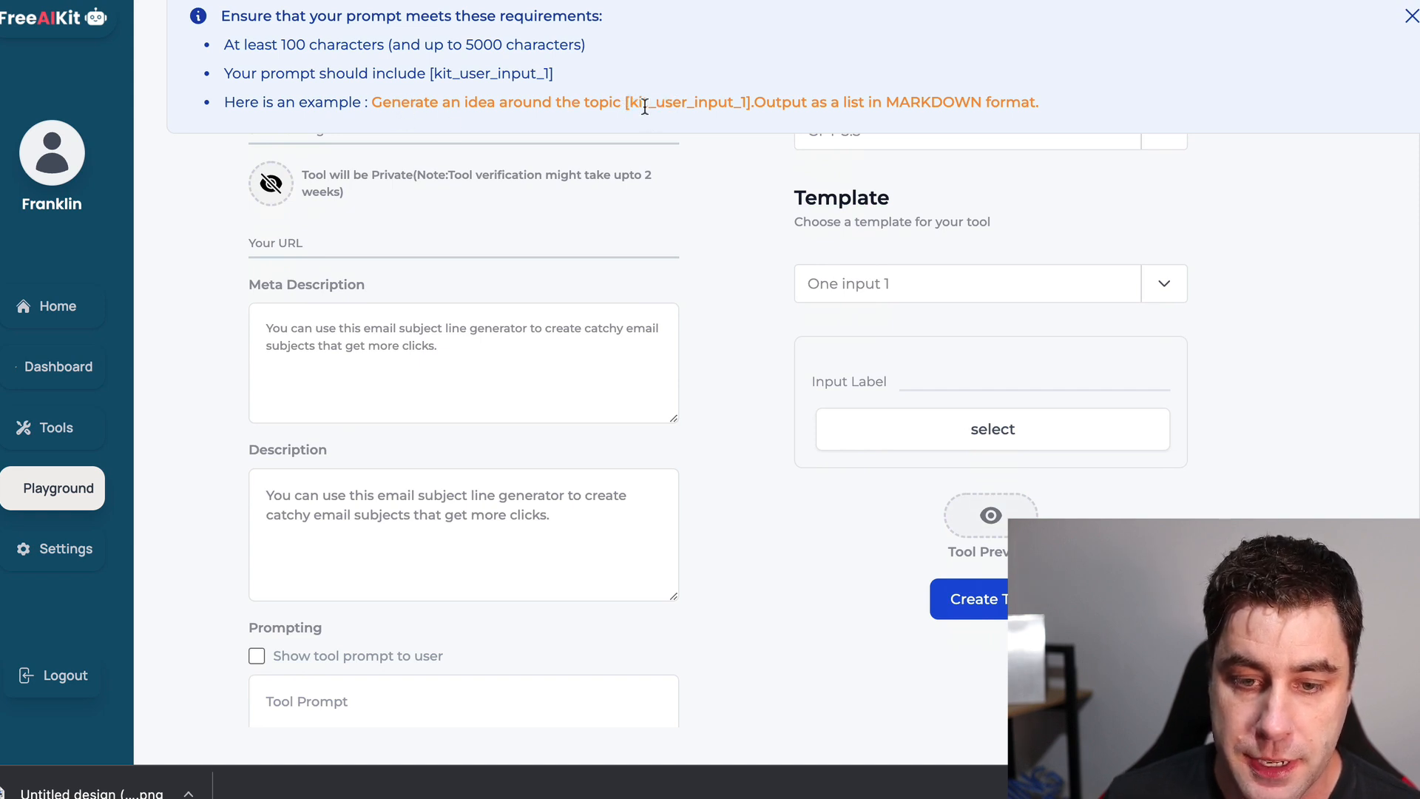
pyautogui.moveTo(751, 102)
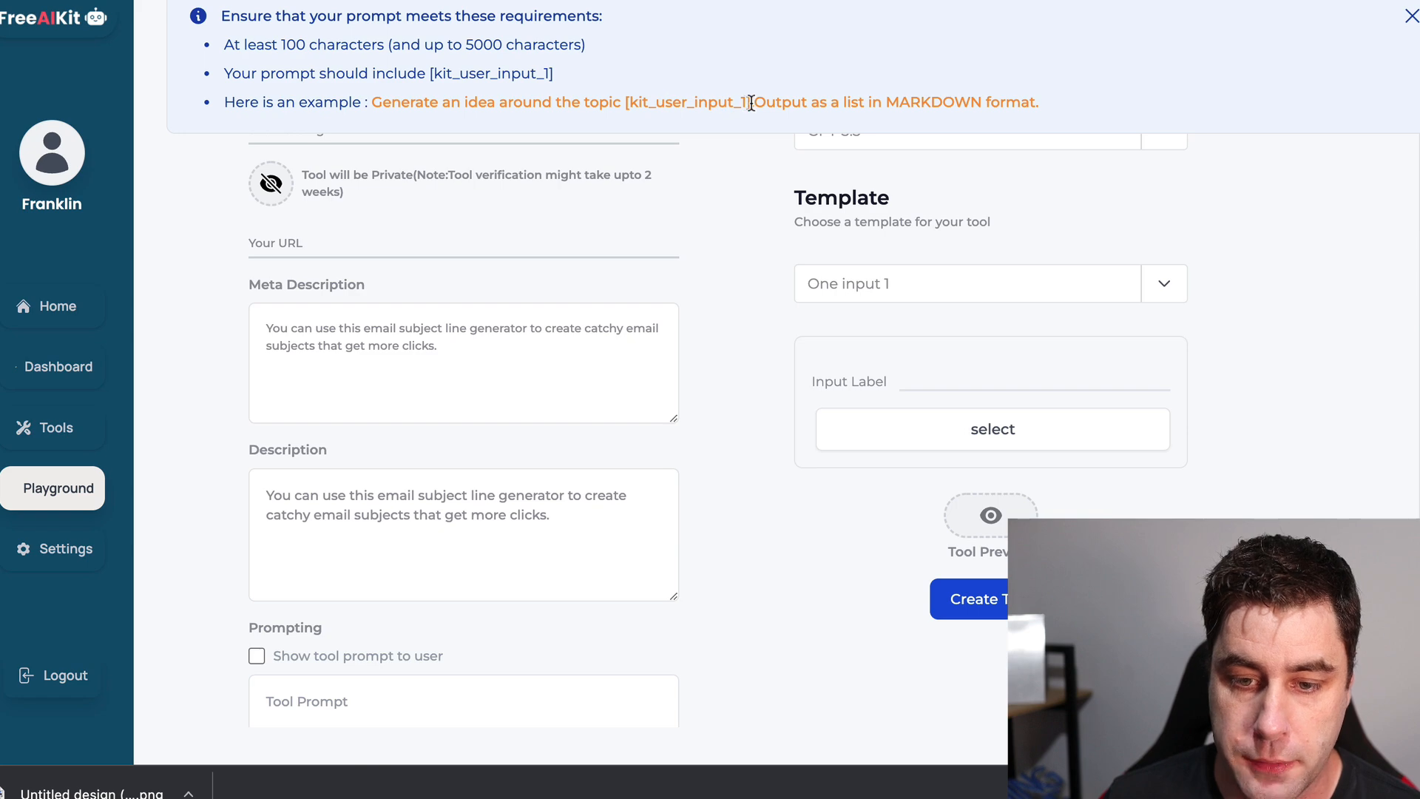
pyautogui.doubleClick(689, 101)
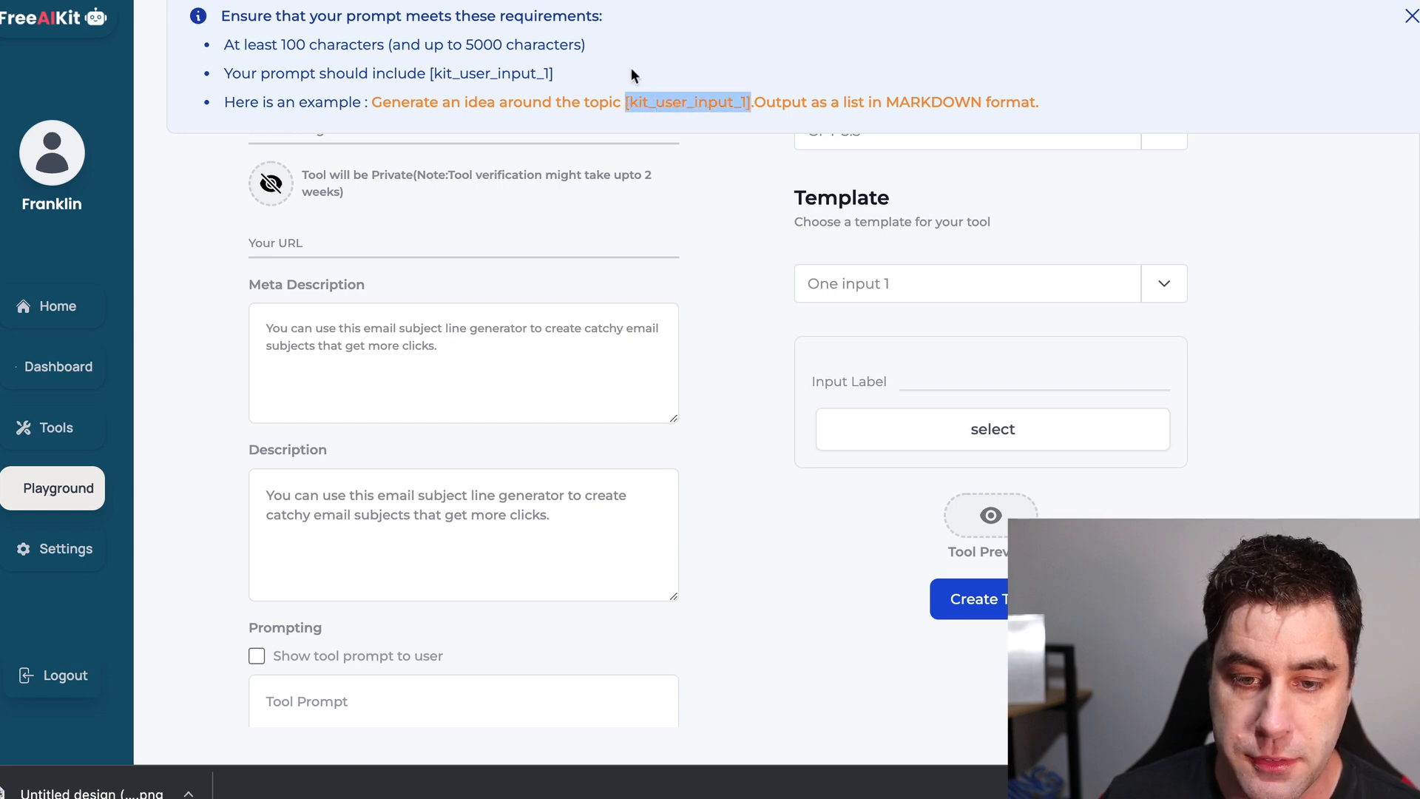
pyautogui.moveTo(634, 64)
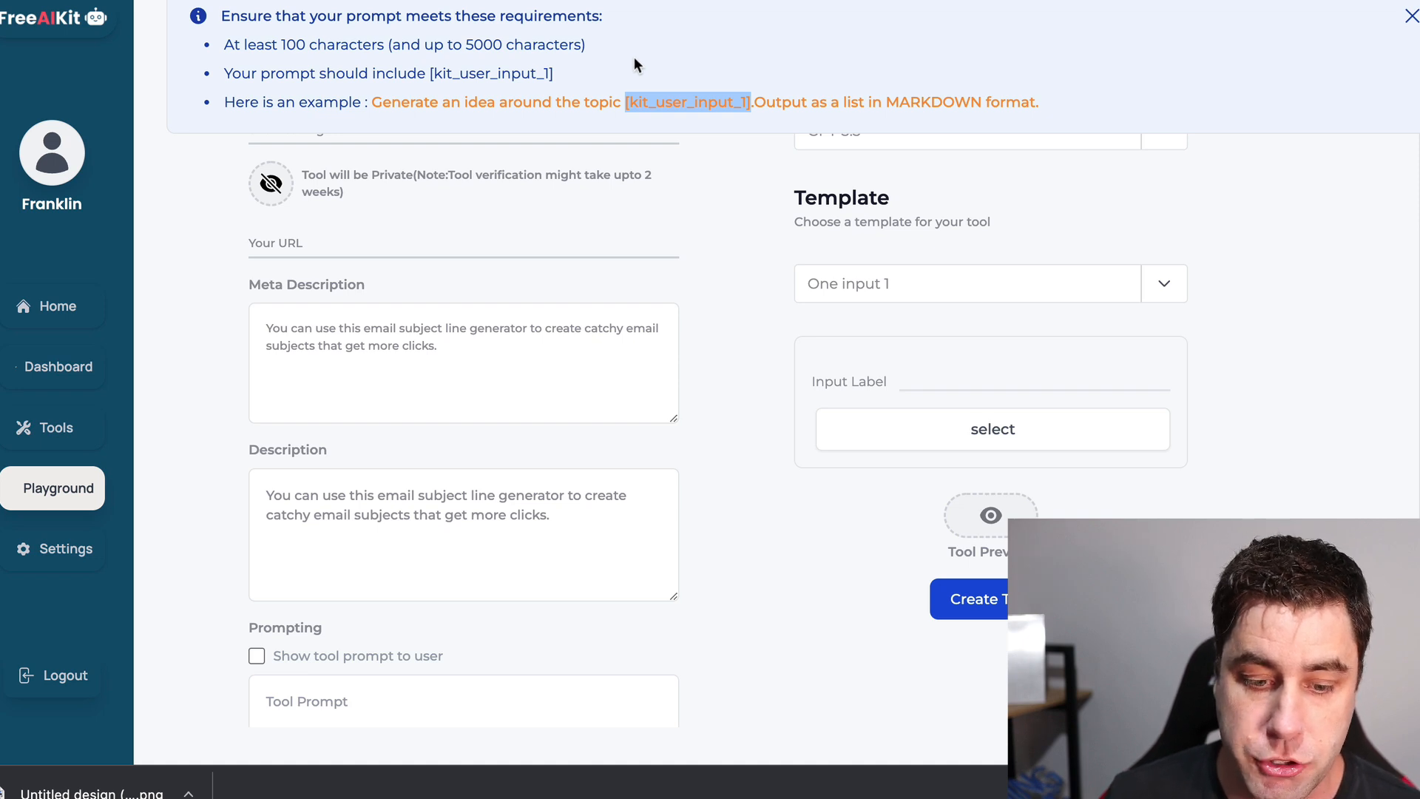
pyautogui.scroll(-3)
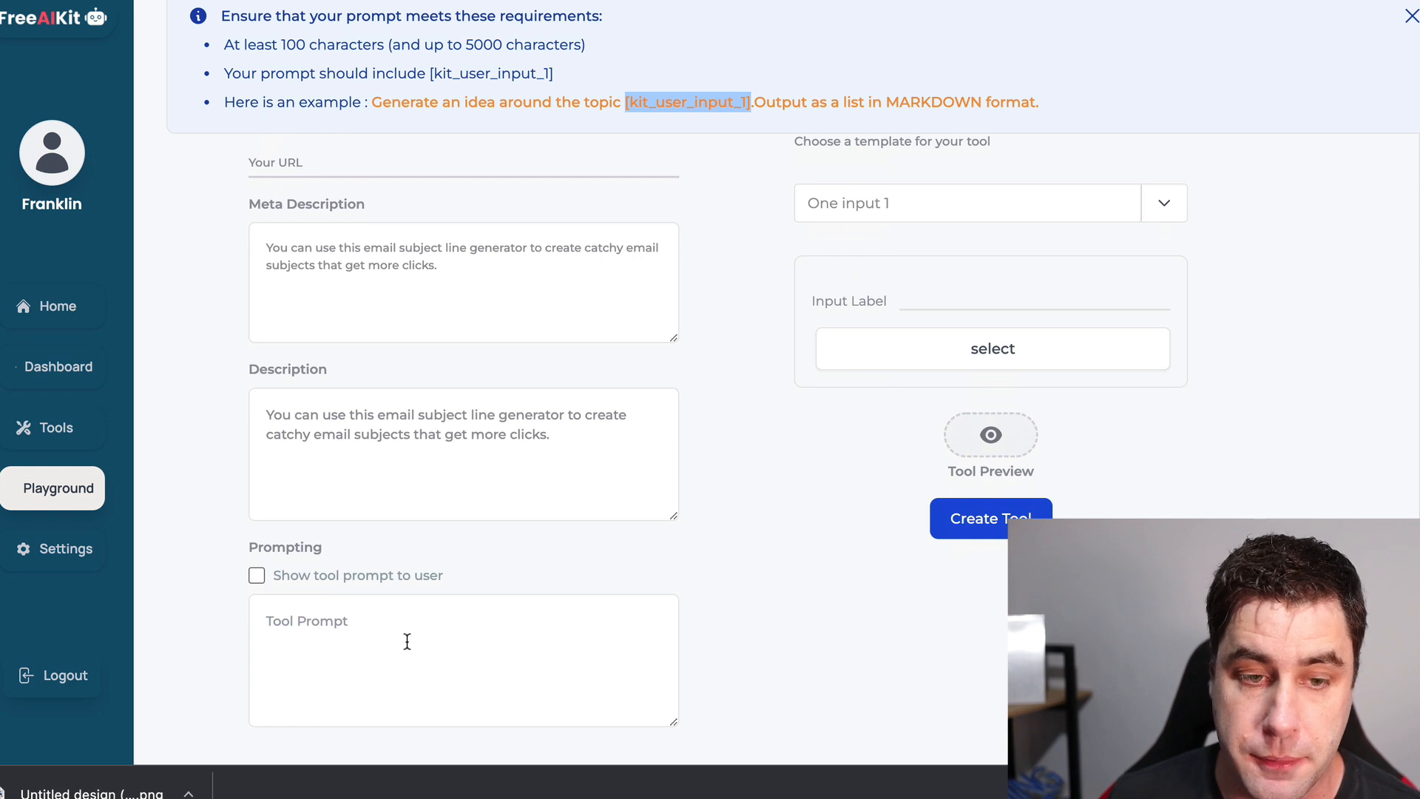
# Enter the prompt 'Generate 6 catchy email subject lines about [kit_user_input_1]' and label the input 'Email topics'.
pyautogui.write('Generate 6 catchy email subject lines about [kit_user_input_1]')
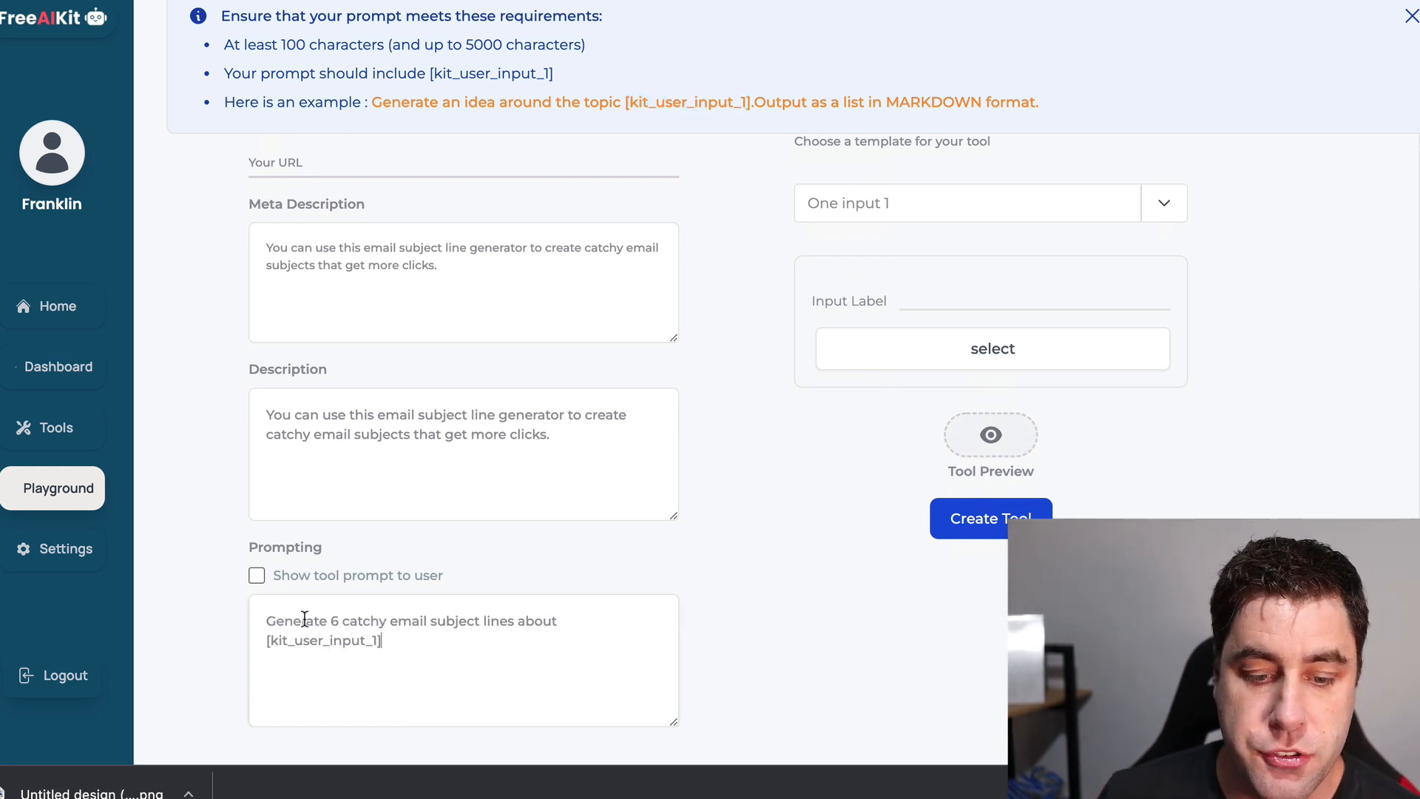
pyautogui.moveTo(494, 622)
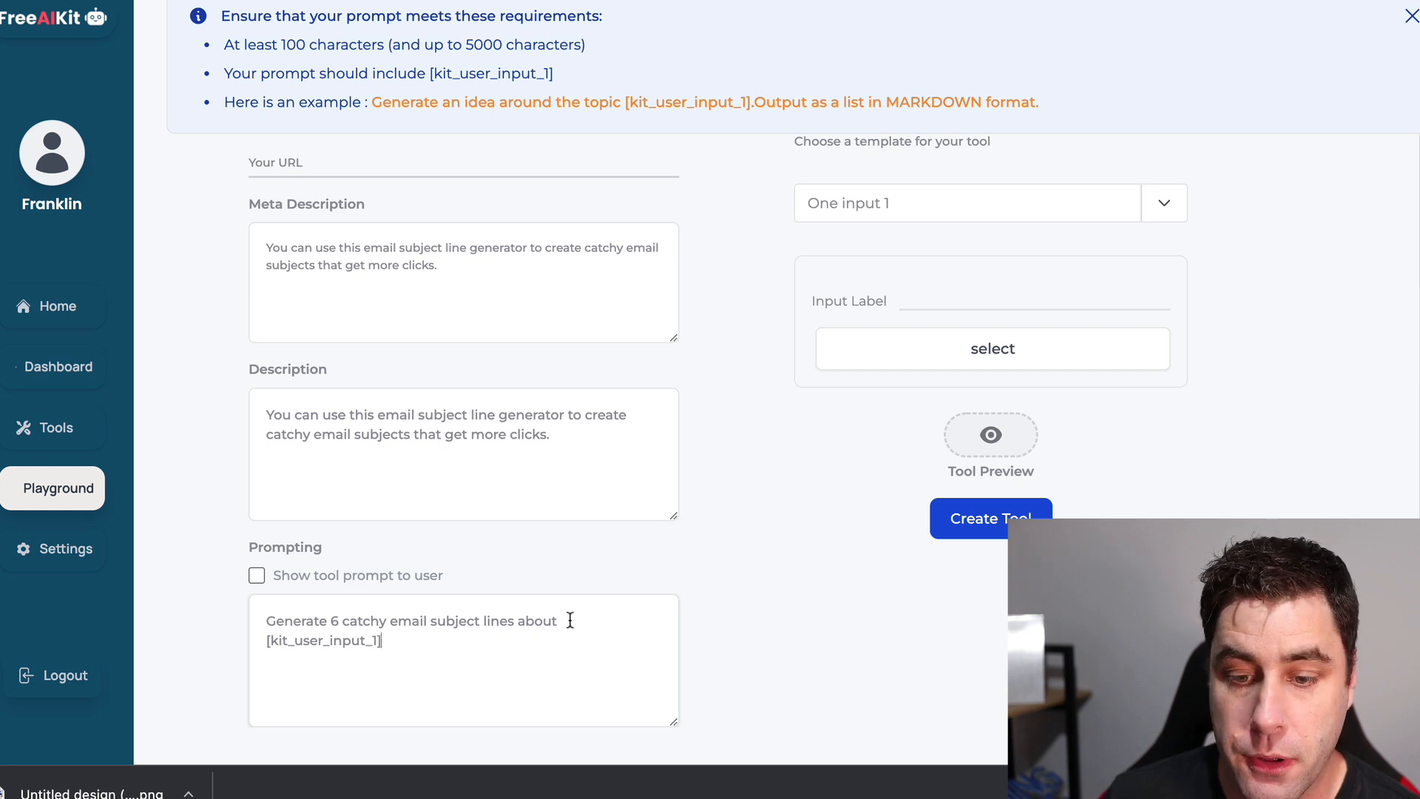
pyautogui.moveTo(843, 231)
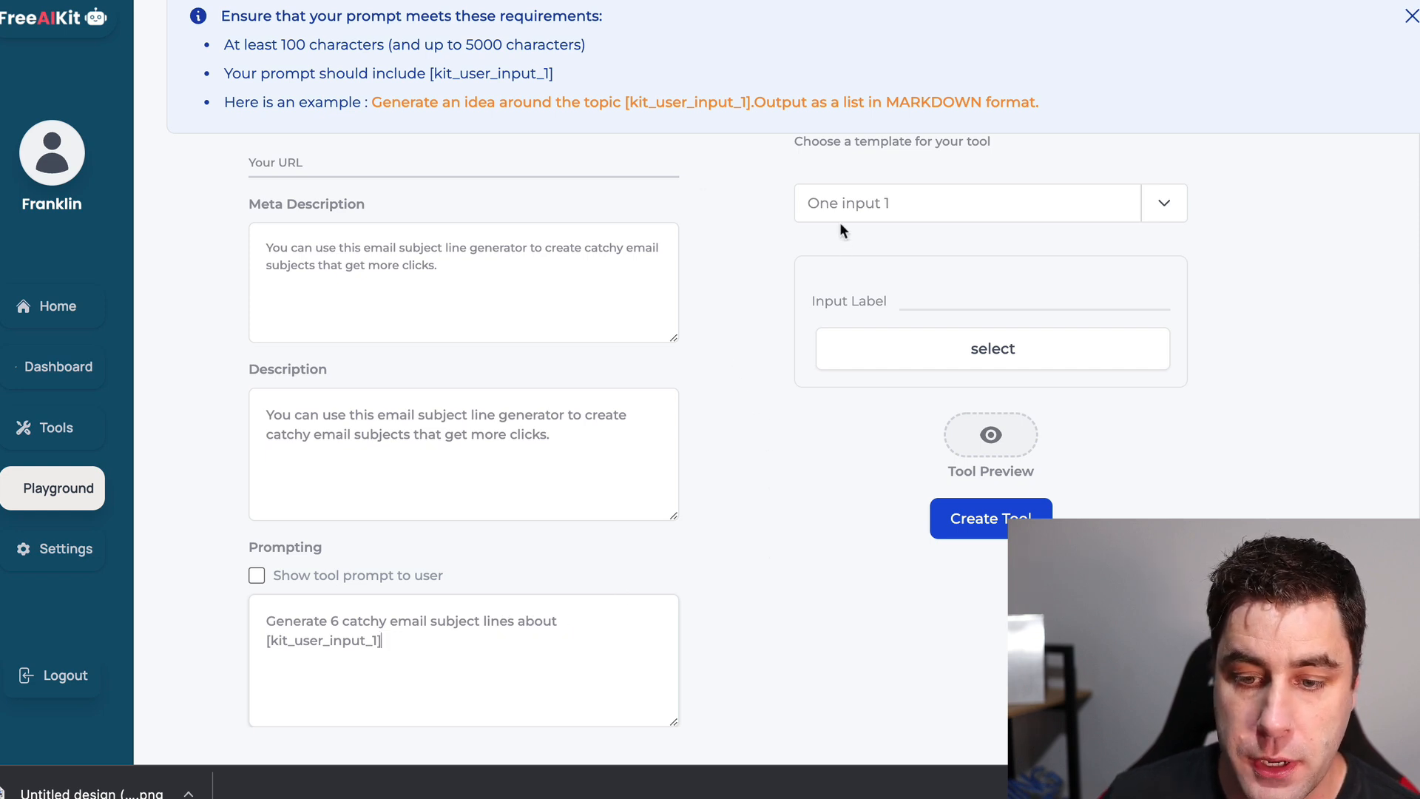
pyautogui.click(1033, 305)
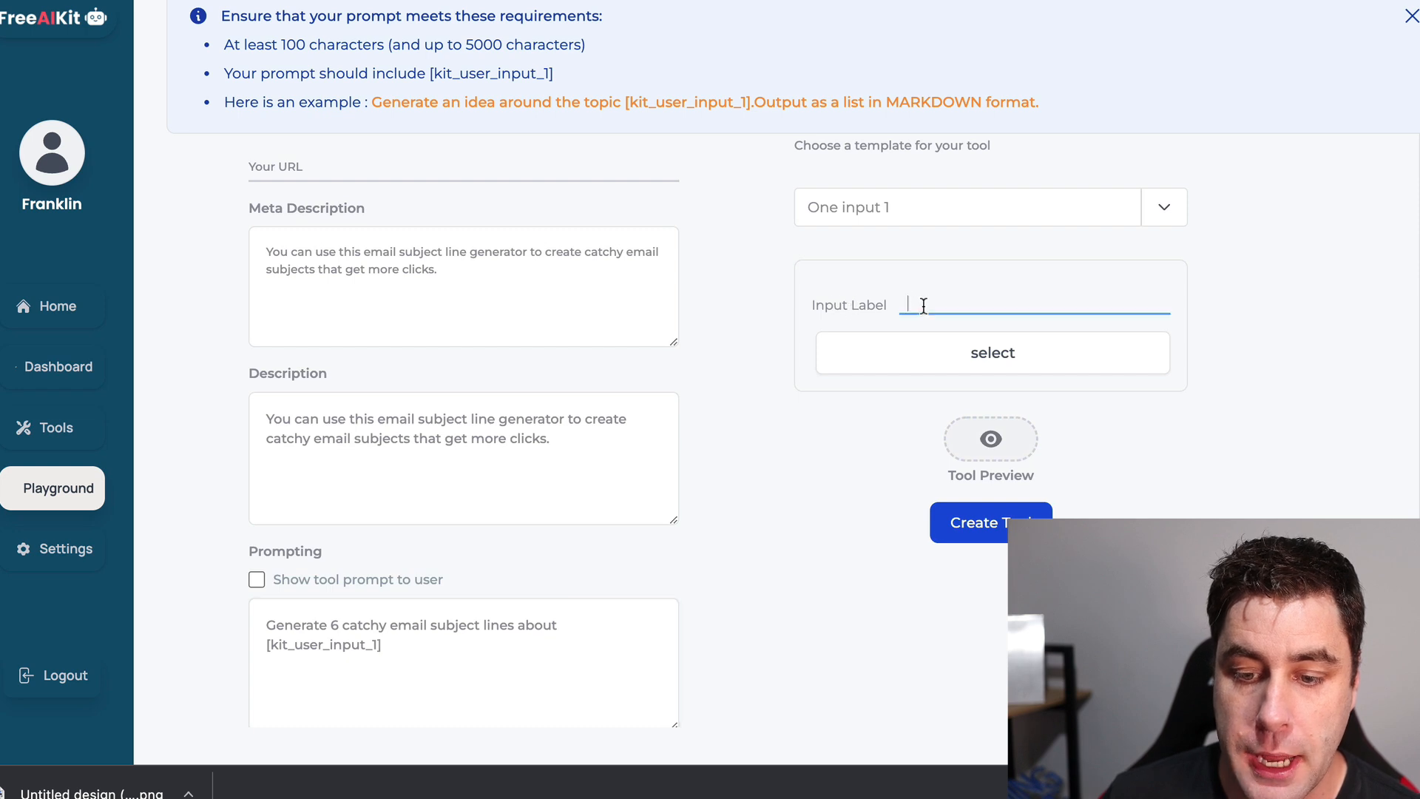
pyautogui.write('Email')
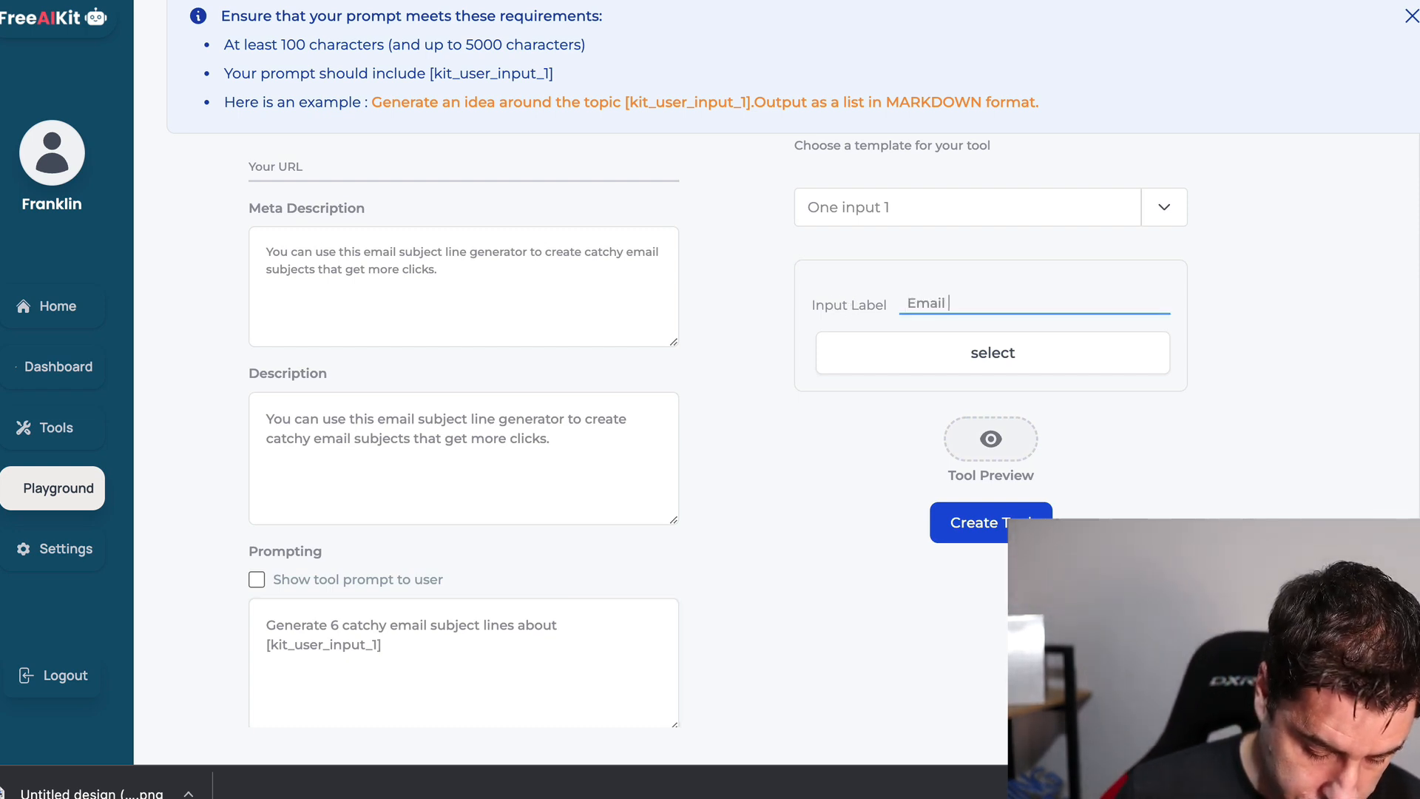
pyautogui.write('topics')
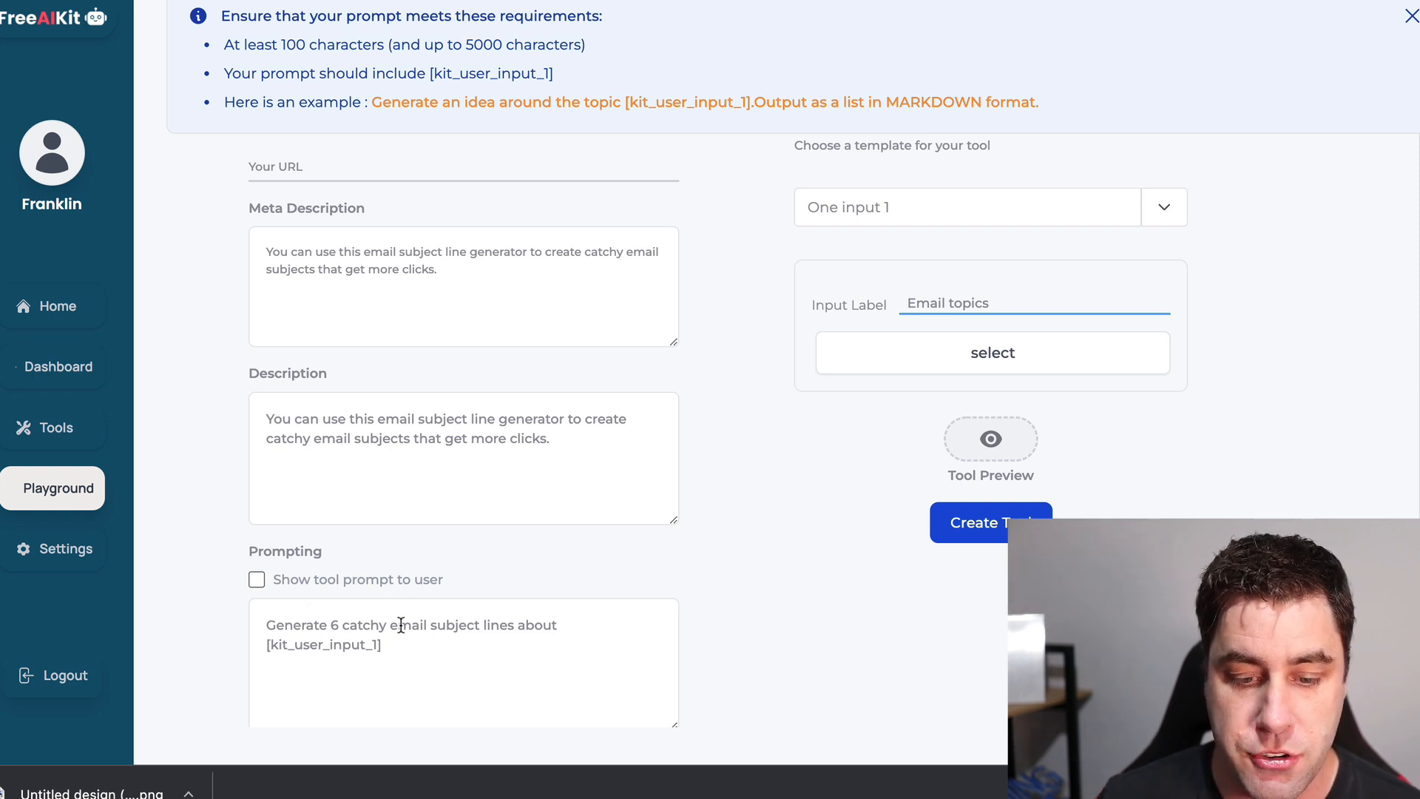
pyautogui.moveTo(327, 617)
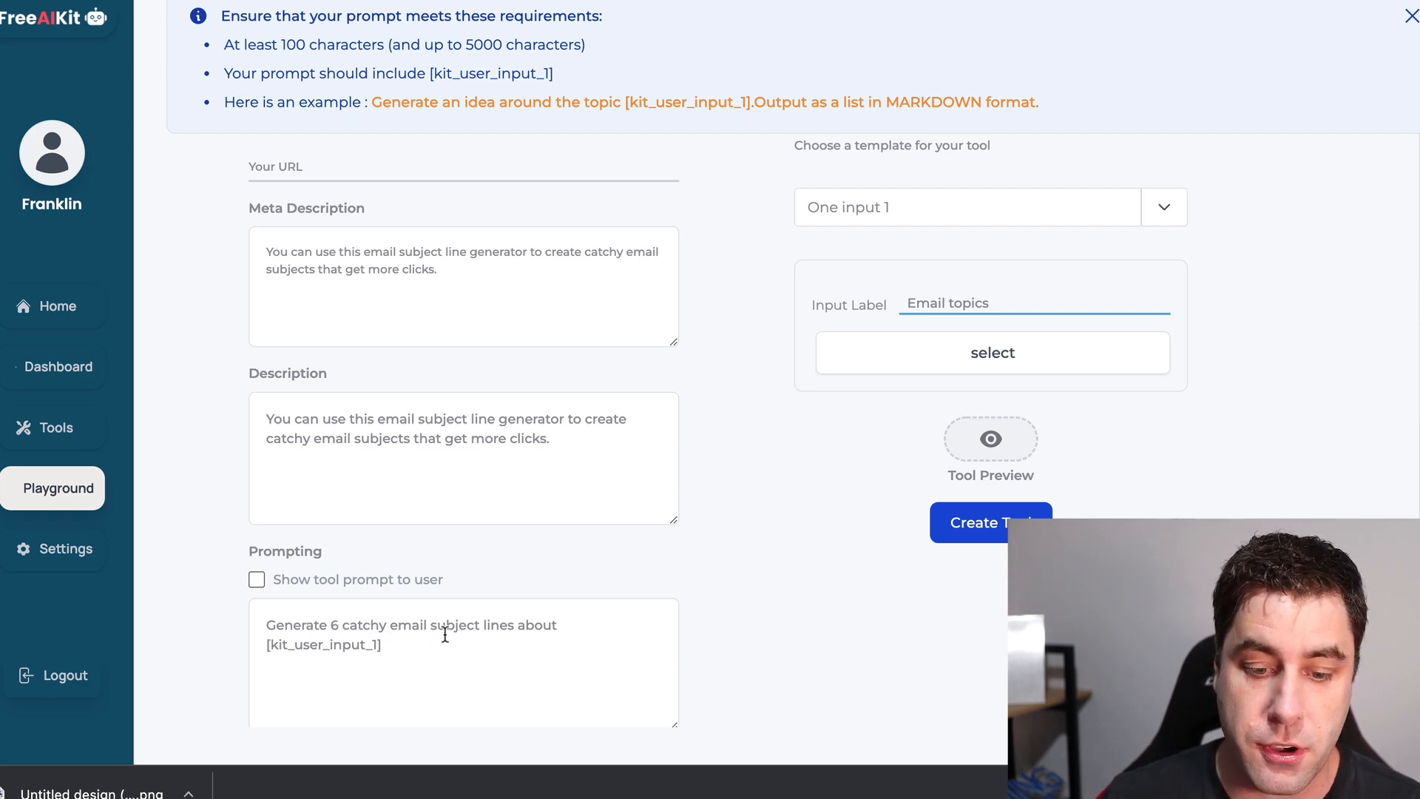
pyautogui.moveTo(917, 302)
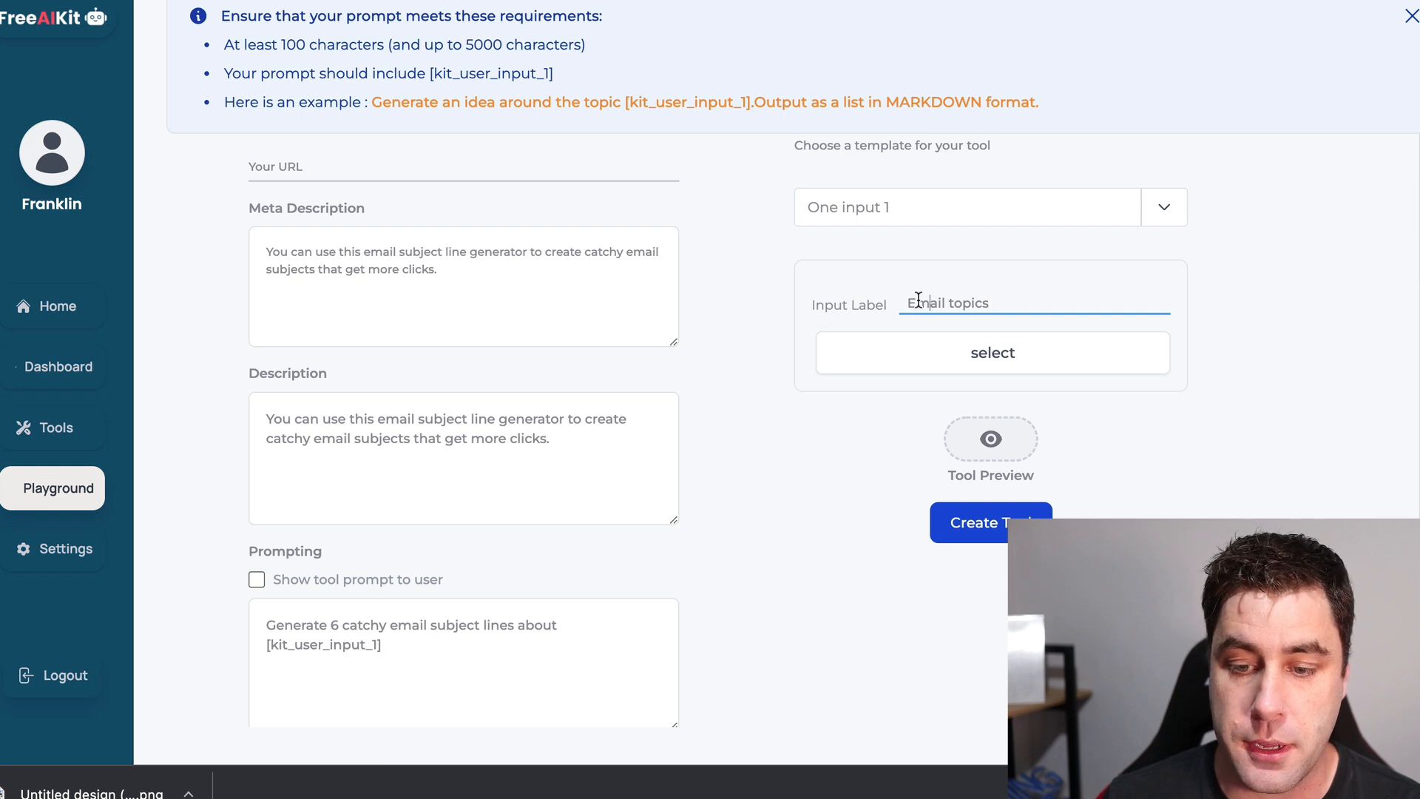
pyautogui.moveTo(1017, 291)
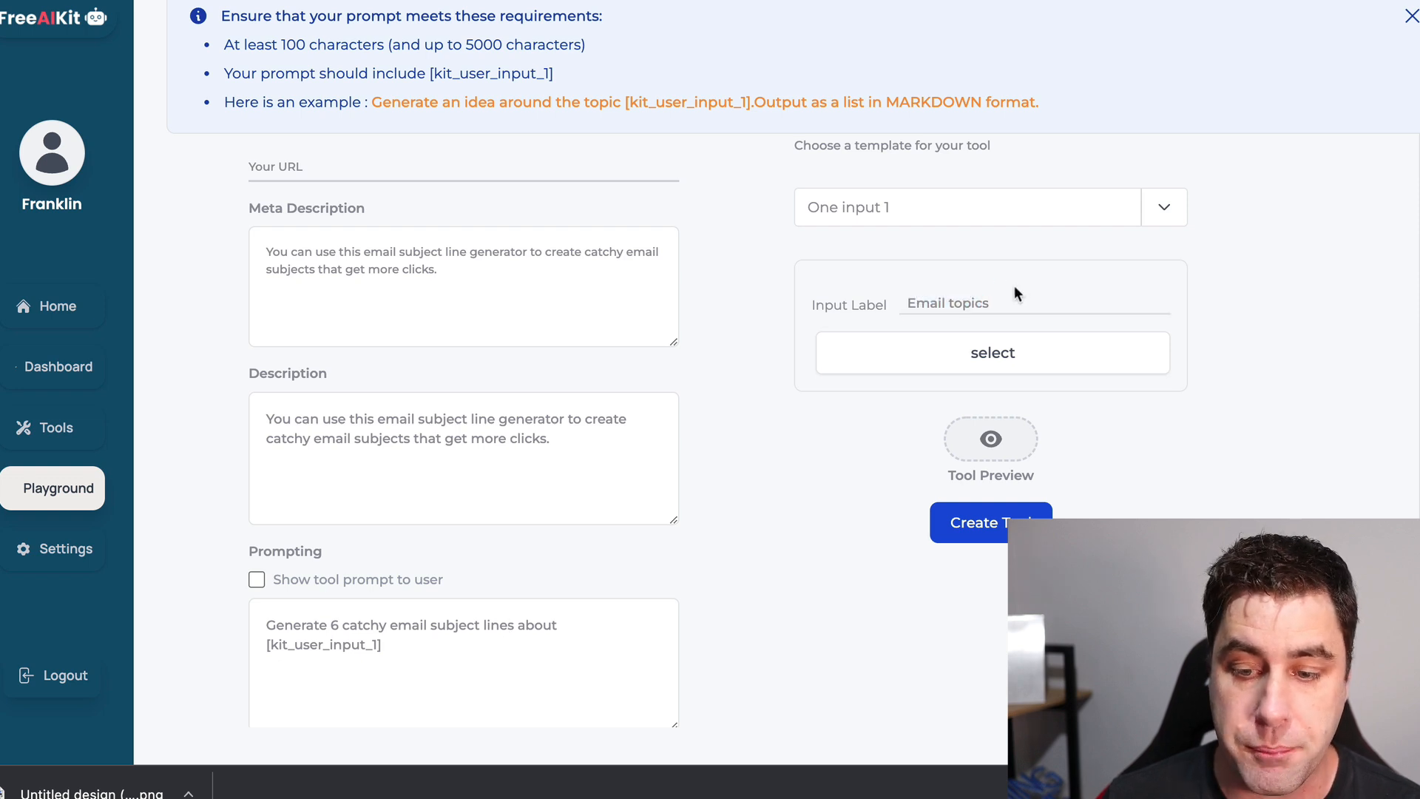
# Select the one-input layout, check the Tool Preview, and submit via Create Tool.
pyautogui.click(991, 352)
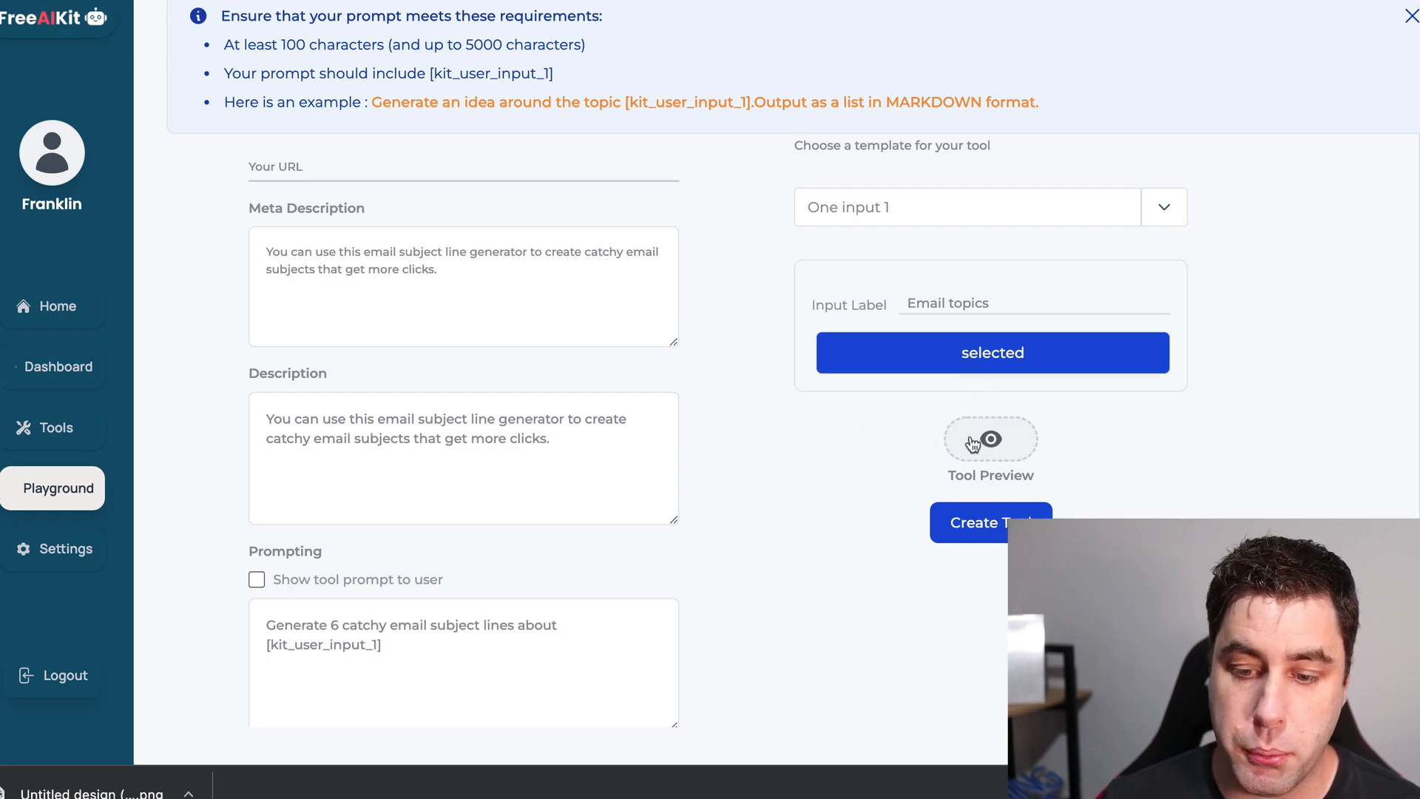
pyautogui.click(990, 439)
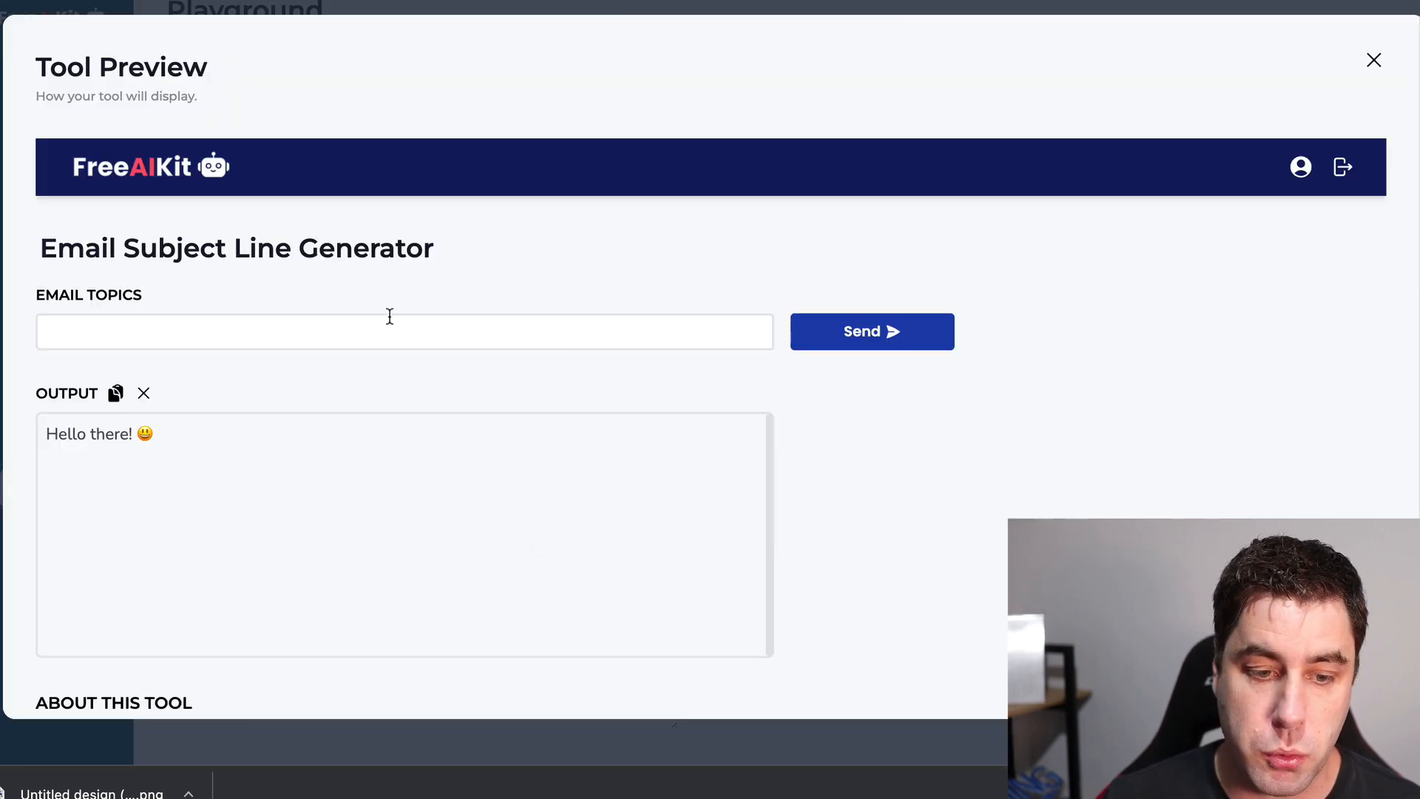
pyautogui.scroll(-3)
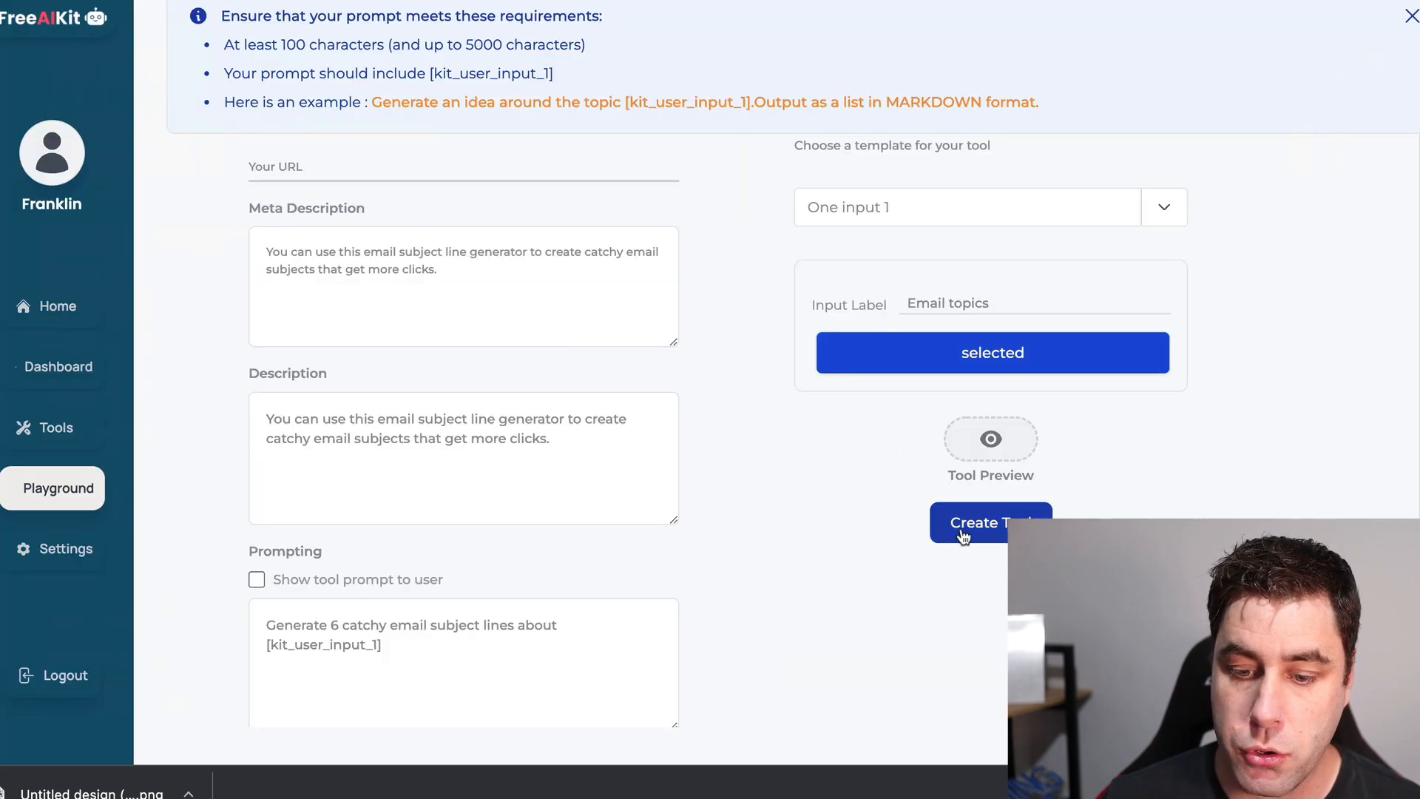
pyautogui.click(989, 522)
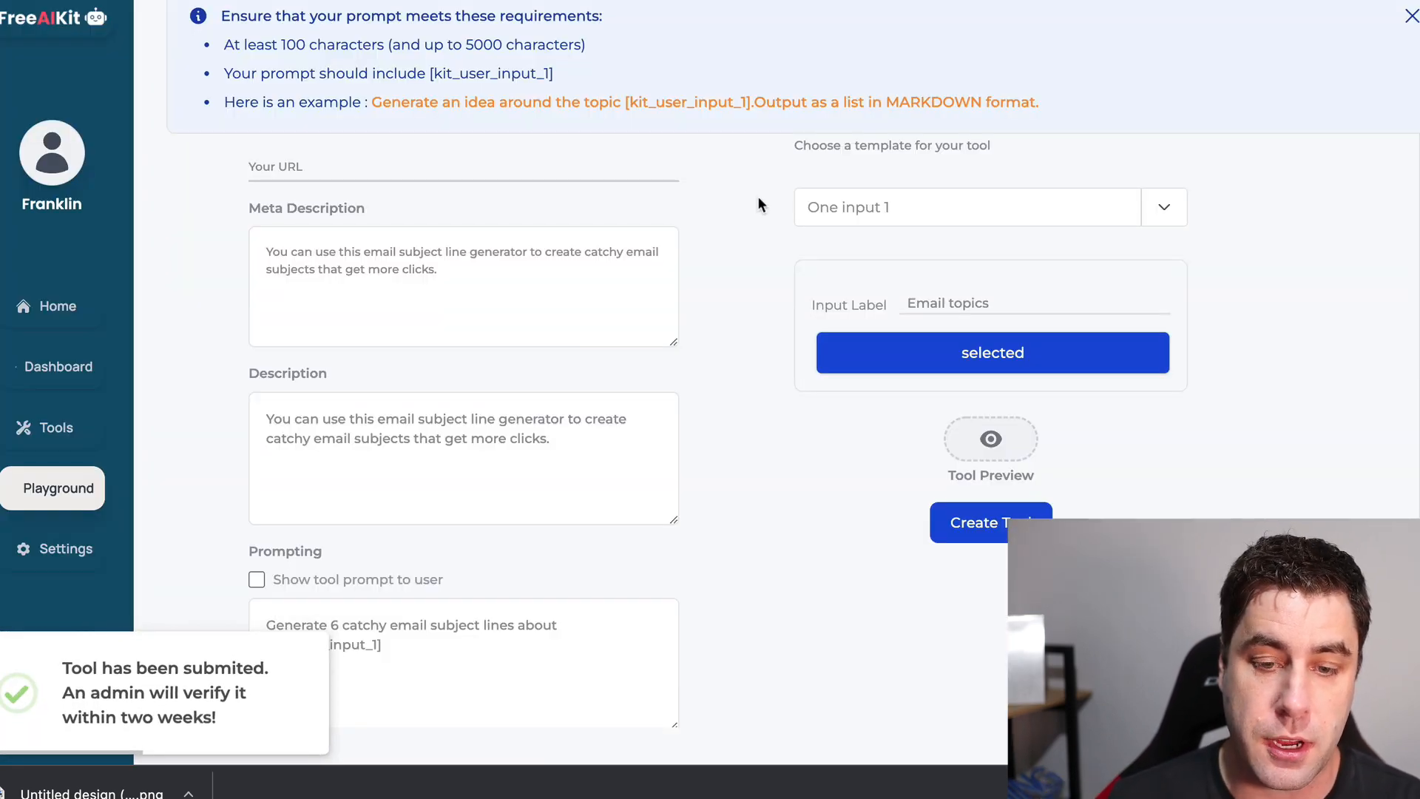
# Show the Tools page listing Email Subject Line Generator as pending verification.
pyautogui.click(56, 427)
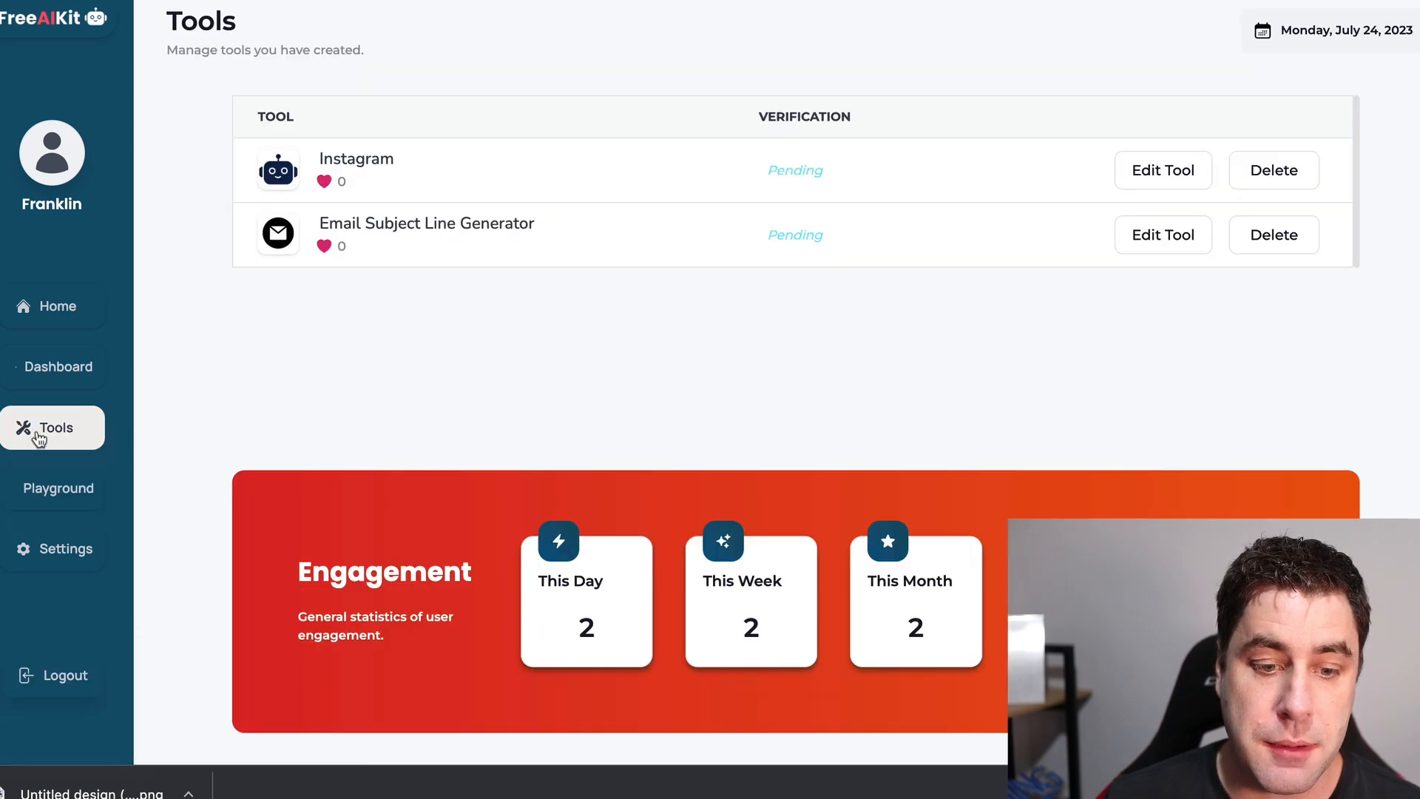
pyautogui.moveTo(625, 316)
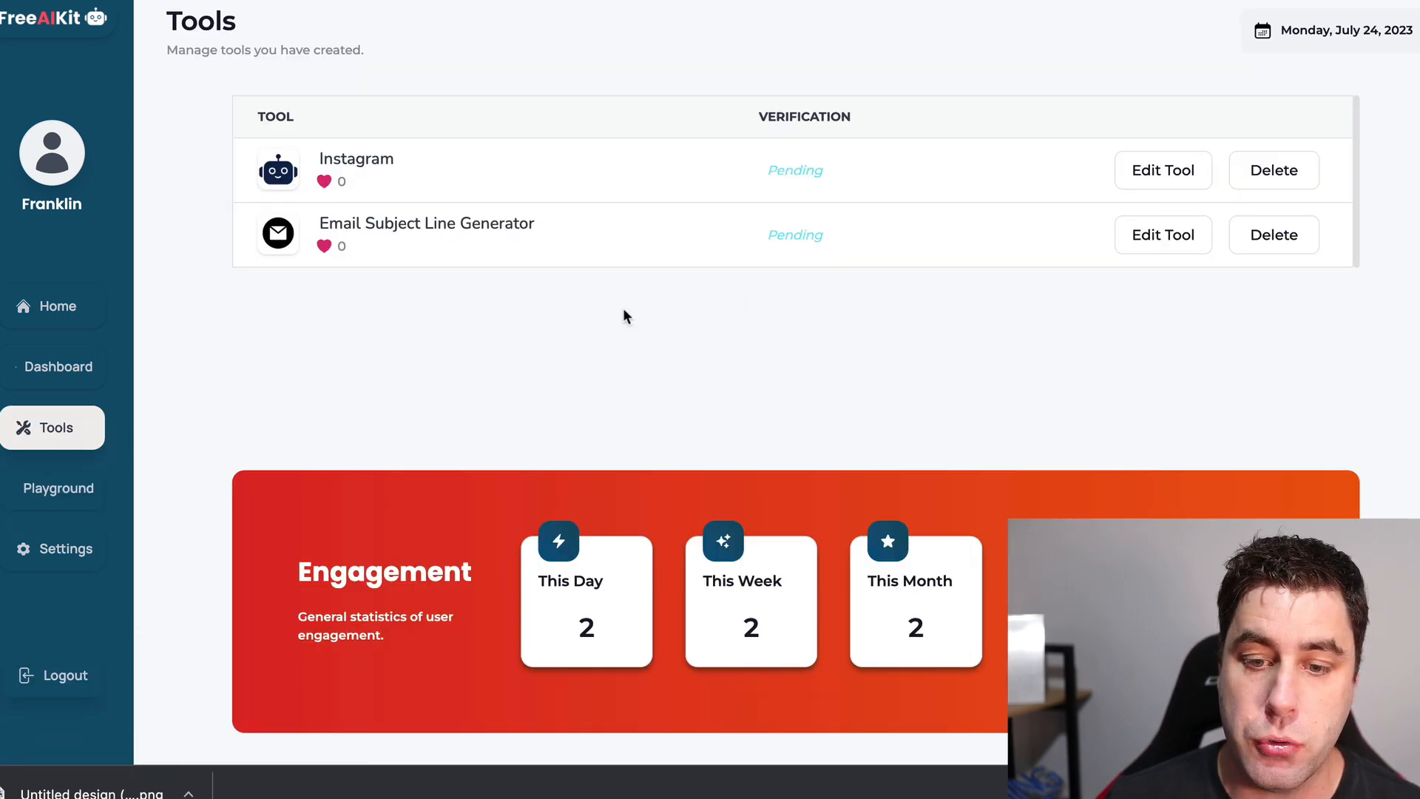
pyautogui.moveTo(639, 336)
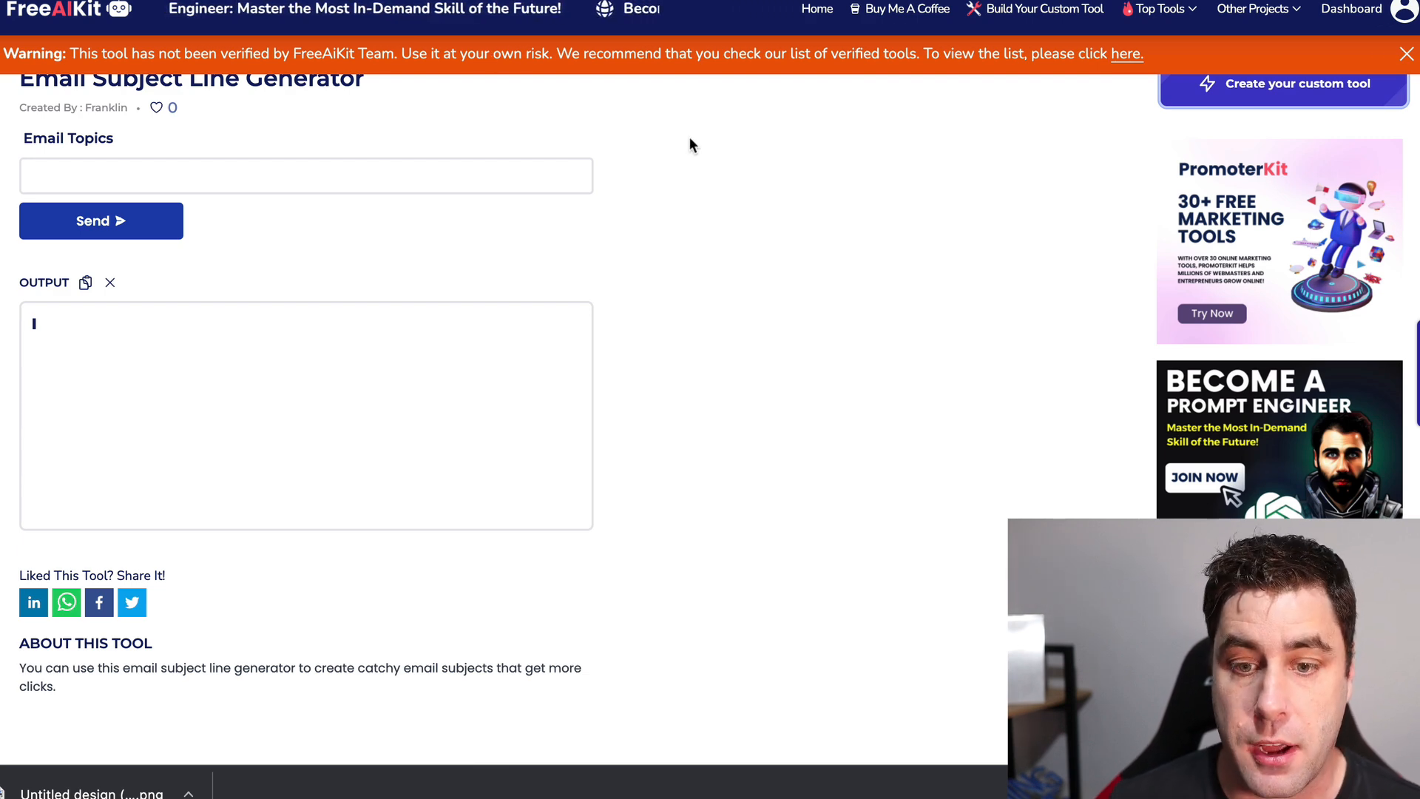
# Generate subject lines for 'passive income ideas' and then 'Gardening', dismissing the warning banner.
pyautogui.click(101, 220)
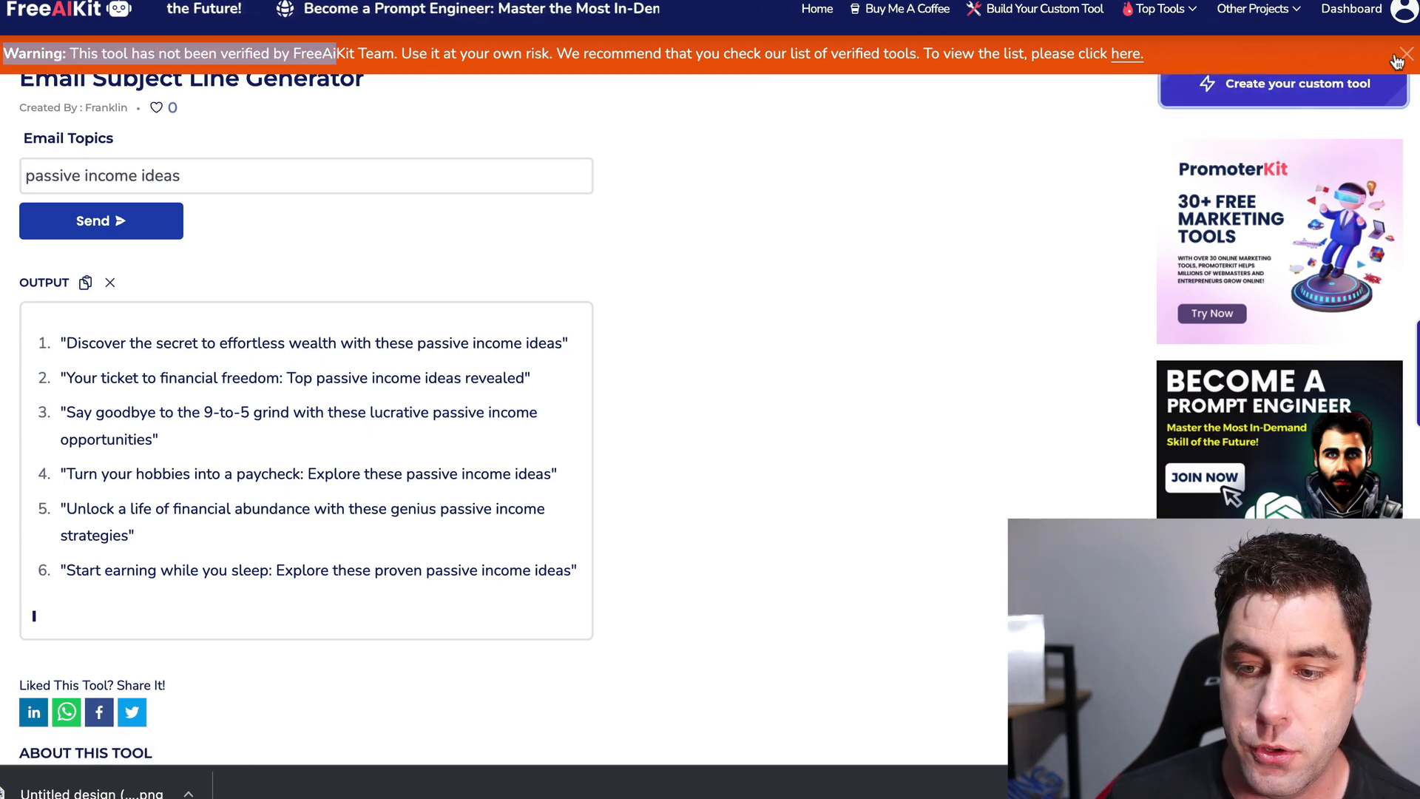
pyautogui.click(1405, 53)
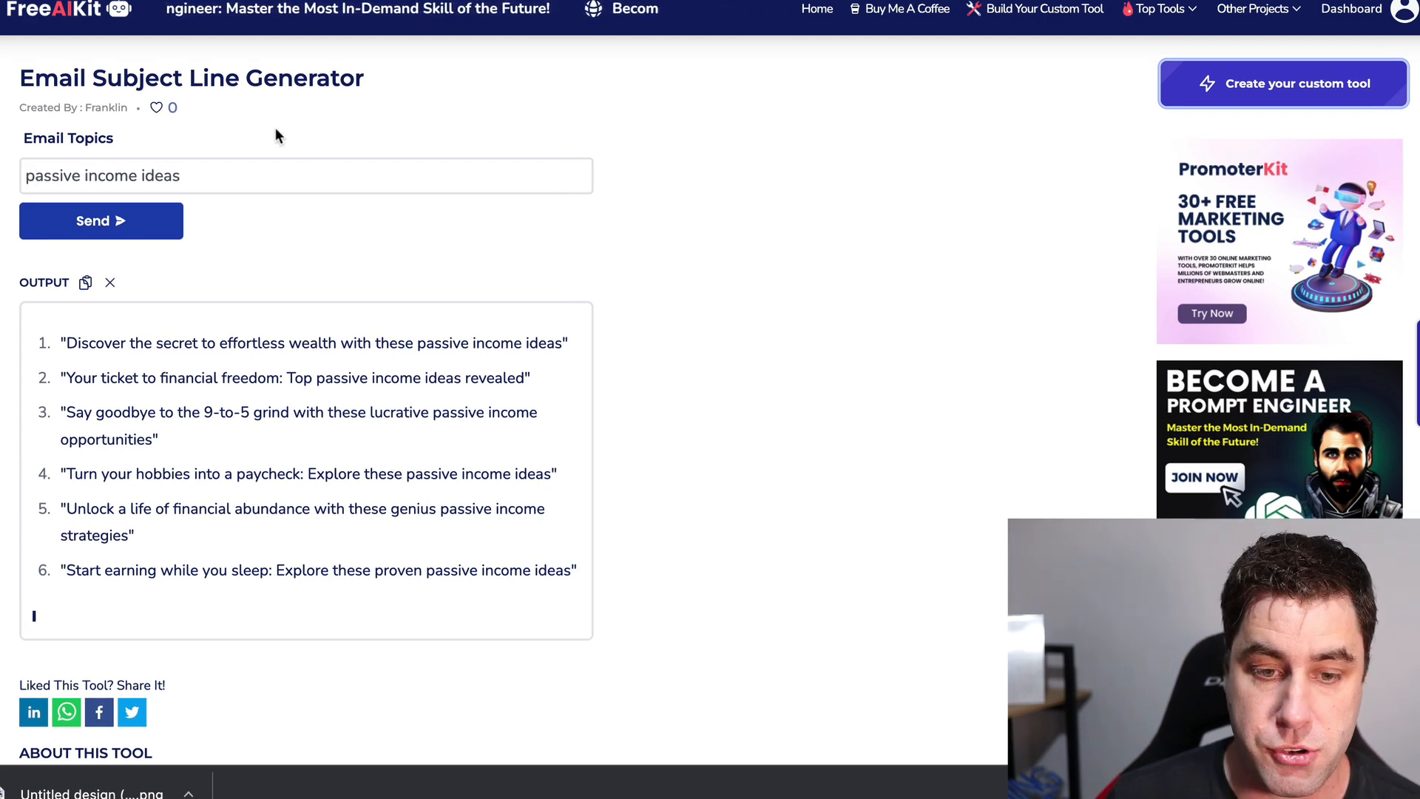
pyautogui.scroll(-3)
pyautogui.write('Gardening')
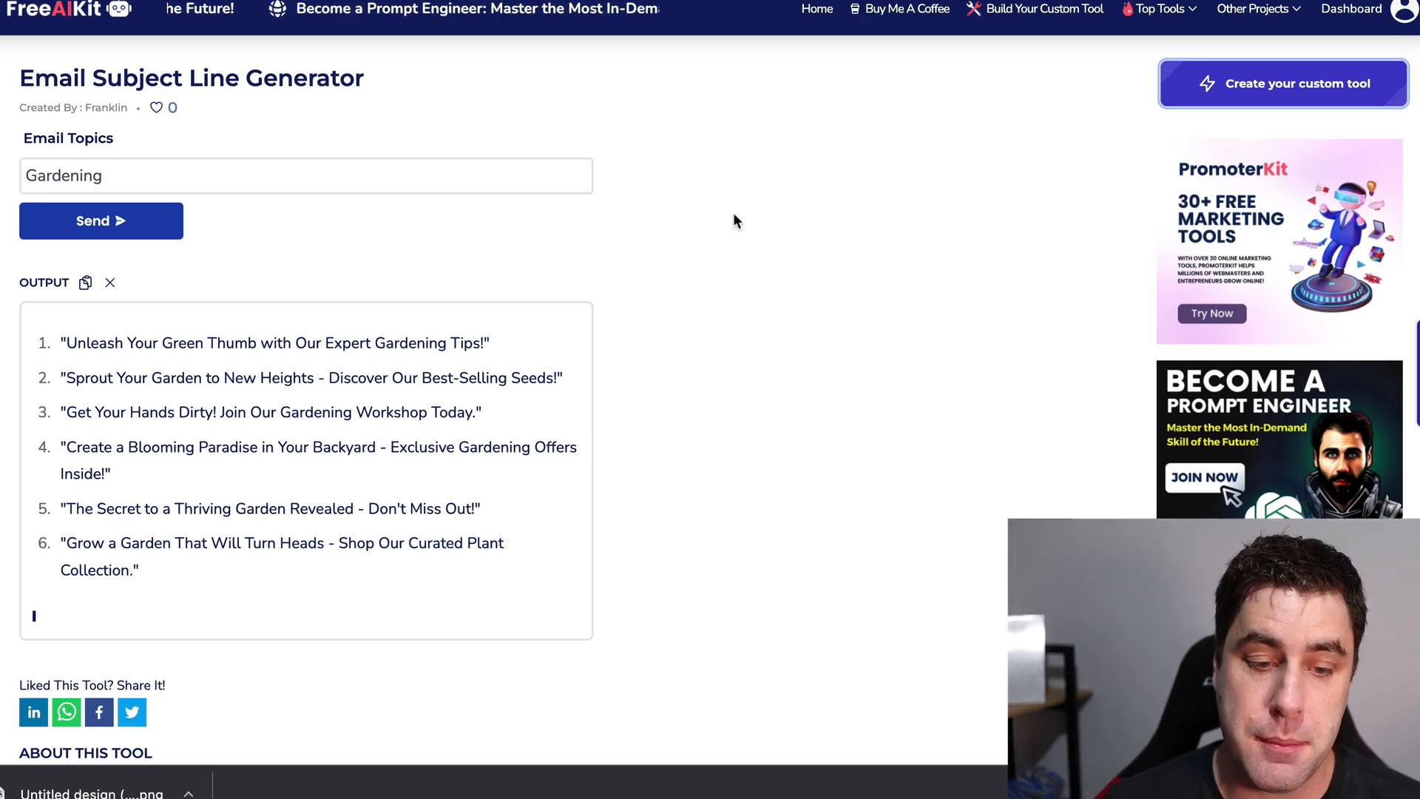
pyautogui.moveTo(295, 348)
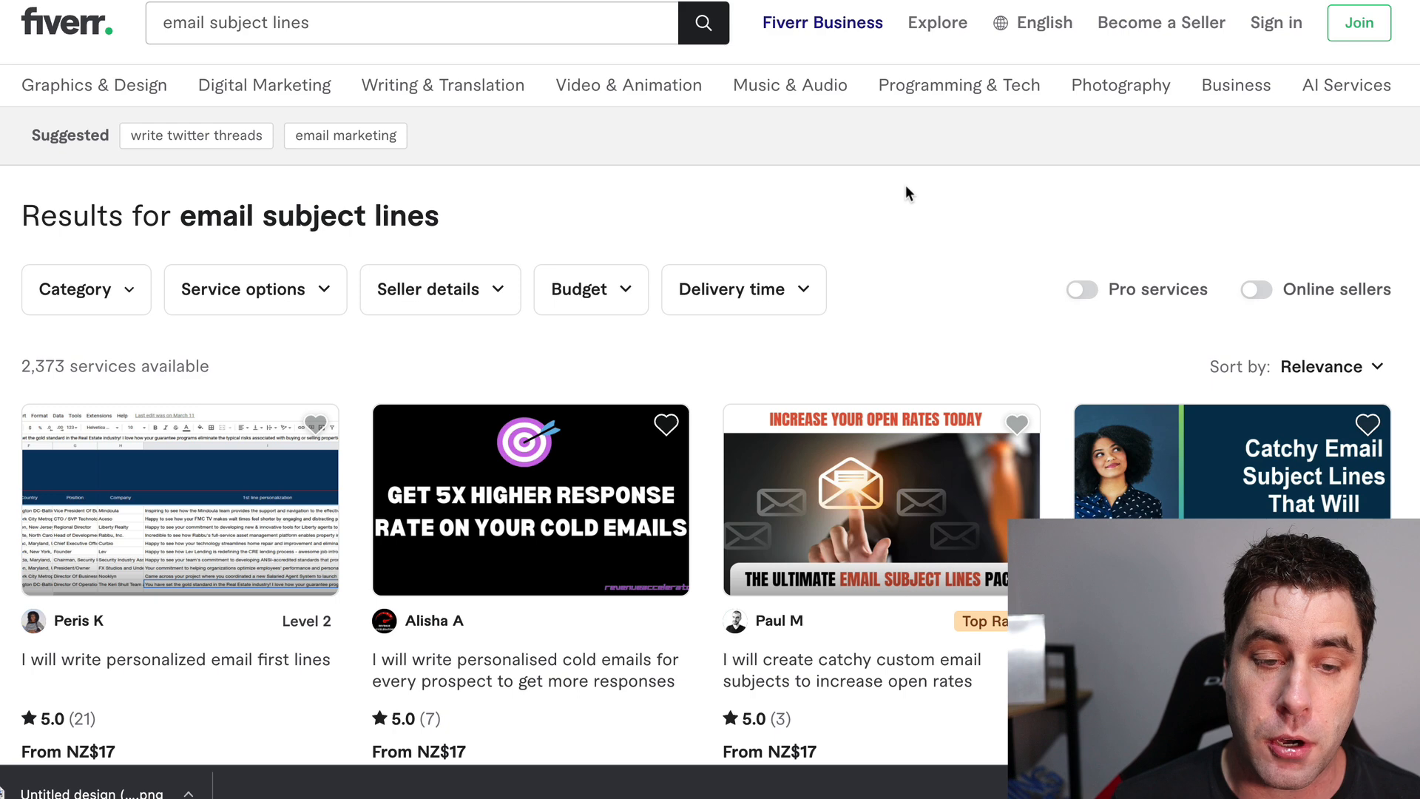
pyautogui.moveTo(711, 183)
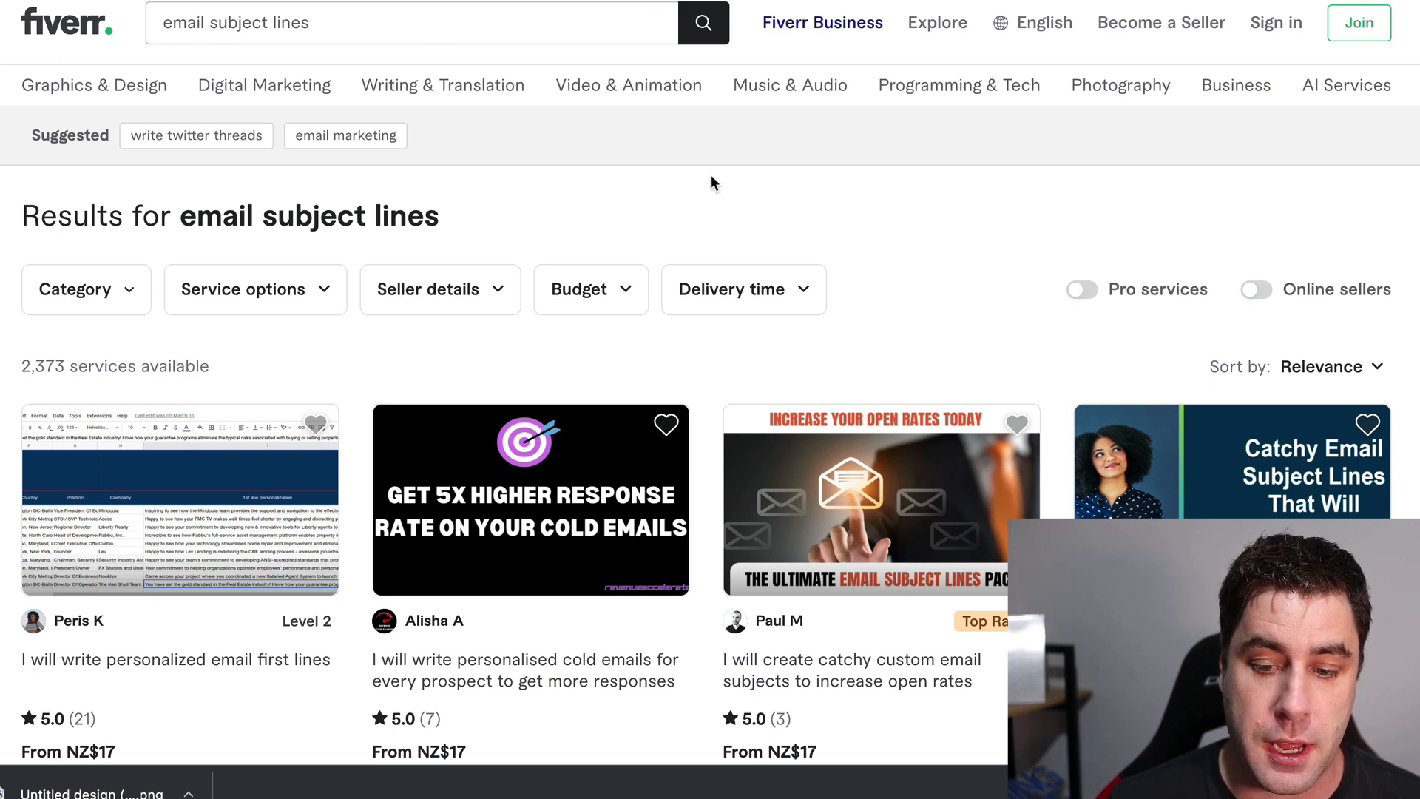
# Browse Fiverr's 2,373 'email subject lines' gigs priced from NZ$17.
pyautogui.scroll(-3)
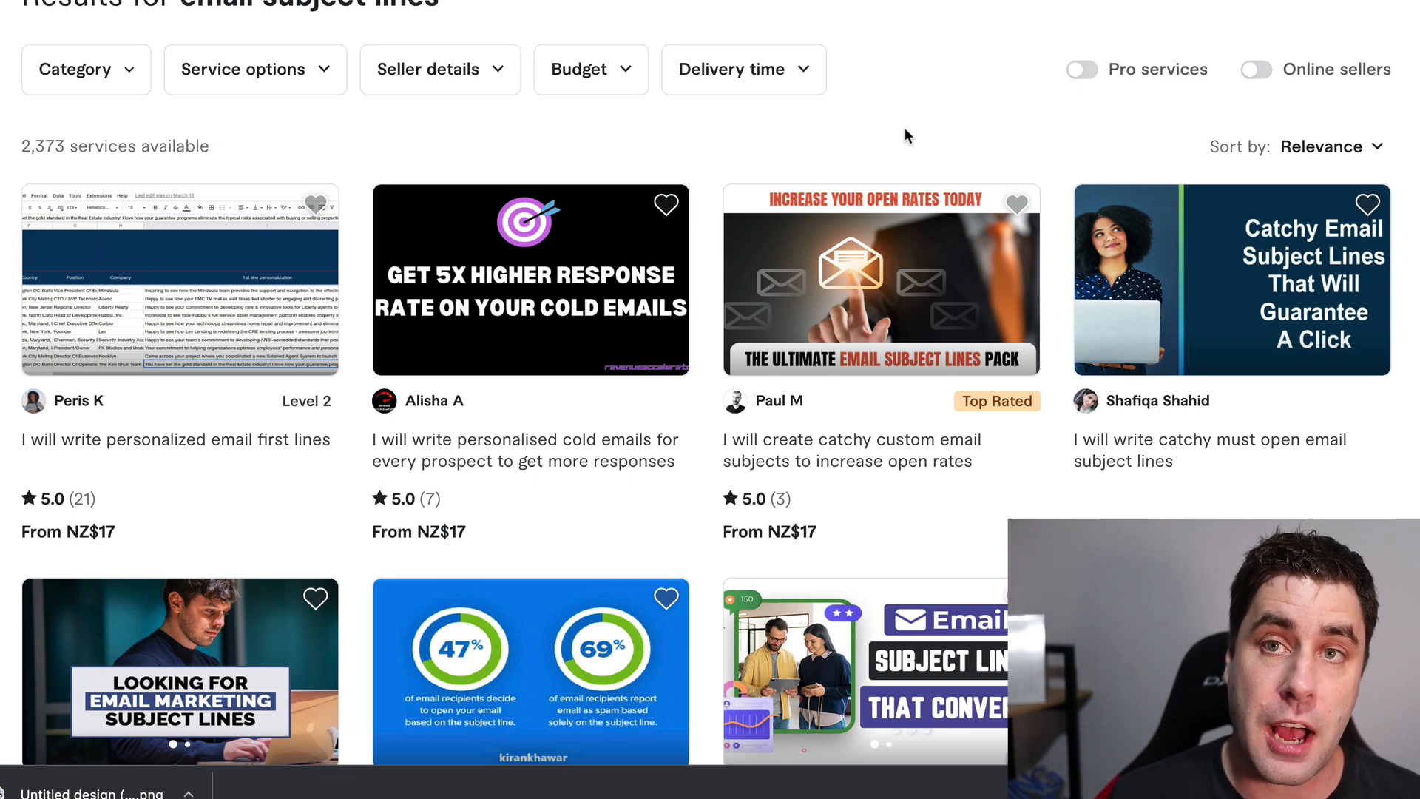
pyautogui.scroll(3)
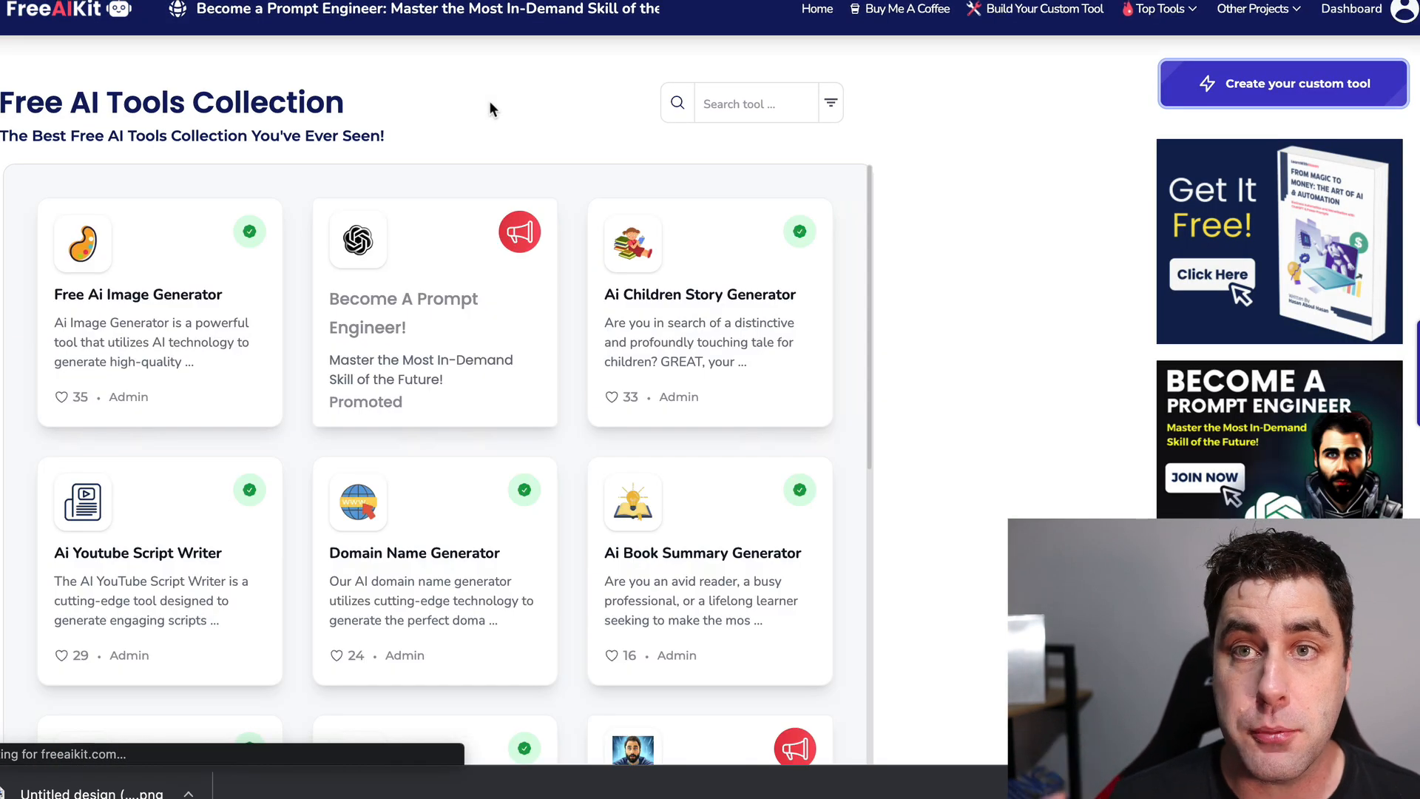
# Scroll the FreeAIKit tools grid past the existing email subject line generators.
pyautogui.scroll(-3)
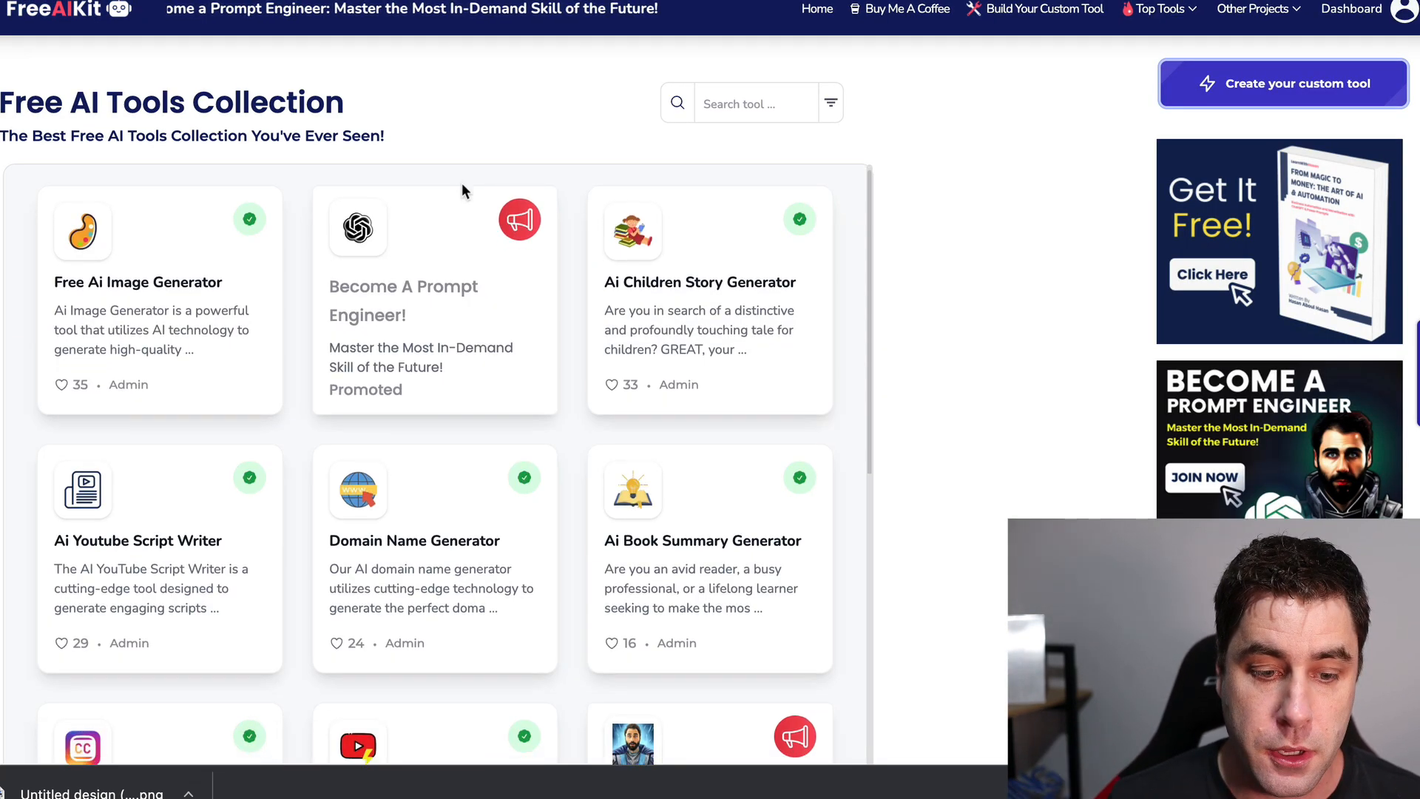
pyautogui.scroll(-3)
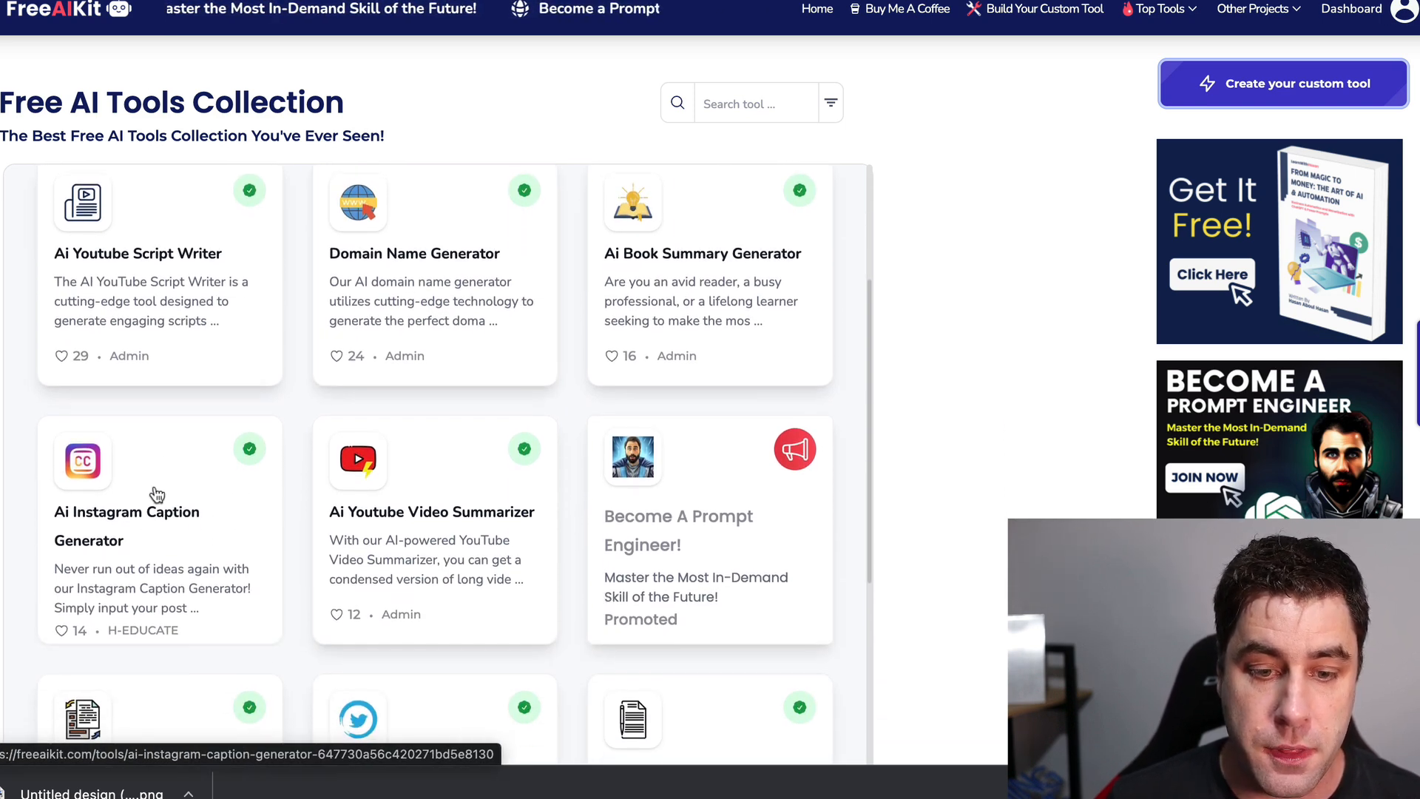
pyautogui.scroll(-3)
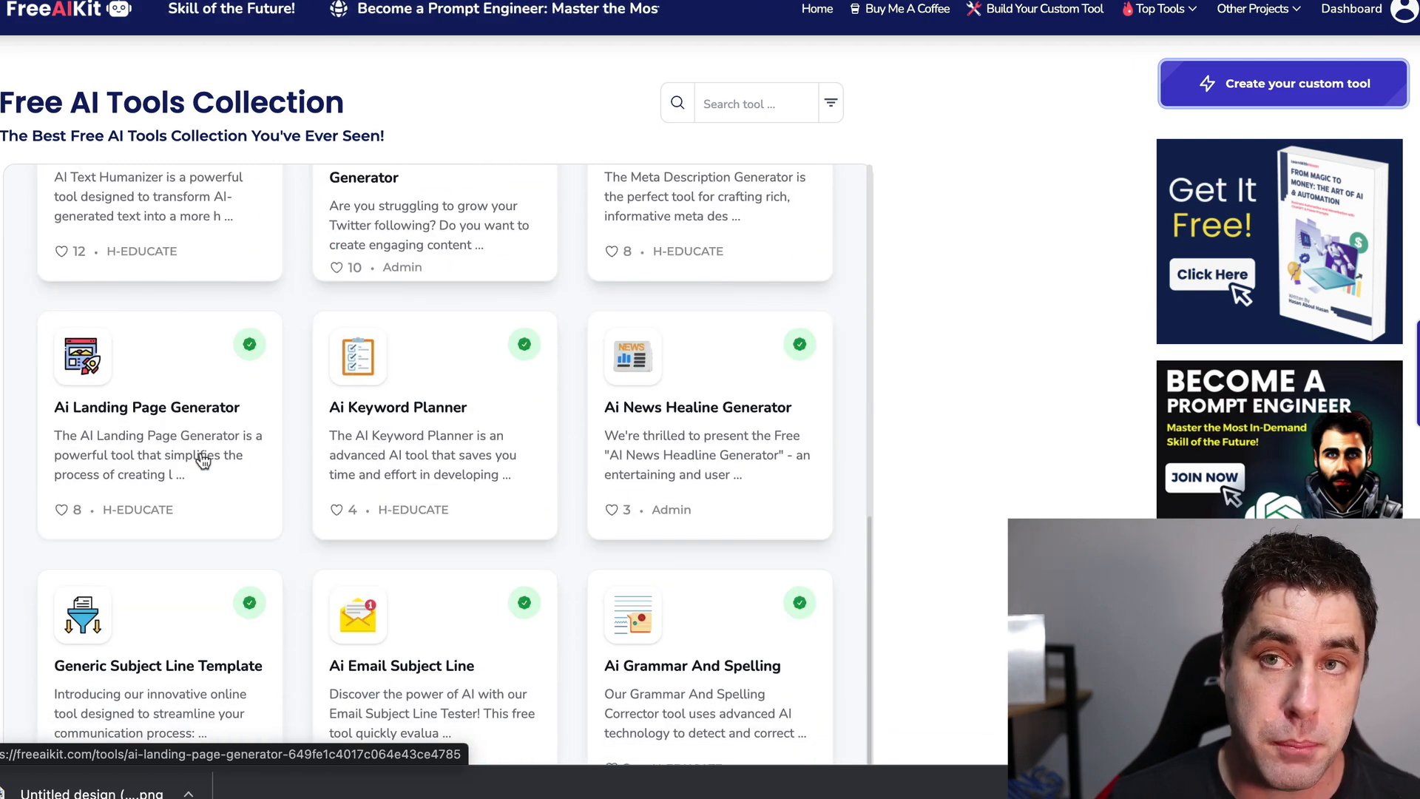
pyautogui.scroll(-3)
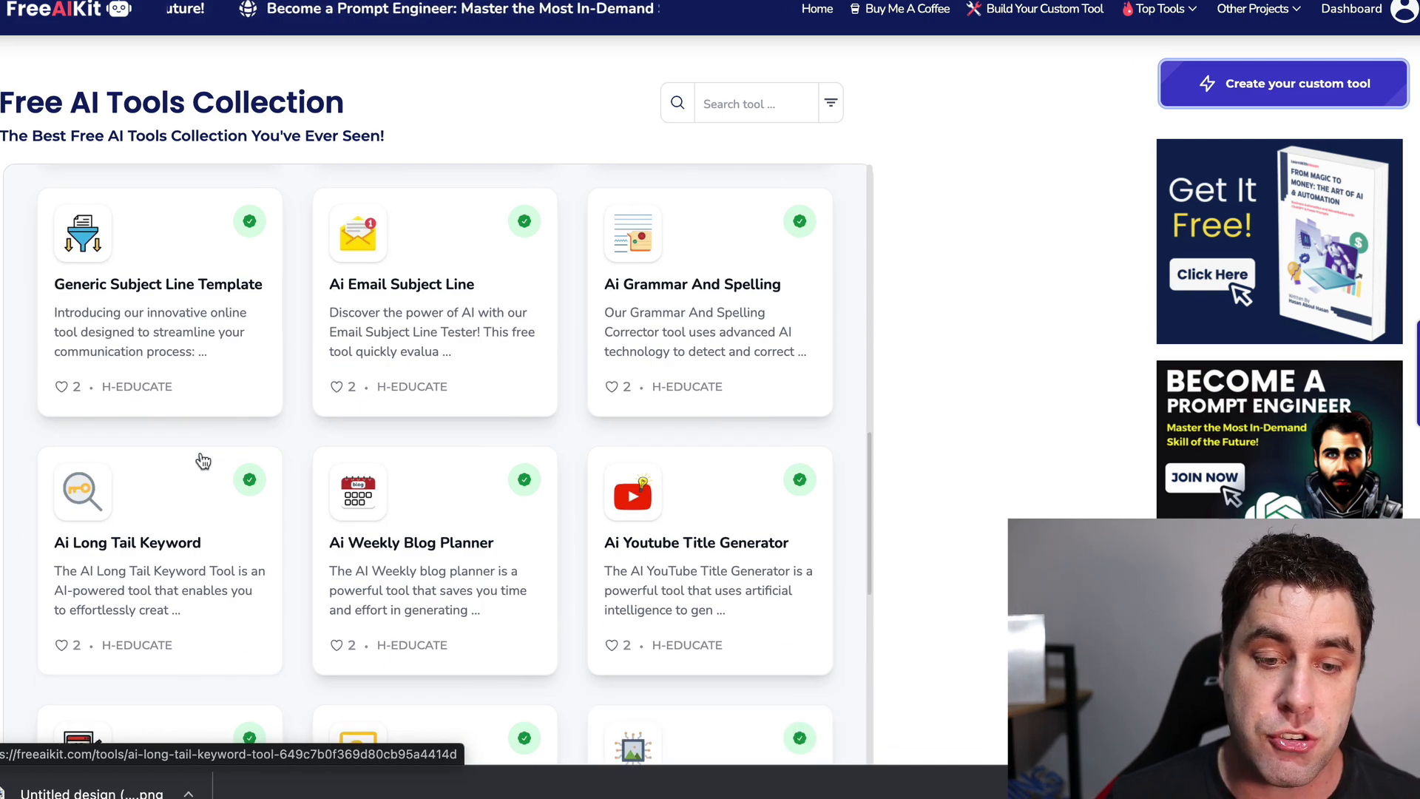
pyautogui.scroll(-3)
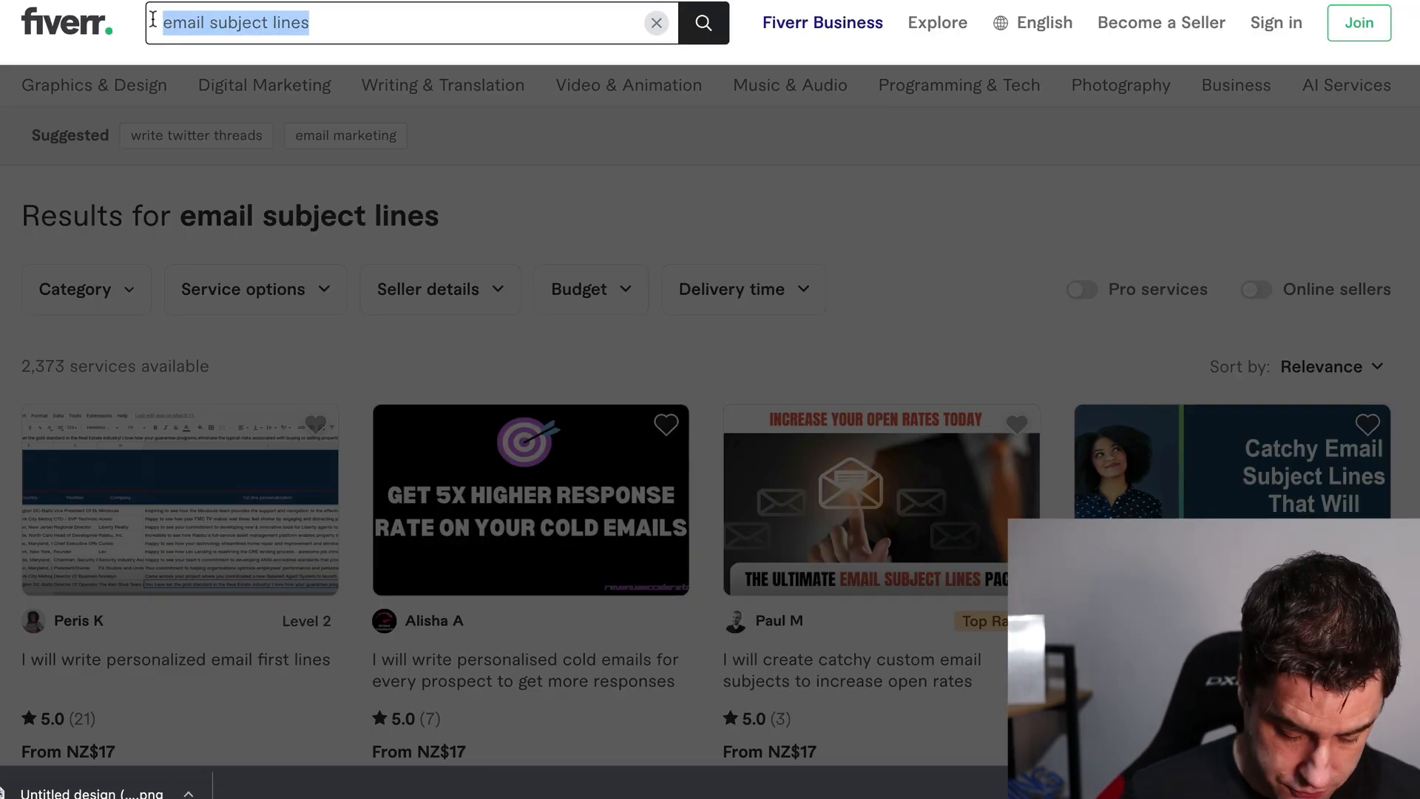
# Search Fiverr for 'instagram captions' and browse the 1,672 results from NZ$9.
pyautogui.write('instagram cations')
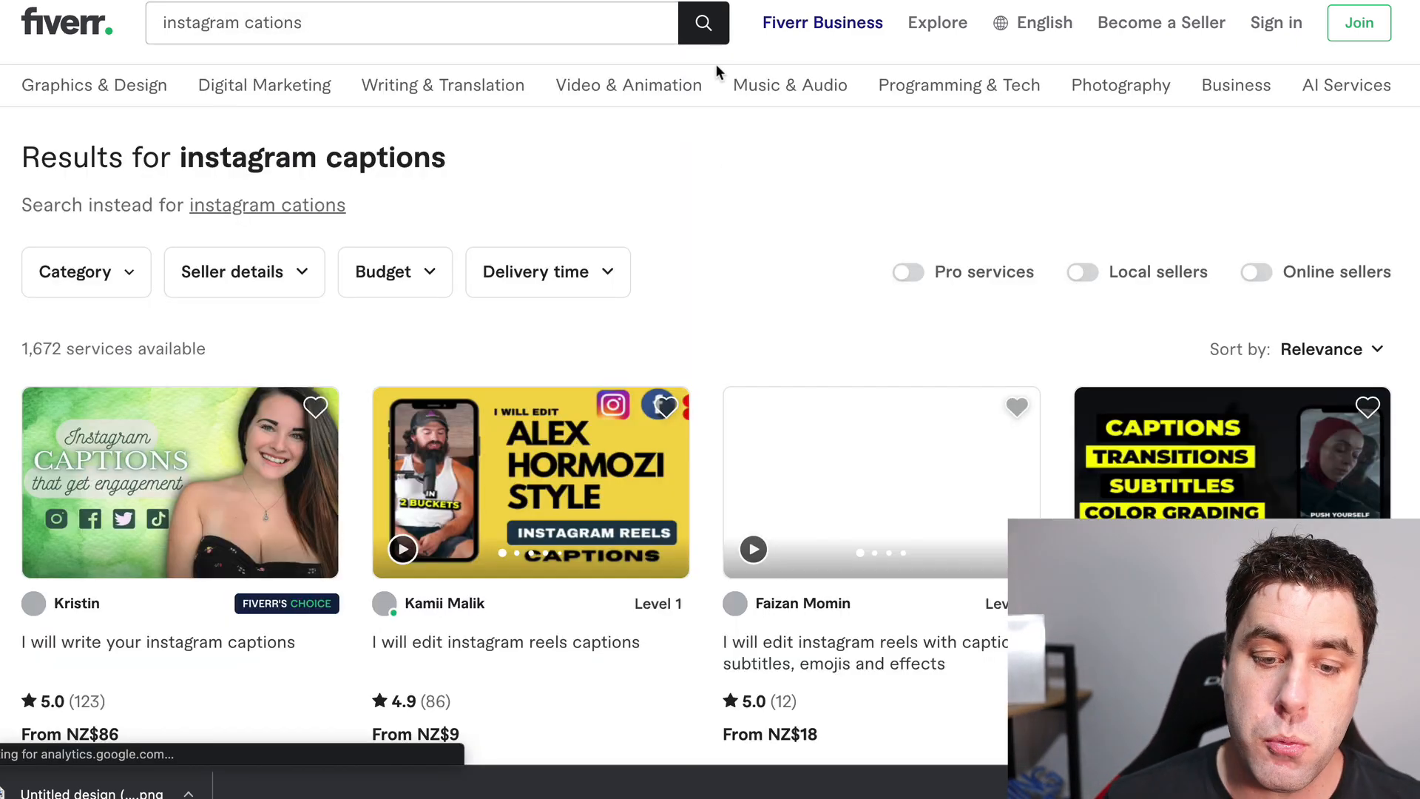
pyautogui.scroll(-3)
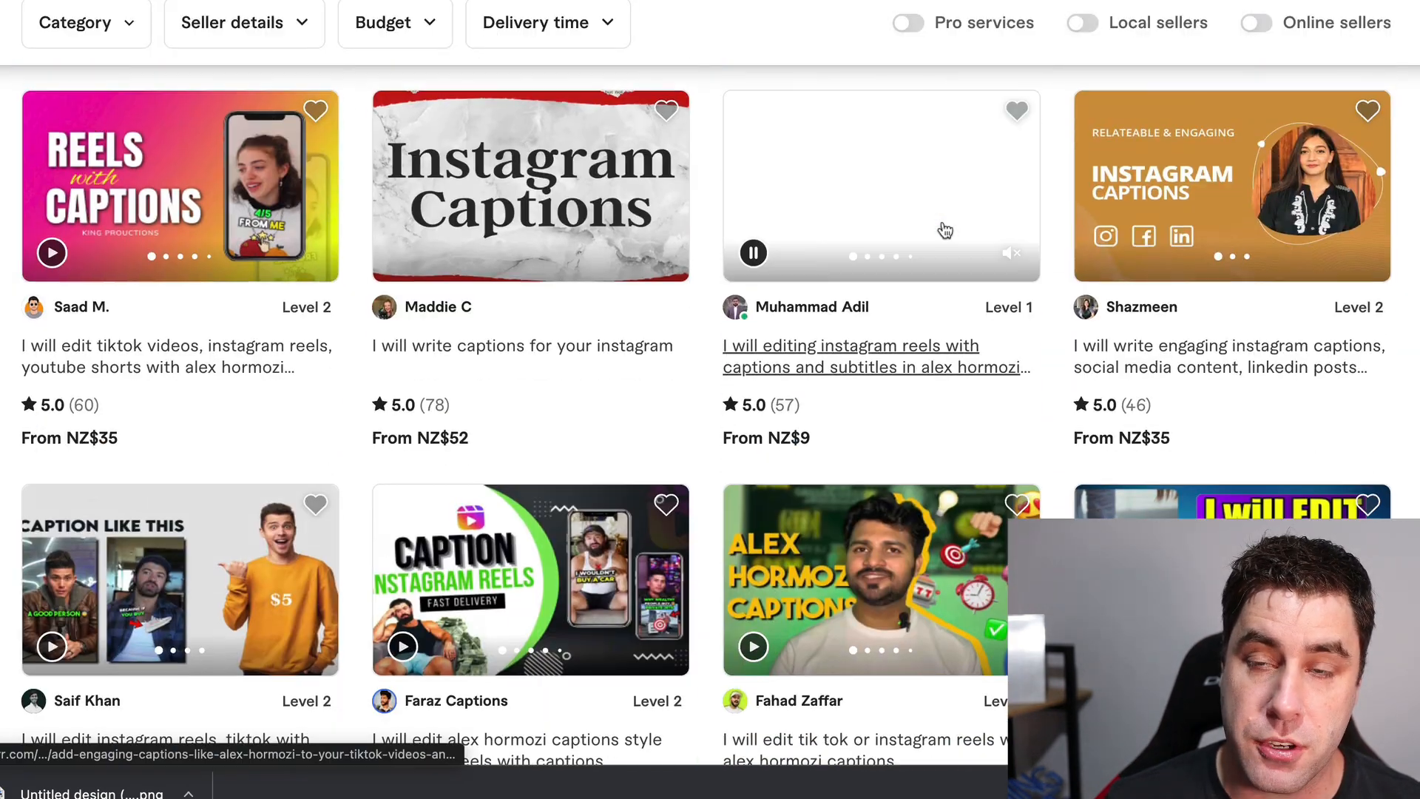